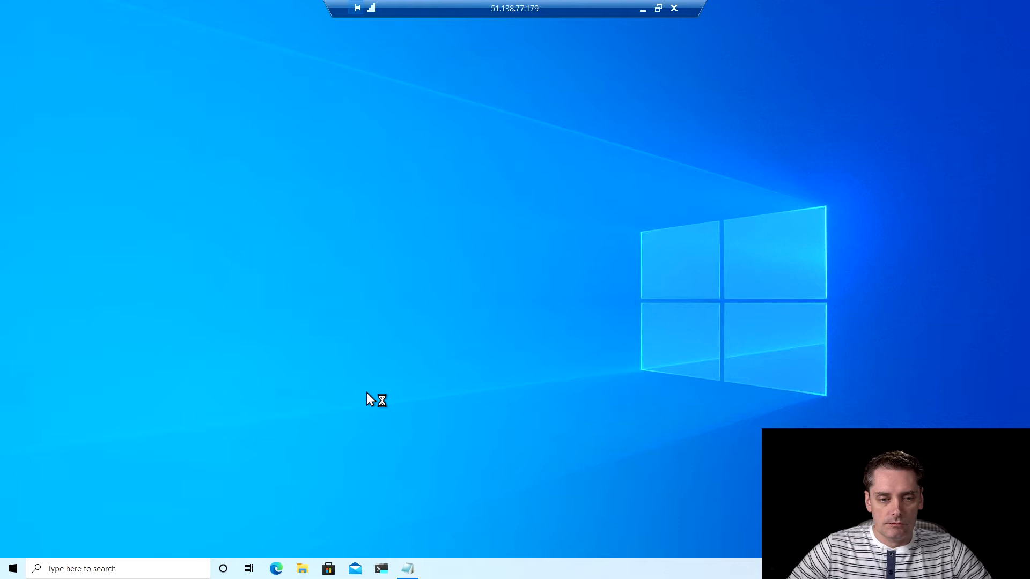
Step: Go to the buildah.io site in Microsoft Edge
left_click(275, 569)
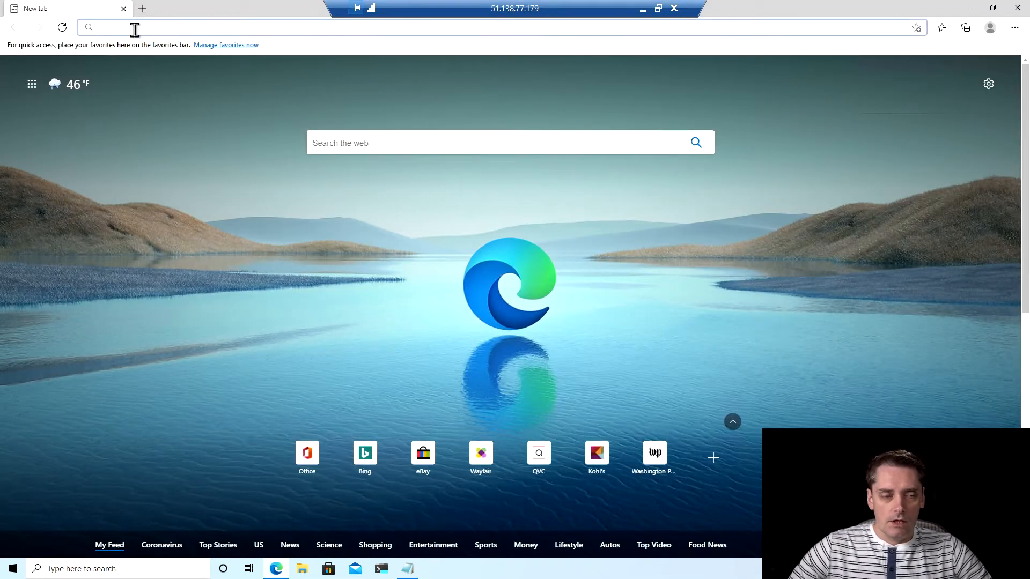
type("buildah.io")
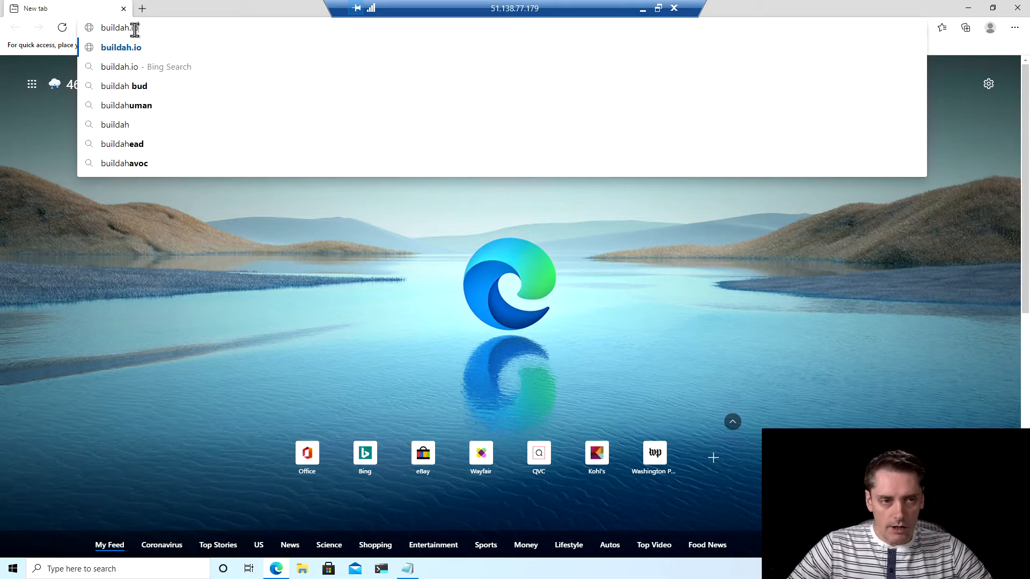
left_click(121, 48)
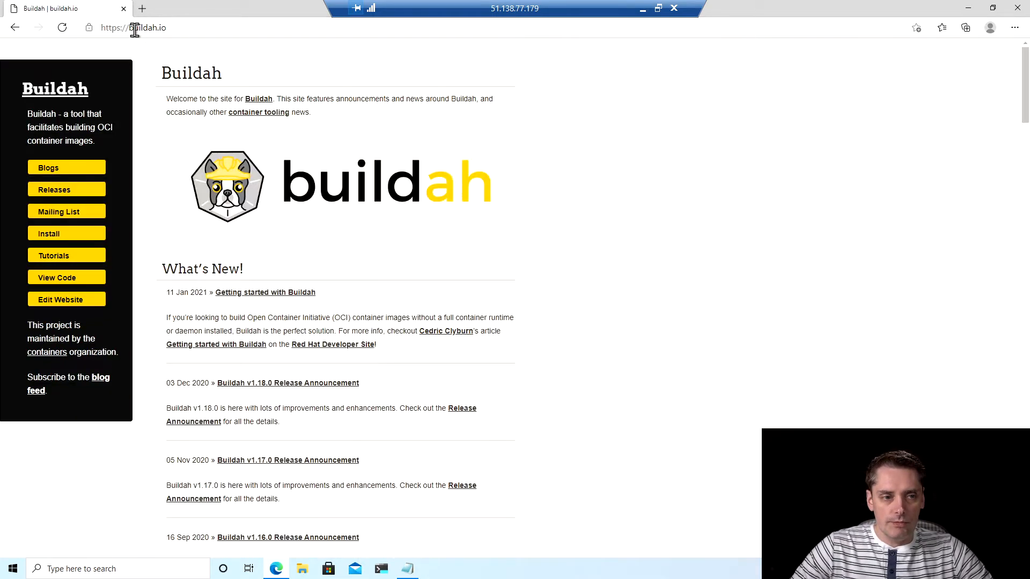
mouse_move(353, 241)
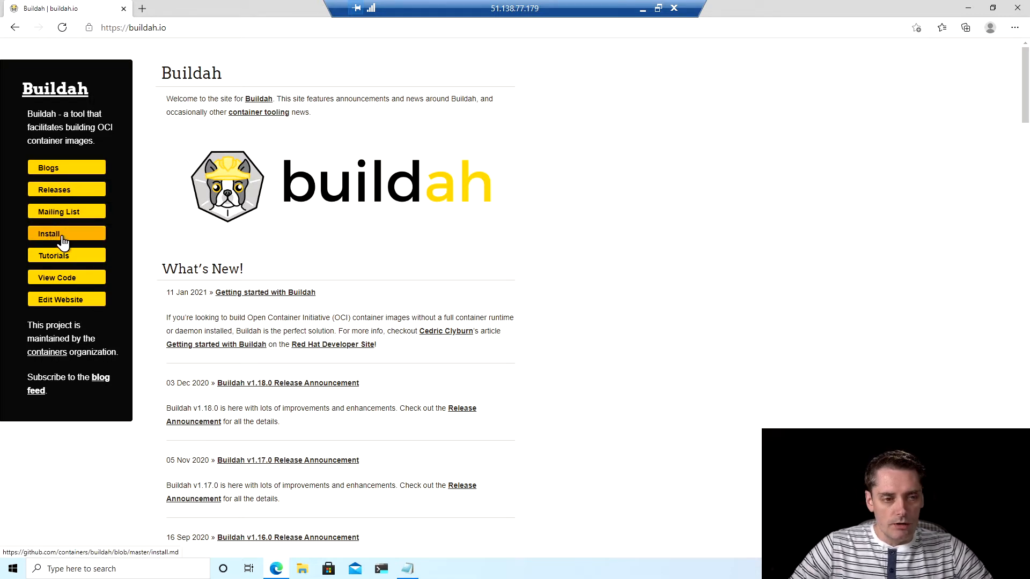
Step: Open Buildah's install.md guide and read down to the Ubuntu install commands
left_click(66, 233)
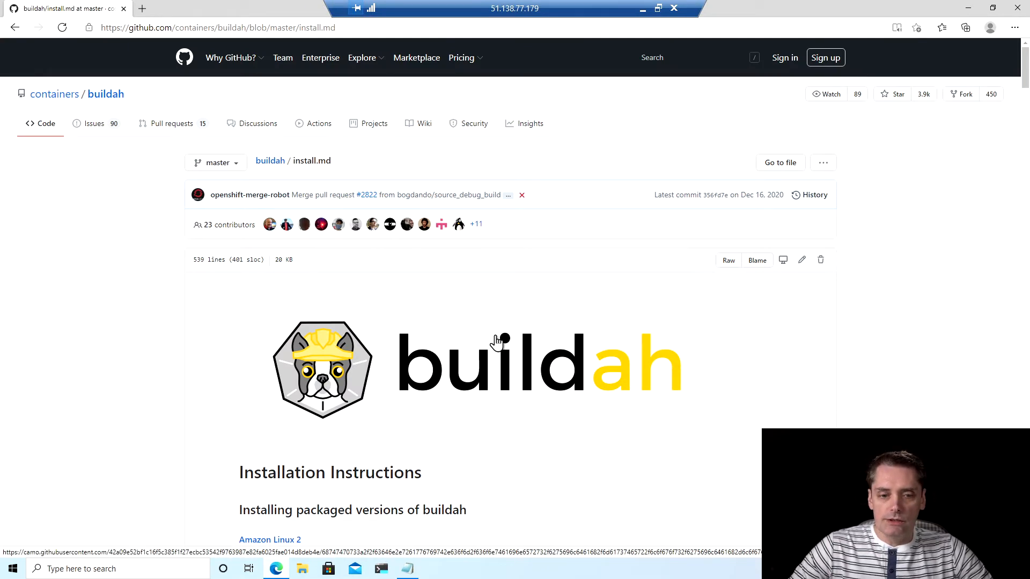
scroll("down", 3)
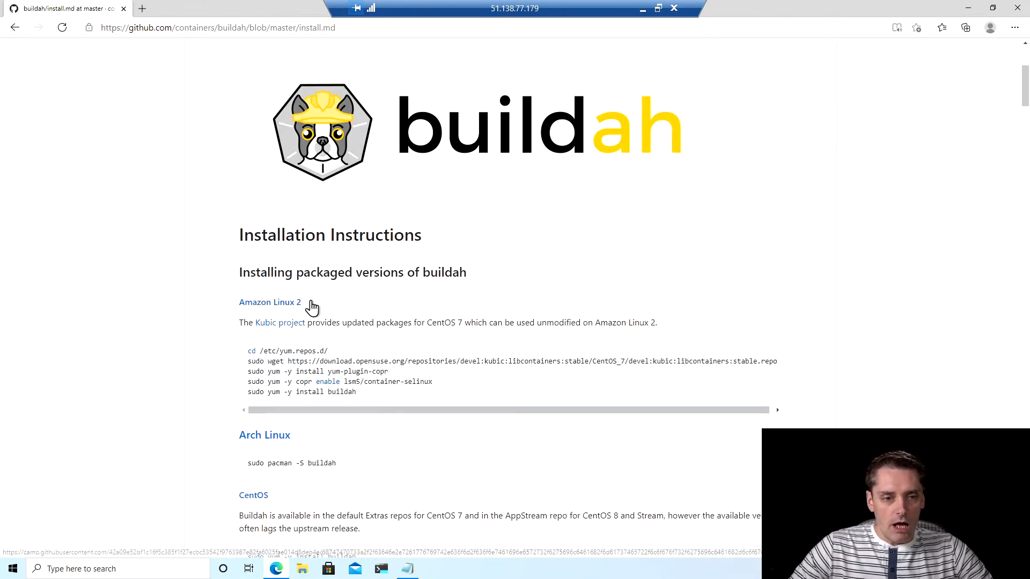
scroll("down", 3)
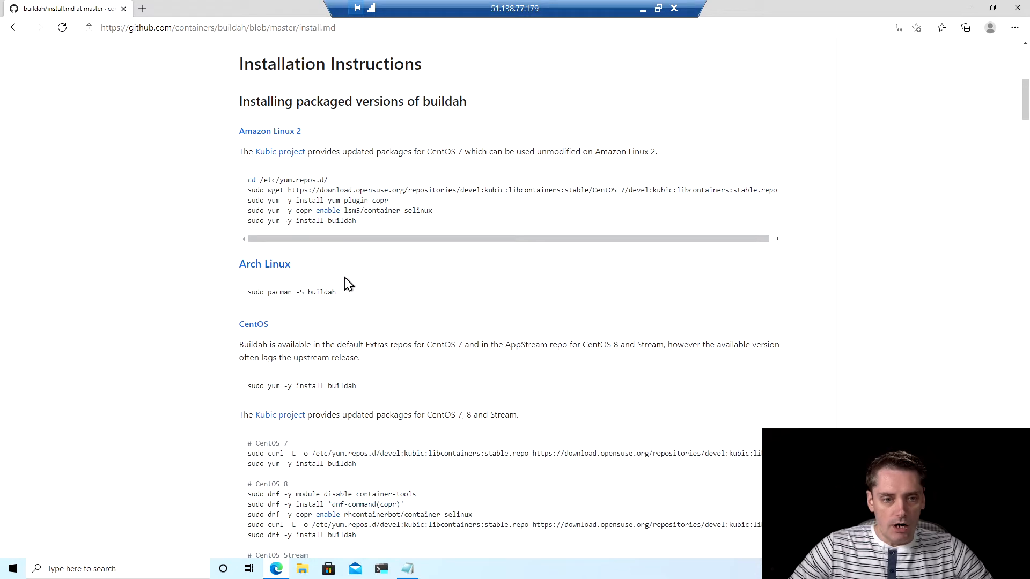
scroll("down", 3)
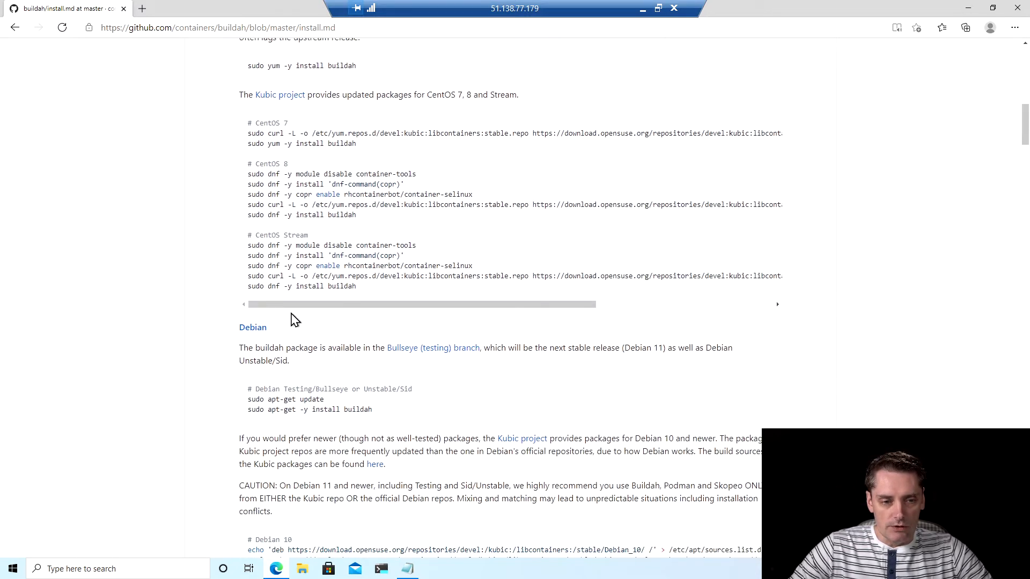
scroll("down", 3)
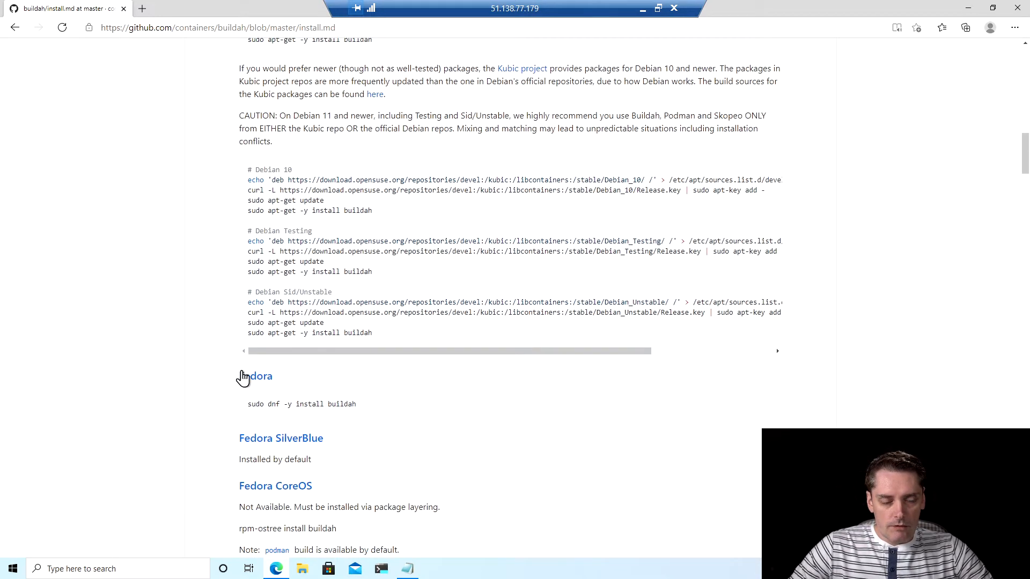
scroll("down", 3)
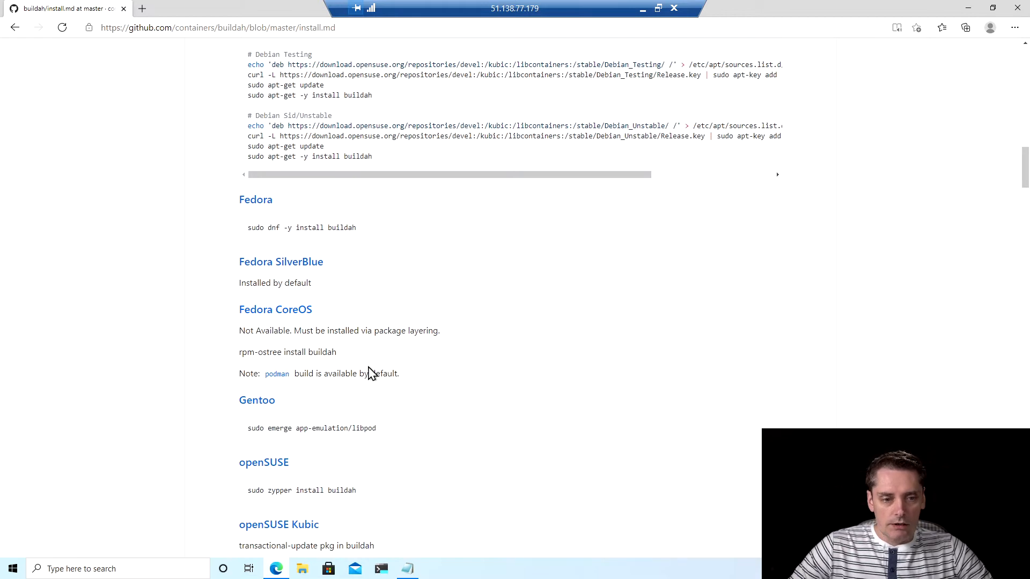
scroll("down", 3)
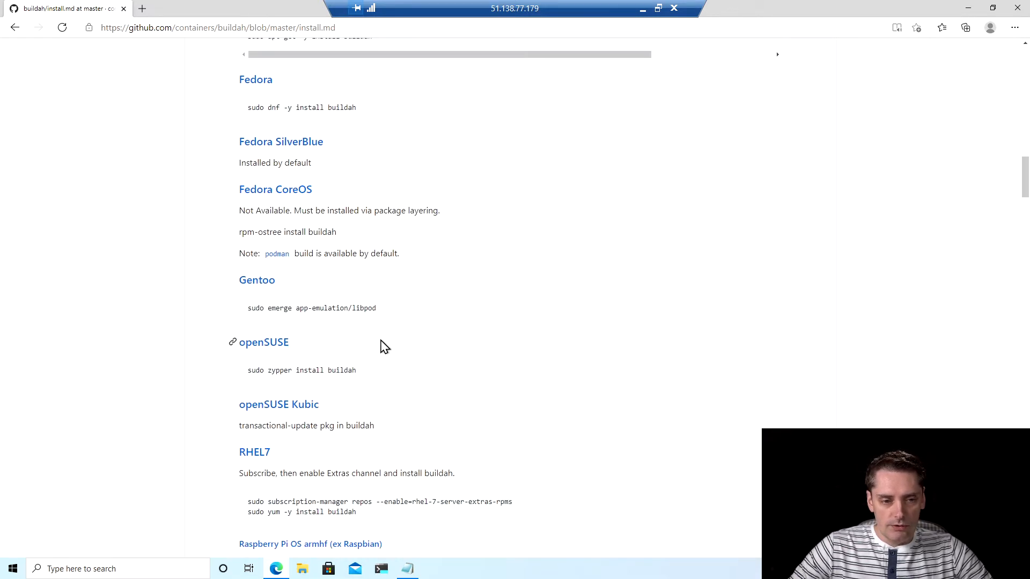
scroll("down", 3)
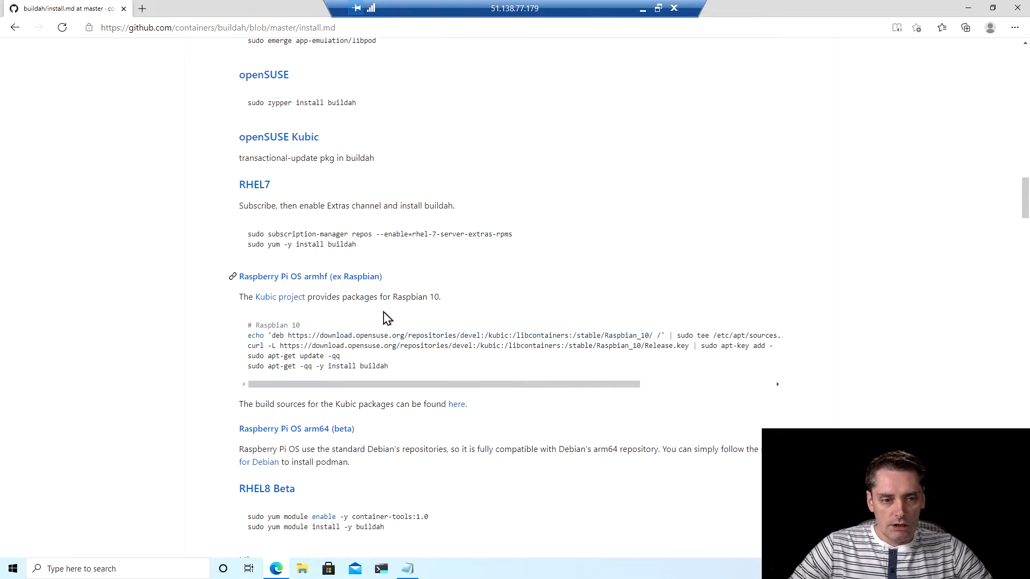
scroll("down", 3)
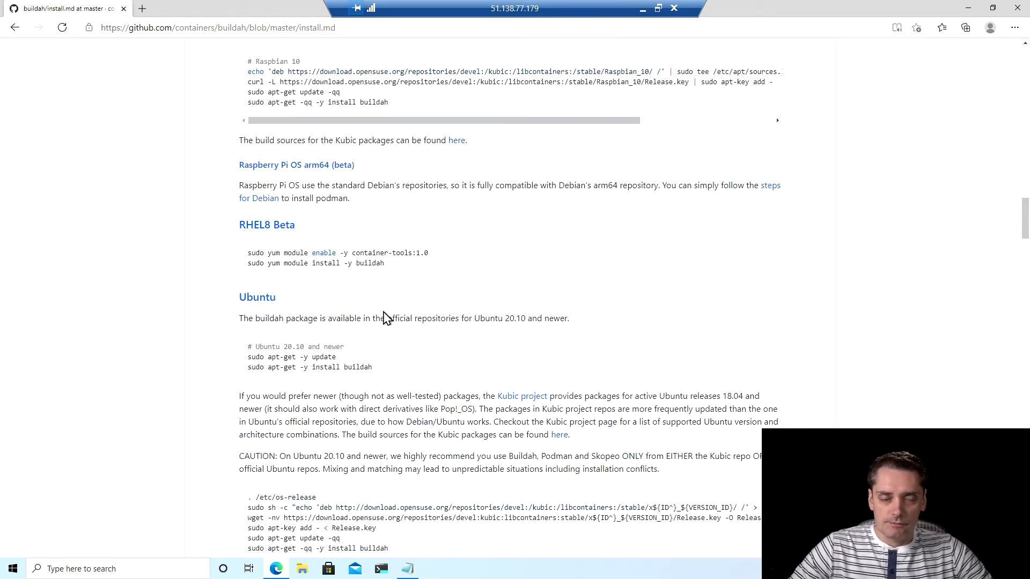
scroll("down", 3)
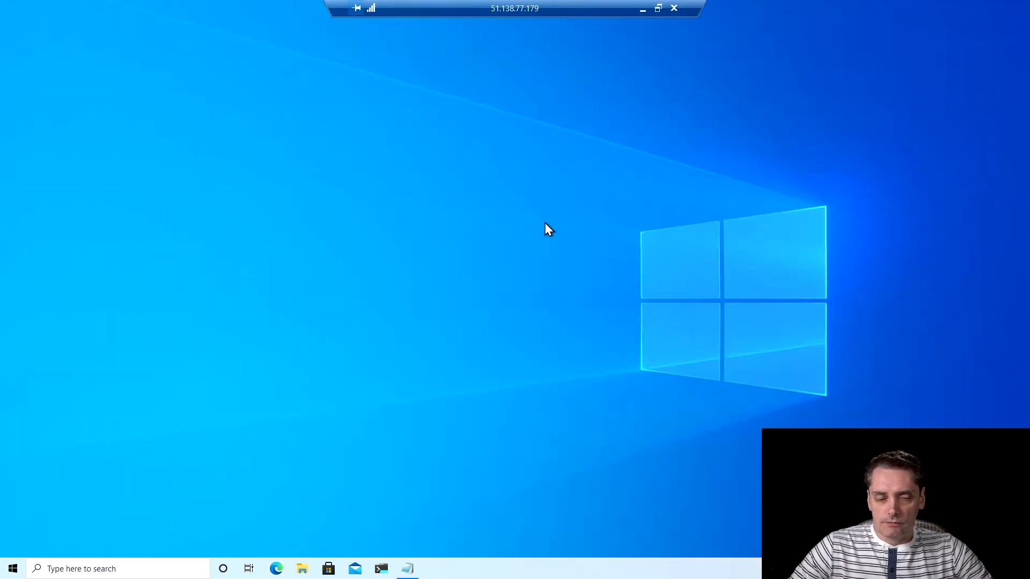
mouse_move(440, 346)
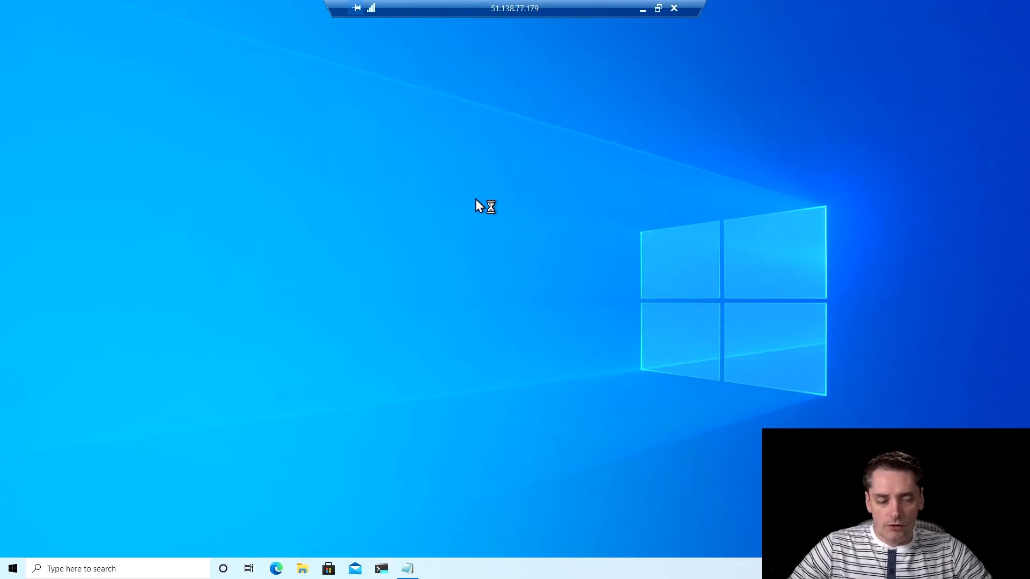
Step: Open an Ubuntu-20.04 tab in Windows Terminal and clear the screen
left_click(381, 568)
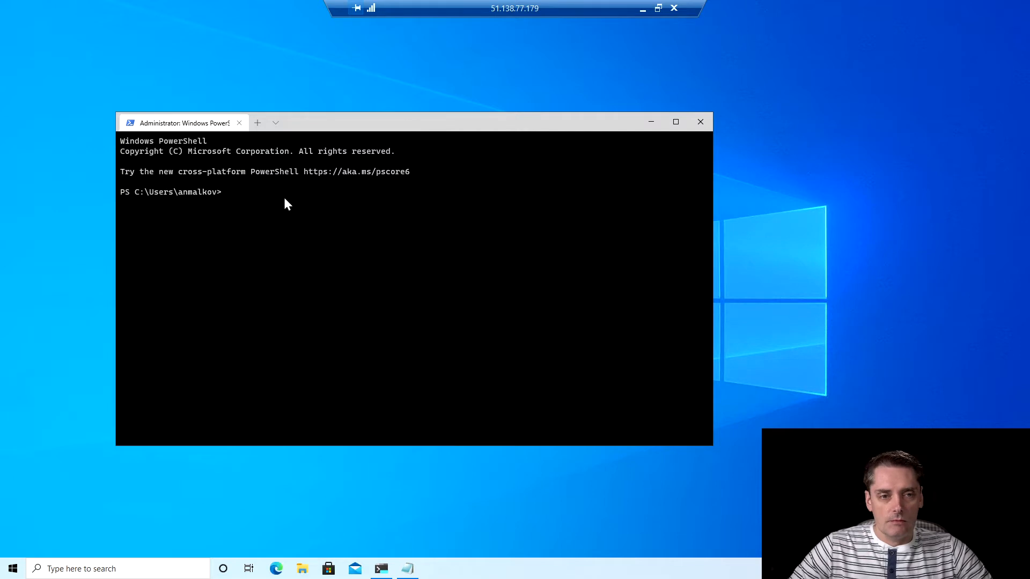
left_click(275, 122)
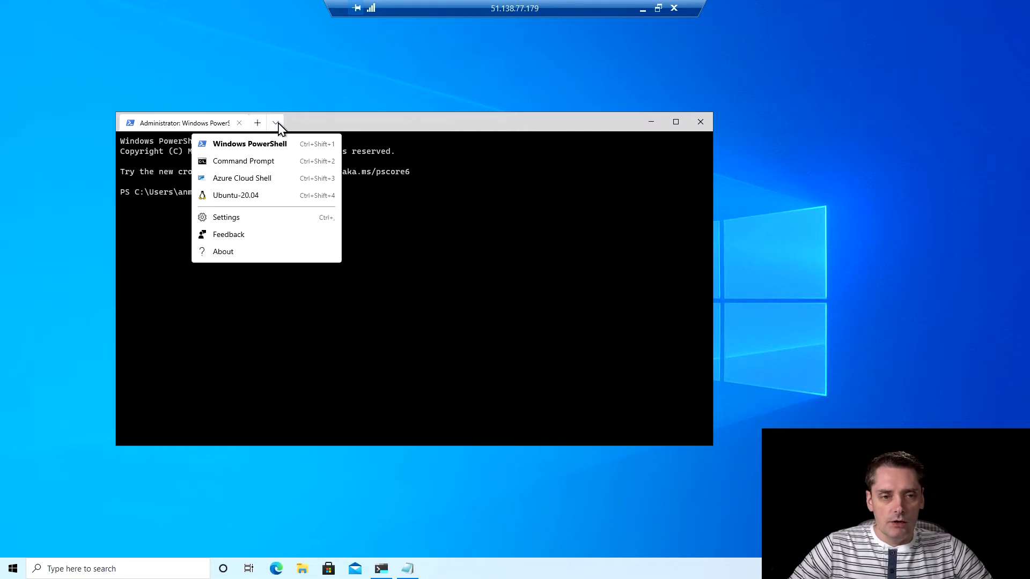
left_click(235, 195)
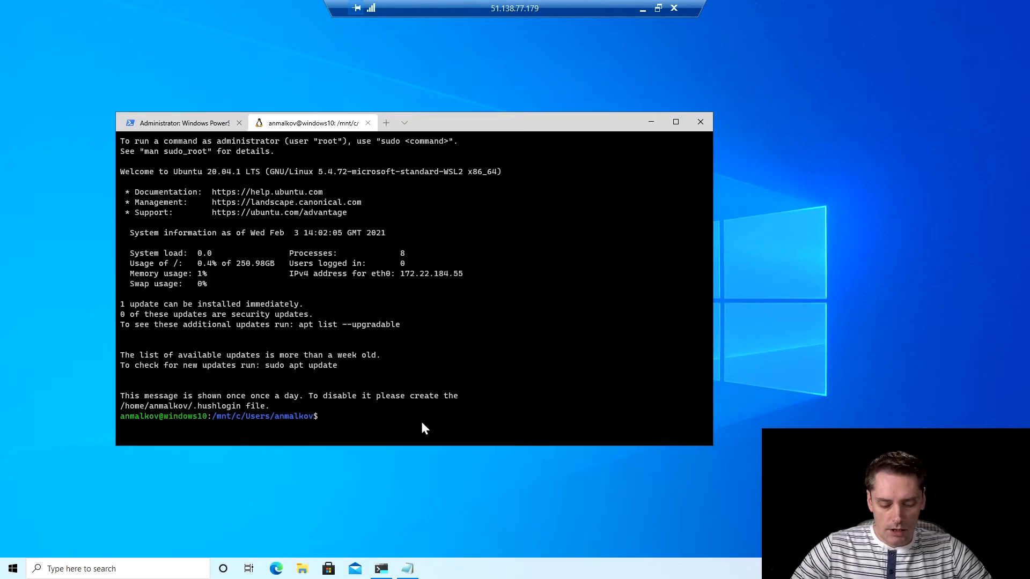
type("cl")
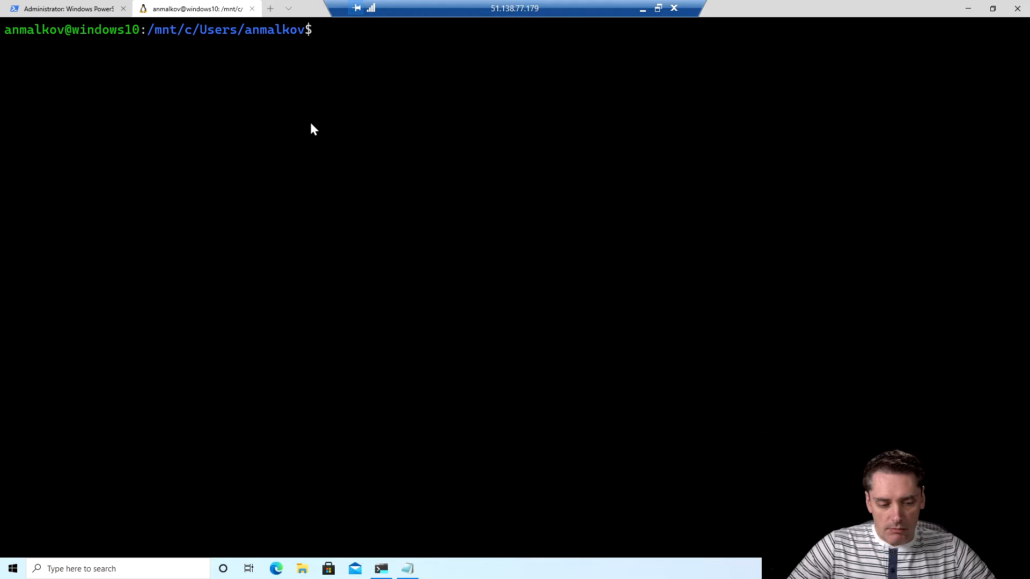
Step: Enter 'sudo apt-get install buildah' at the Ubuntu prompt
type("sudo")
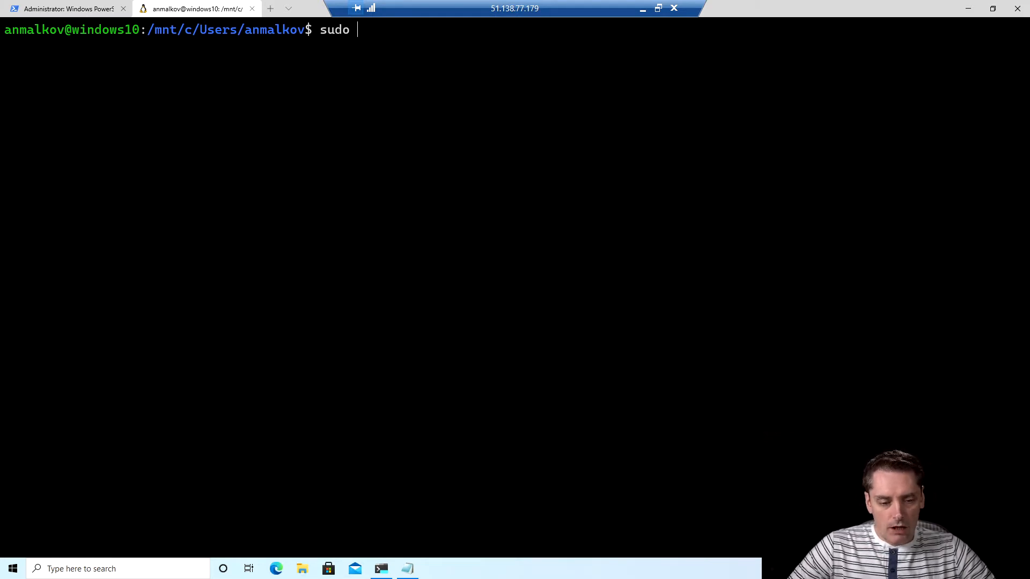
type("apt")
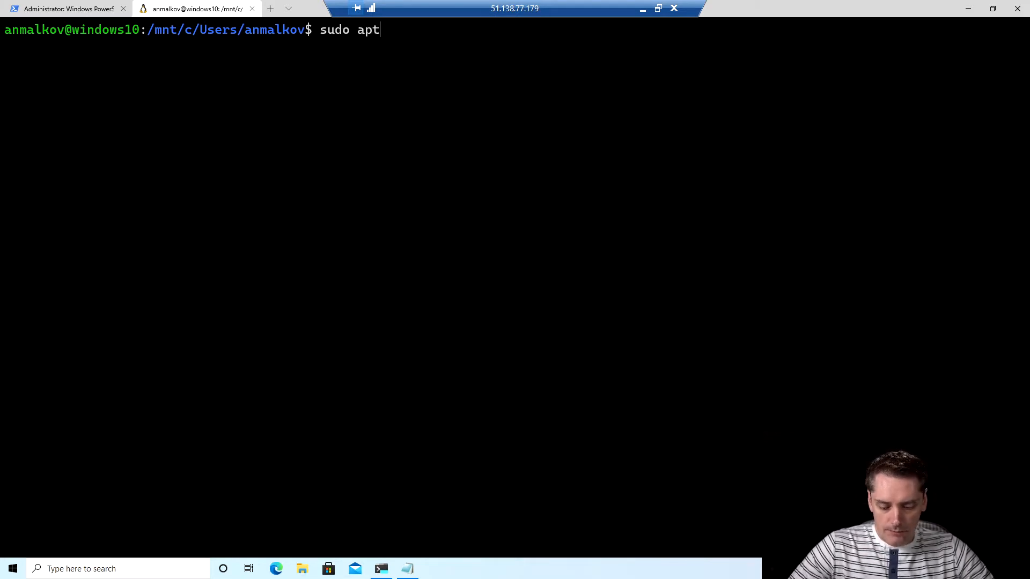
type("-get")
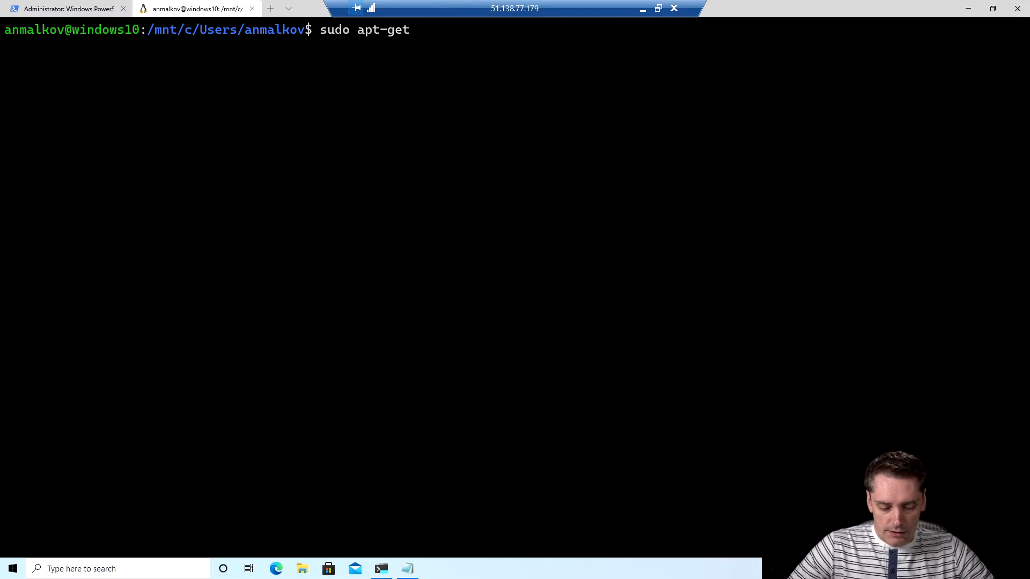
type("install")
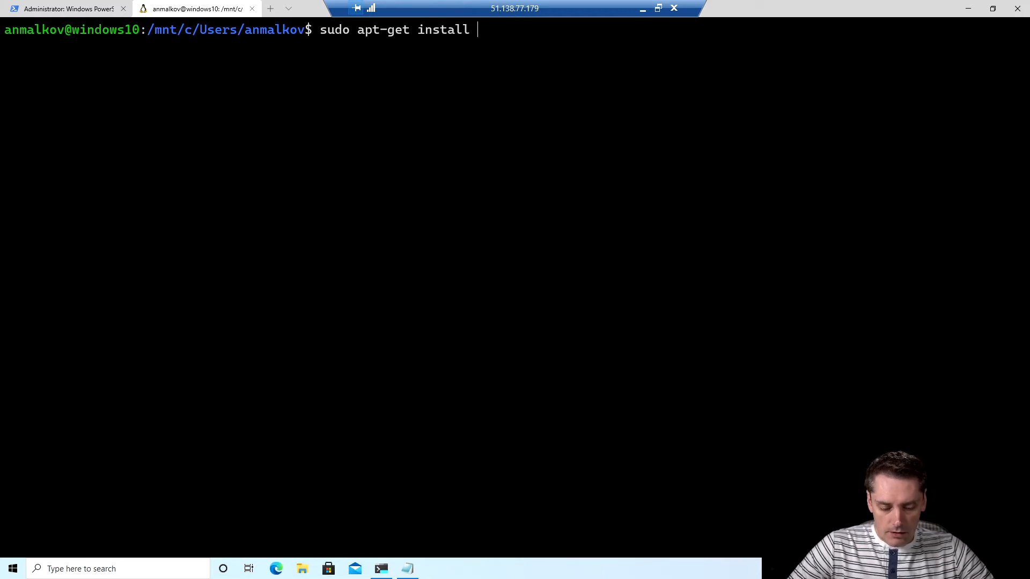
type("buildah")
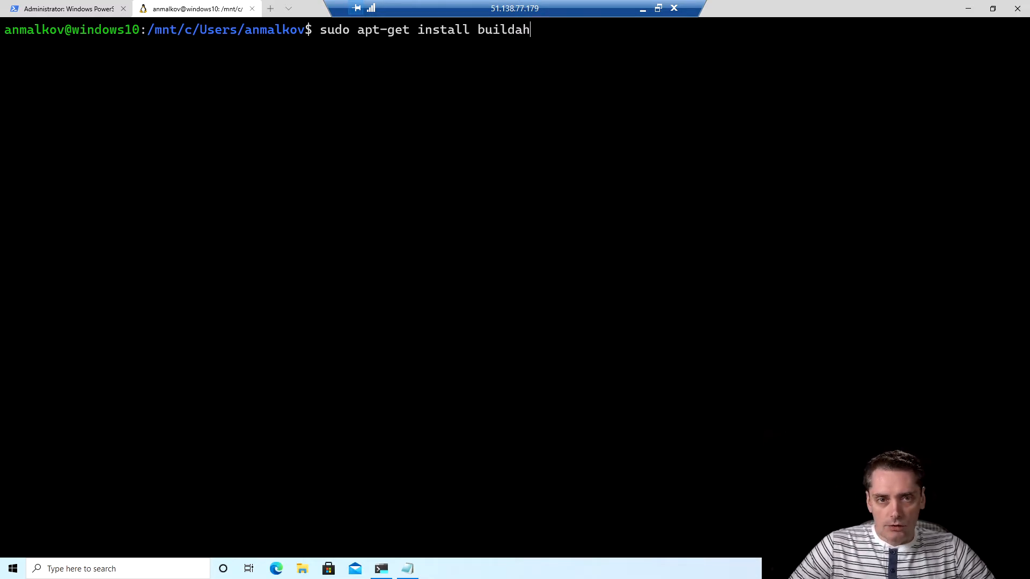
key("Ctrl+c")
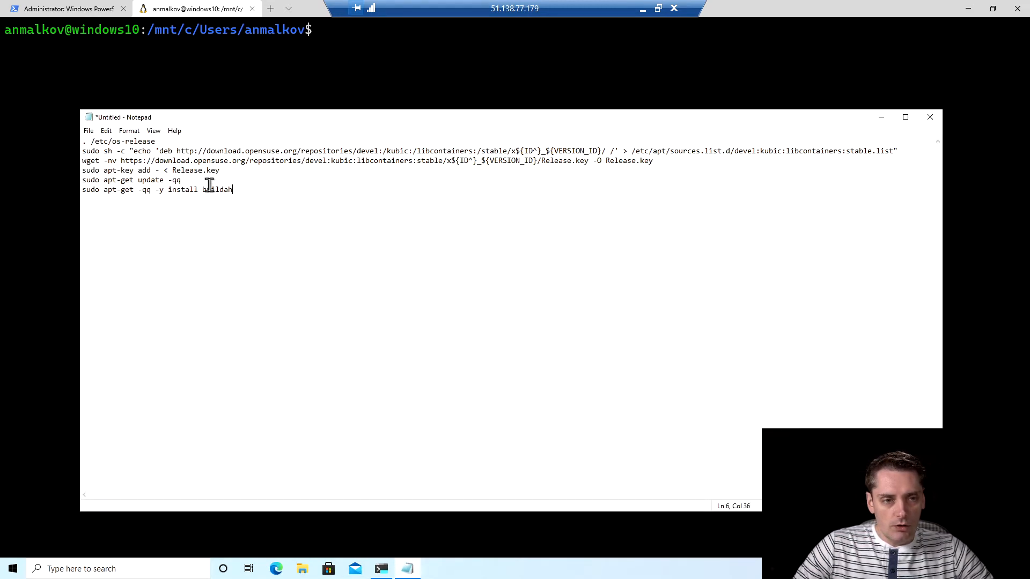
Step: Select all six saved Kubic buildah install commands in Notepad
key("ctrl+a")
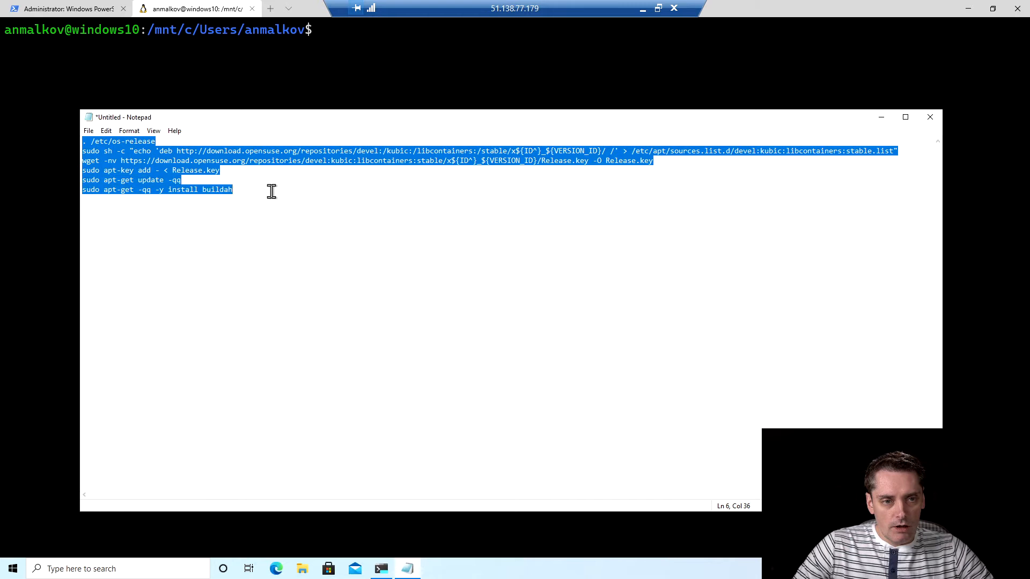
mouse_move(332, 283)
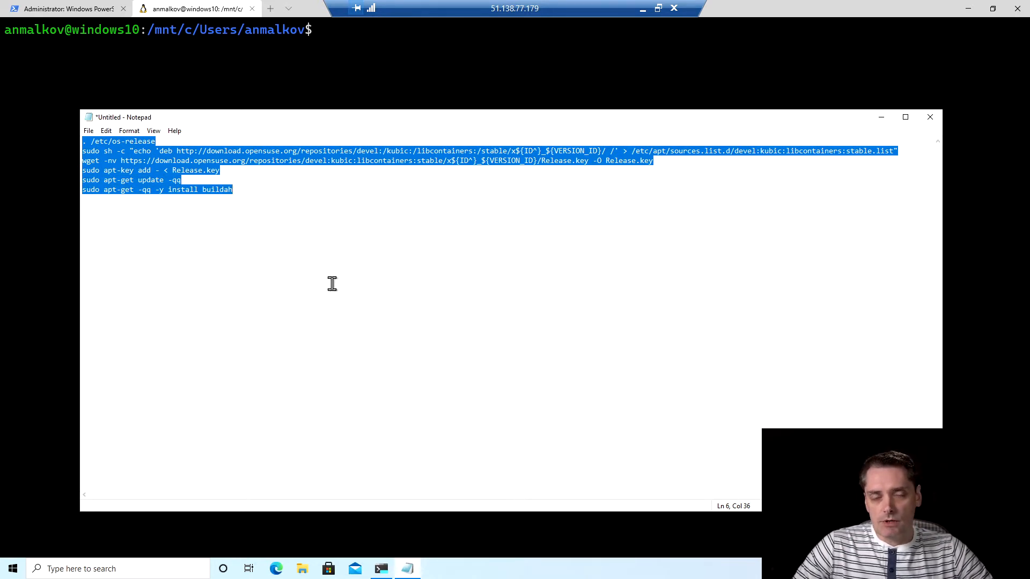
mouse_move(238, 264)
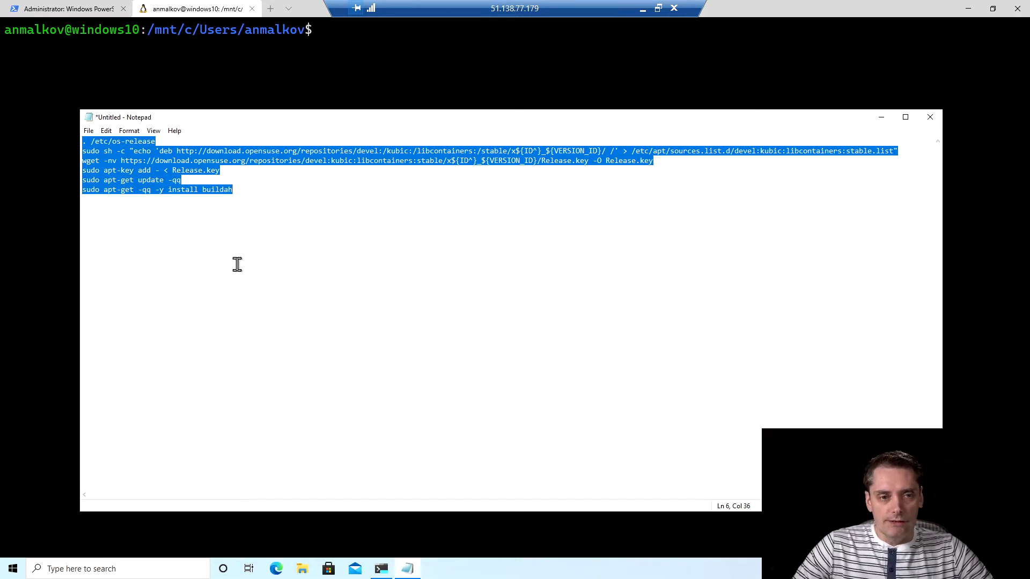
mouse_move(235, 251)
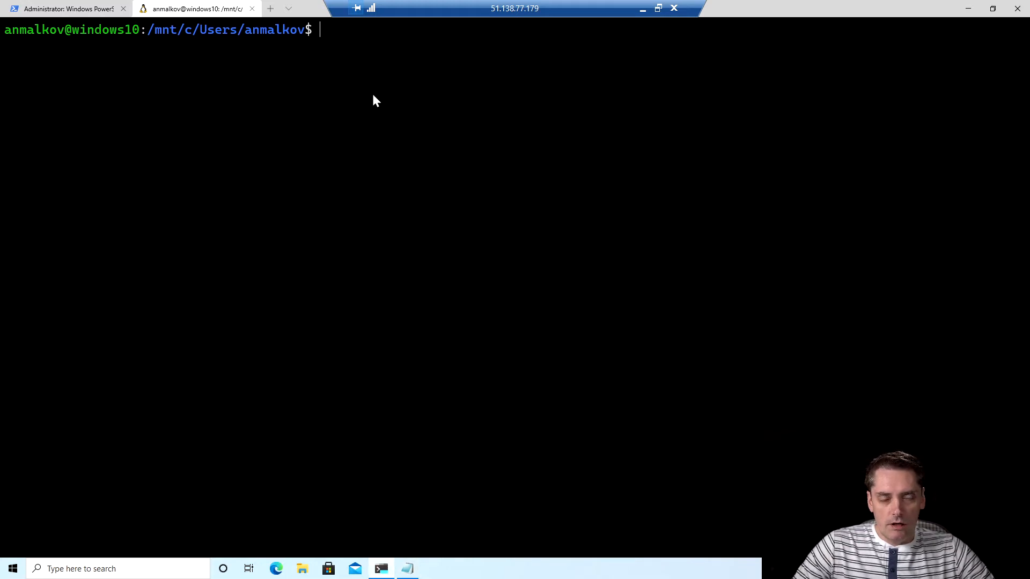
mouse_move(368, 65)
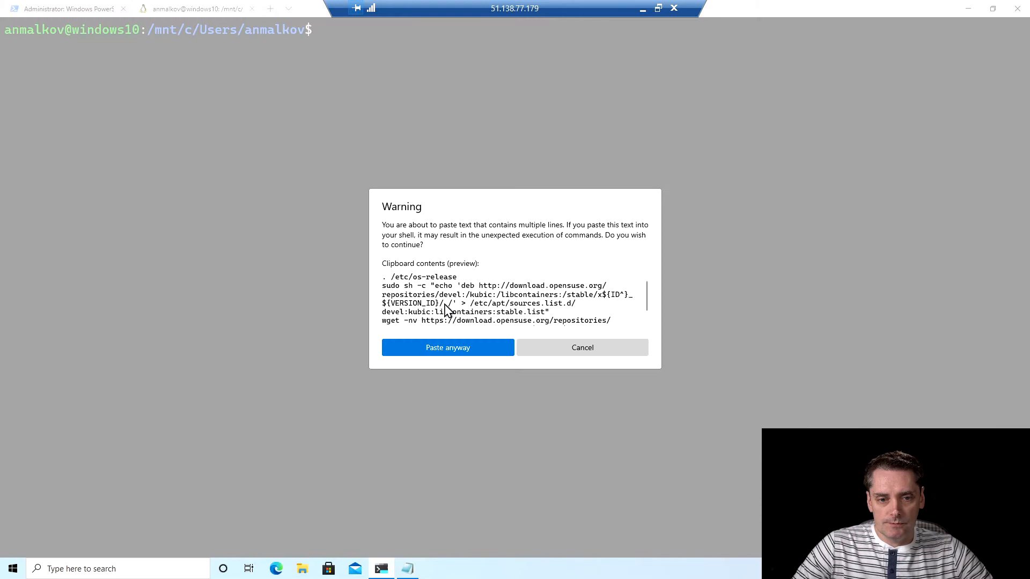
Step: Paste the Kubic repository setup, run 'sudo apt-get -qq -y install buildah', and clear
left_click(448, 347)
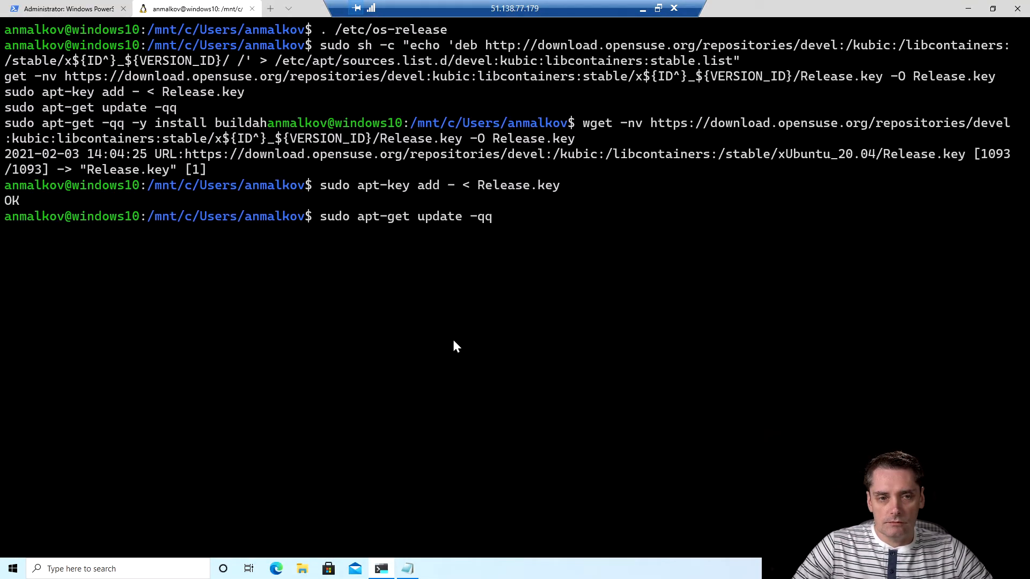
type("sudo apt-get -qq -y install buildah")
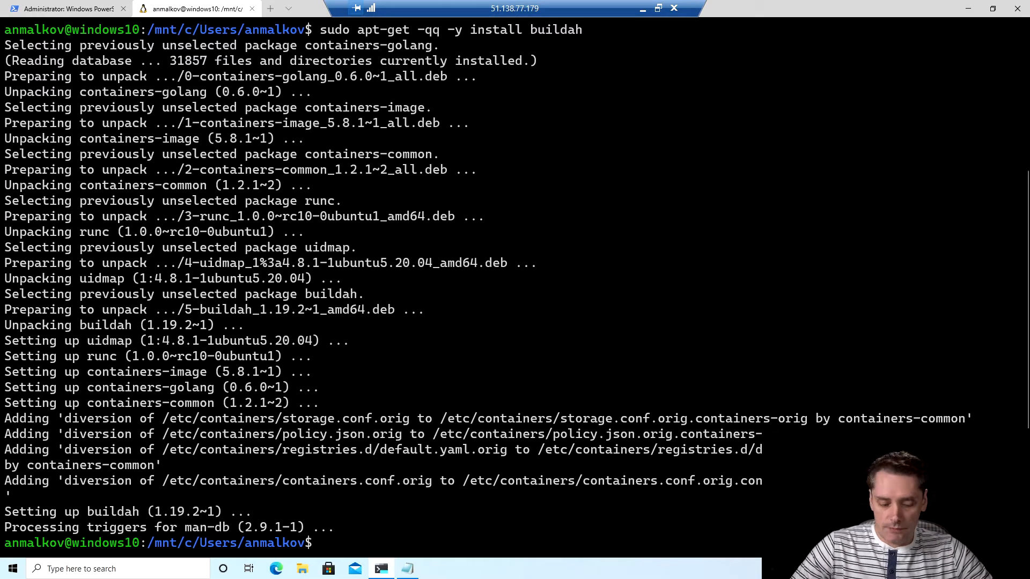
type("cle")
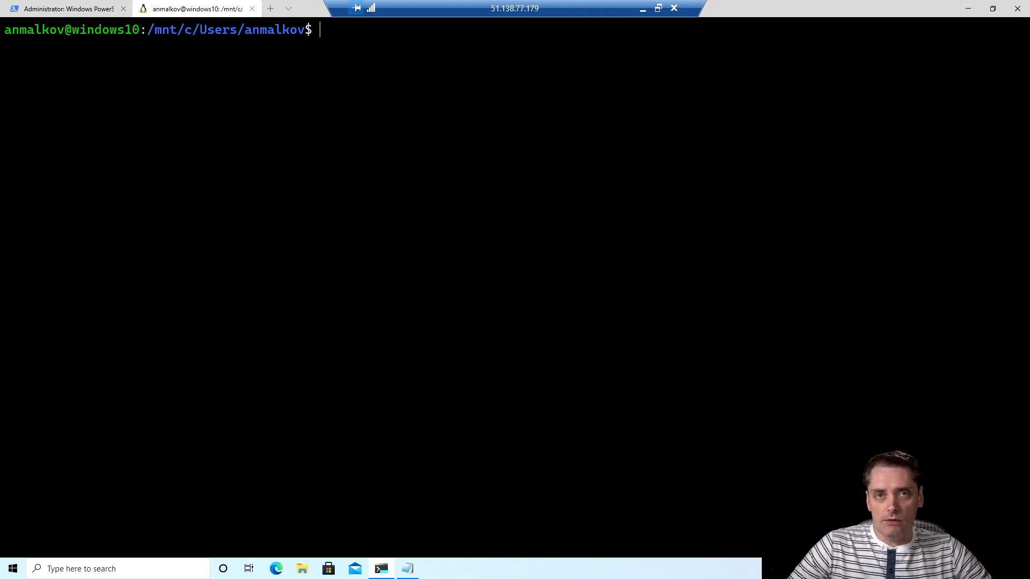
Step: Pull docker.io/library/alpine:latest with buildah, confirm it in buildah images, and clear
type("buildah")
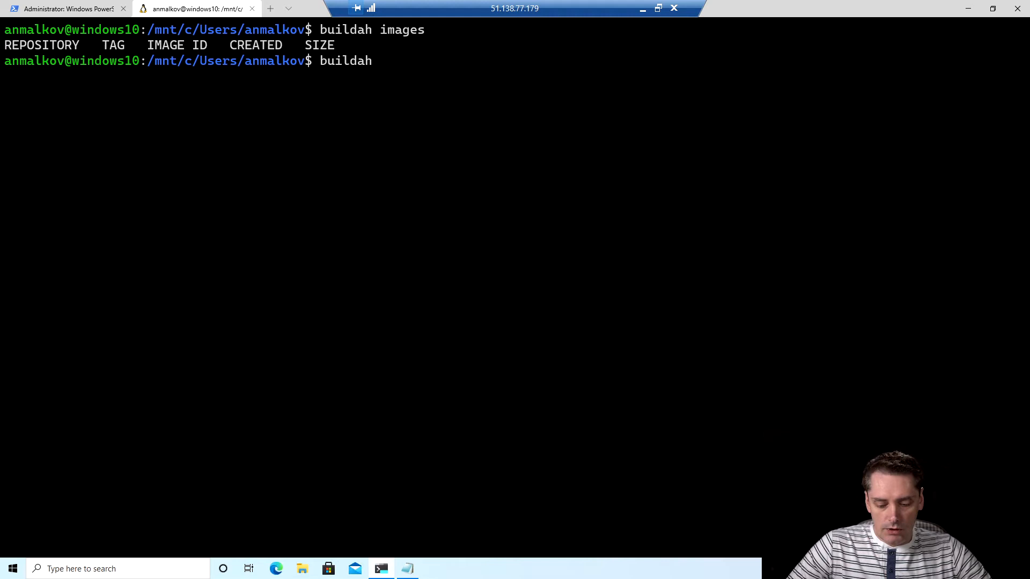
type("pull alpine")
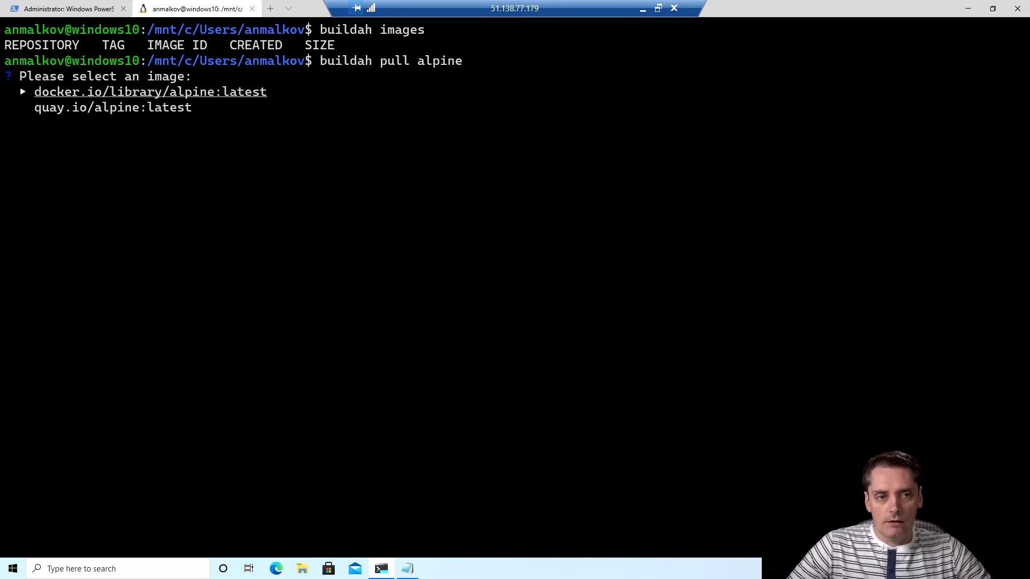
mouse_move(366, 283)
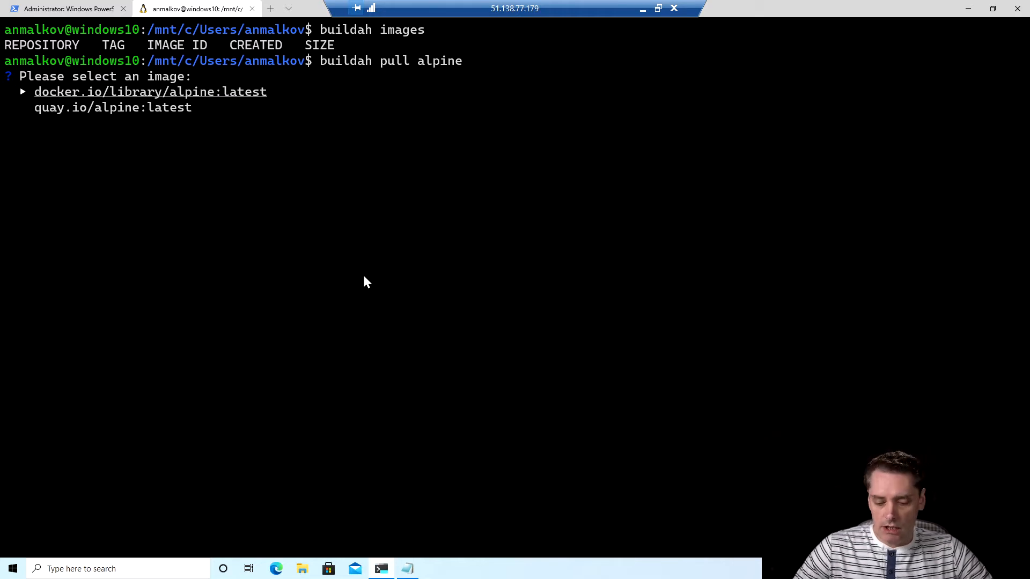
key("enter")
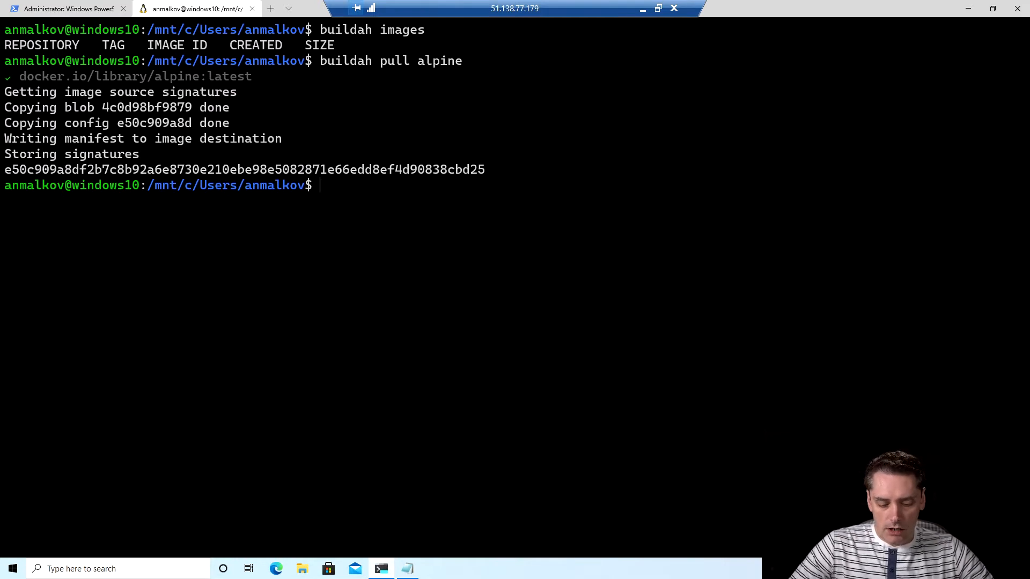
type("buildah images")
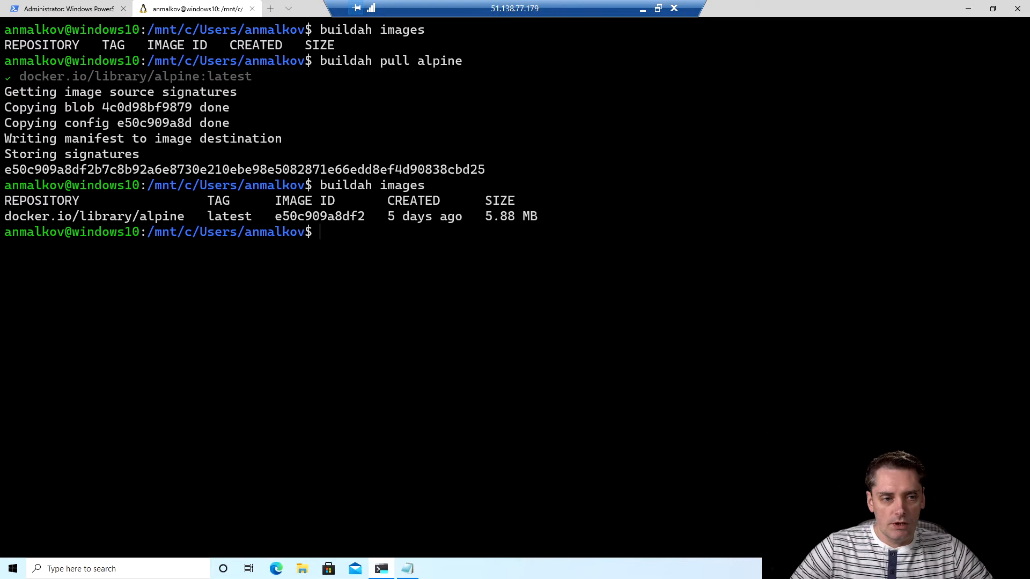
double_click(140, 217)
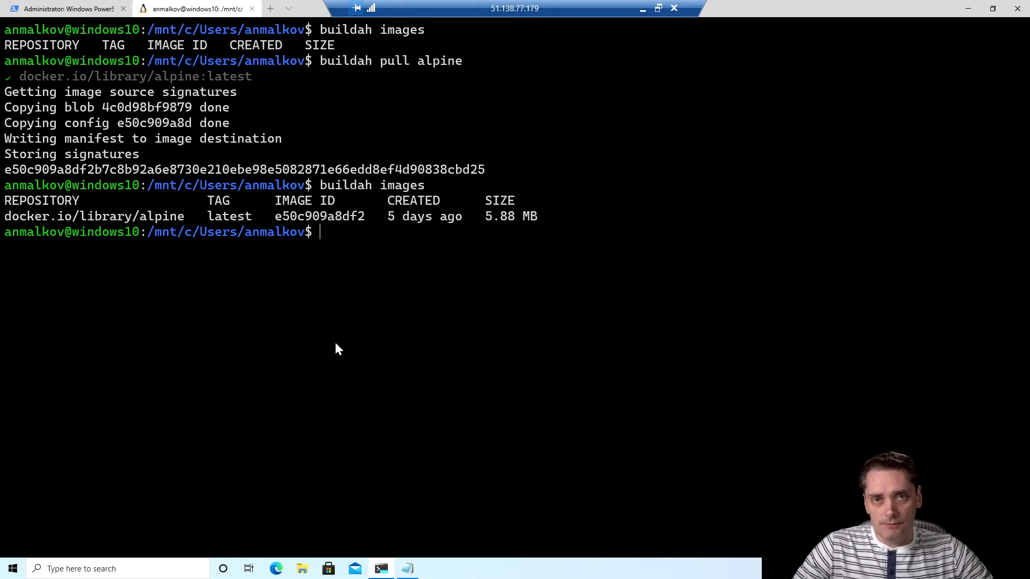
type("clea")
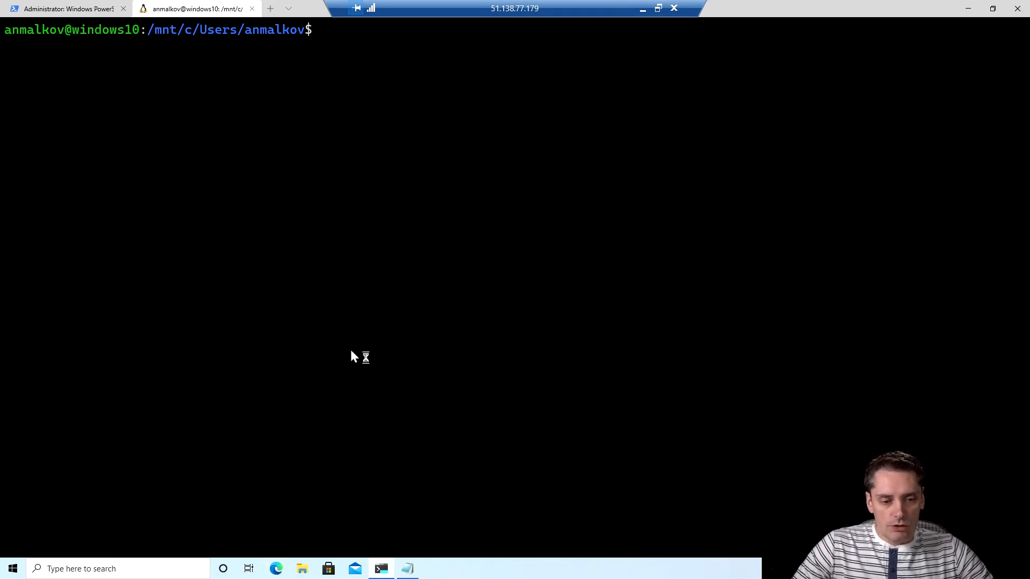
Step: Browse to podman.io in Edge and go to its Get Started page
left_click(275, 569)
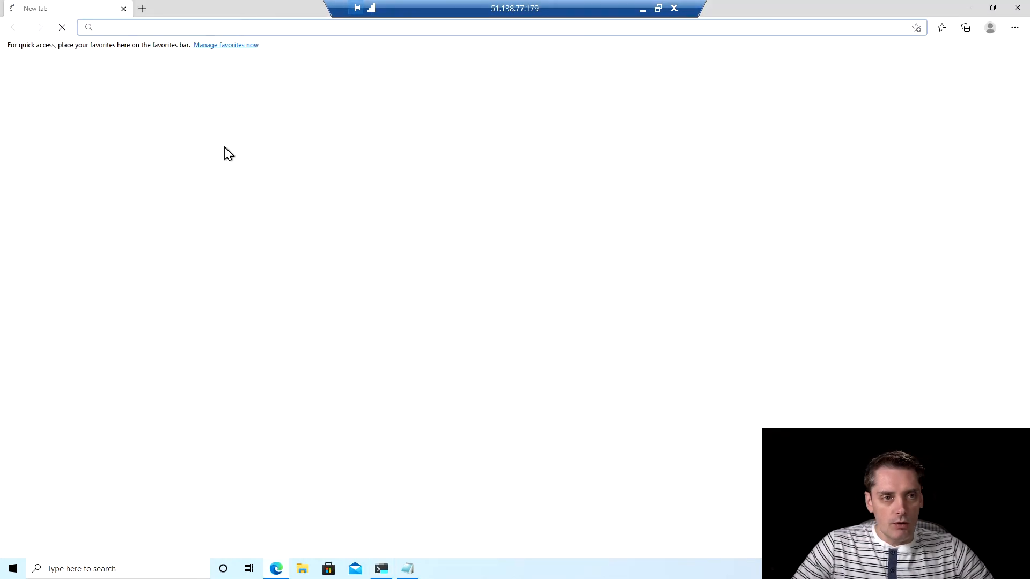
type("podman.io")
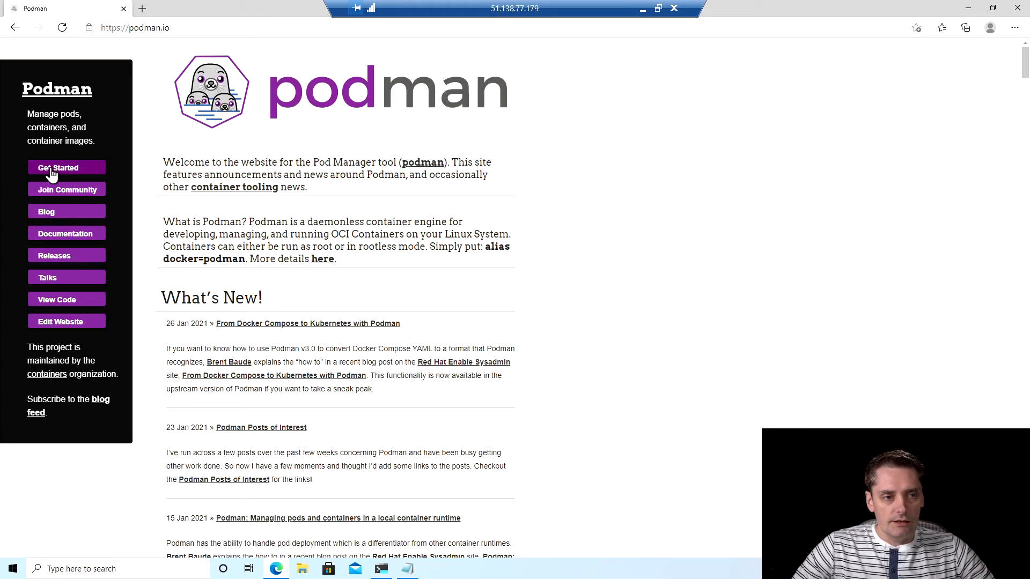
left_click(58, 168)
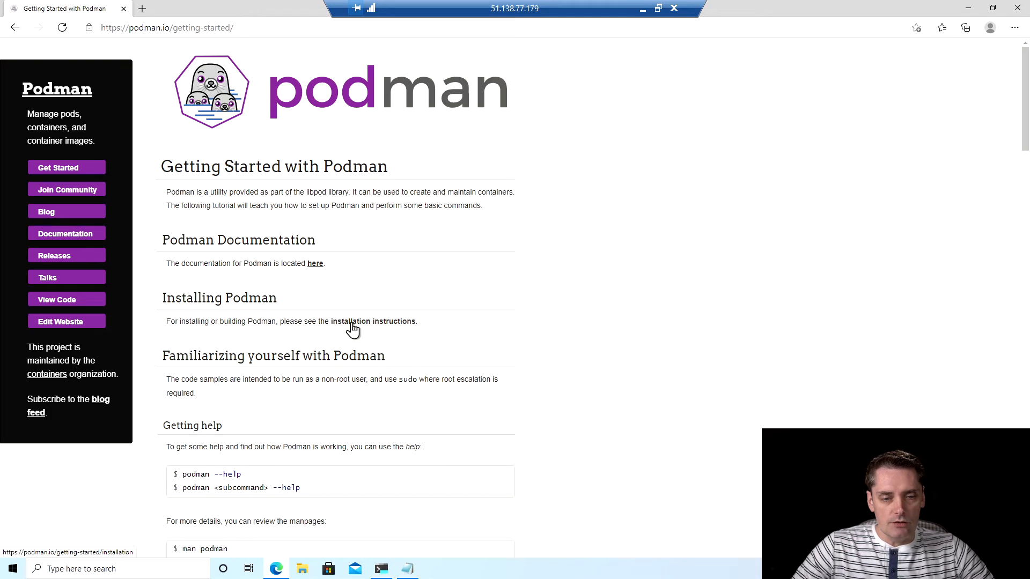
Step: Open Podman's installation instructions and read down to the Ubuntu commands
left_click(373, 322)
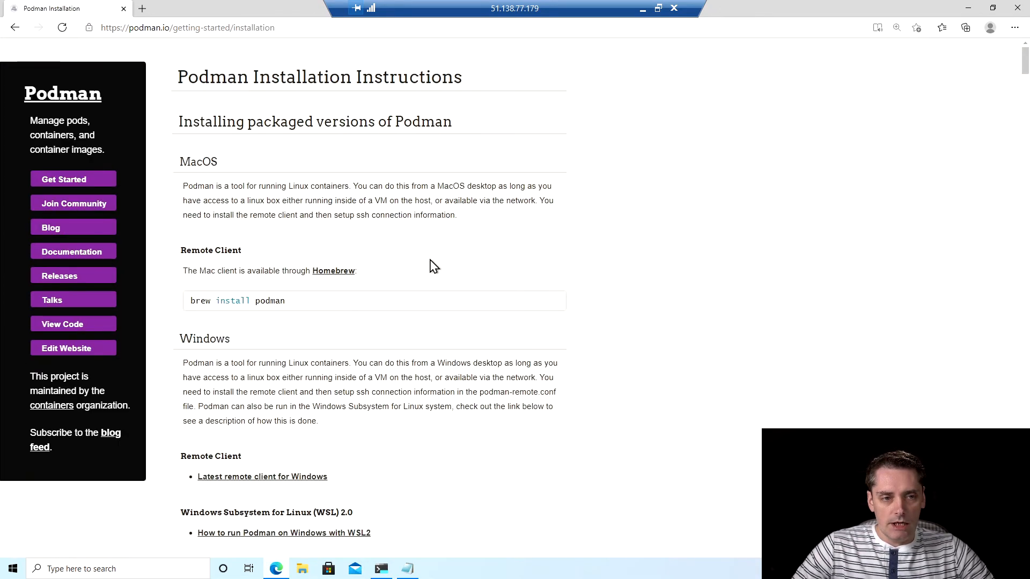
scroll("down", 3)
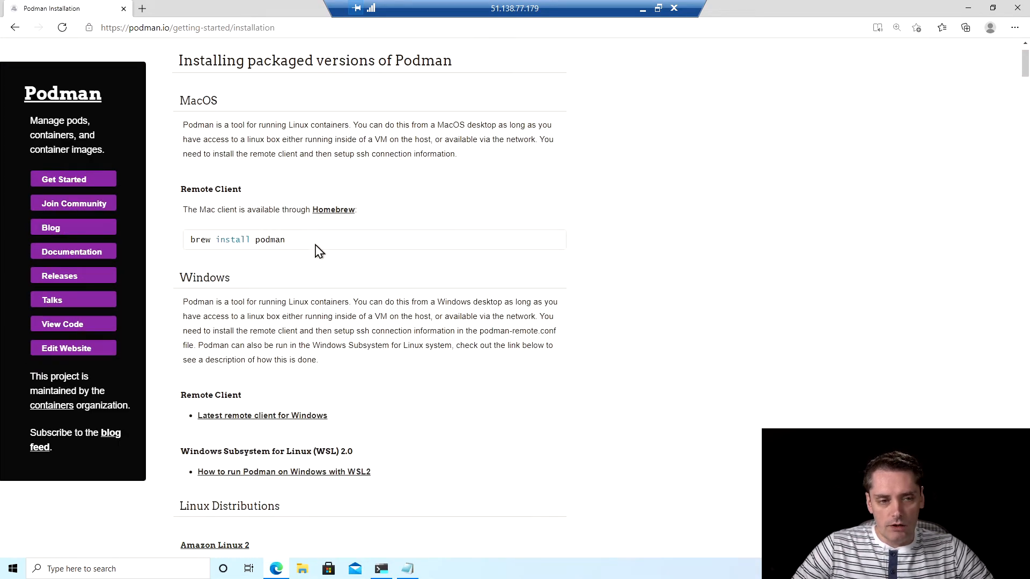
mouse_move(187, 99)
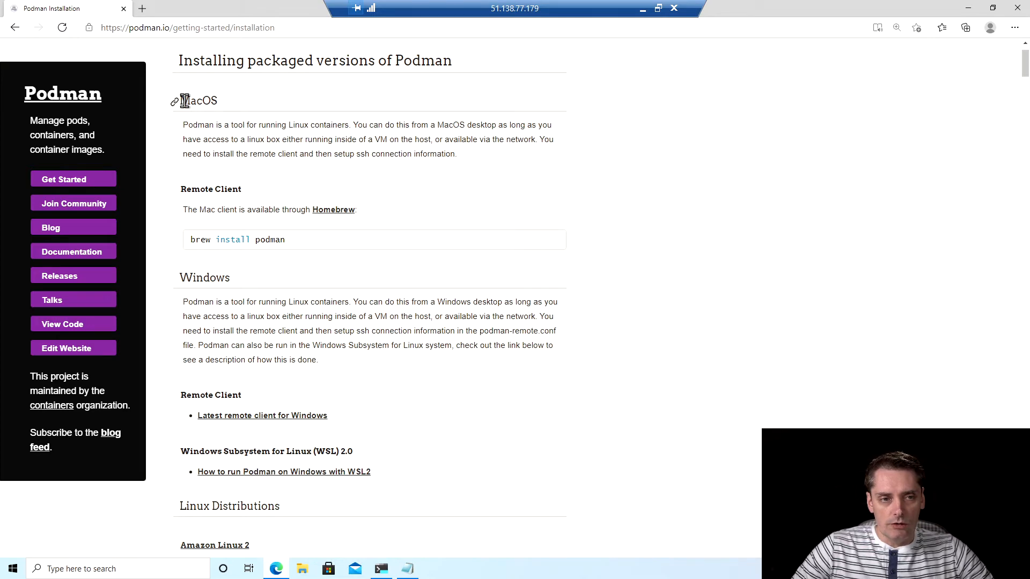
scroll("down", 3)
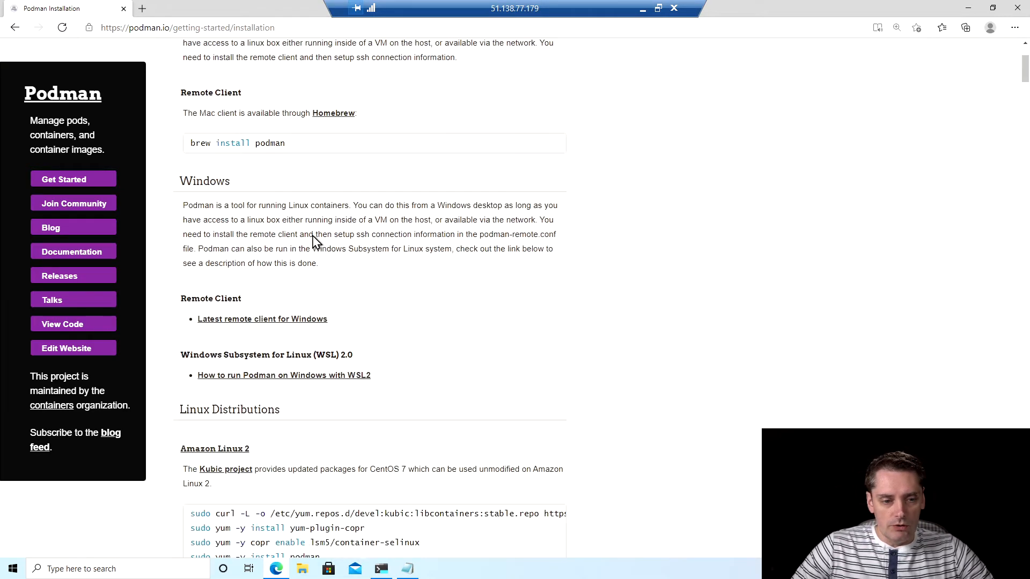
scroll("down", 3)
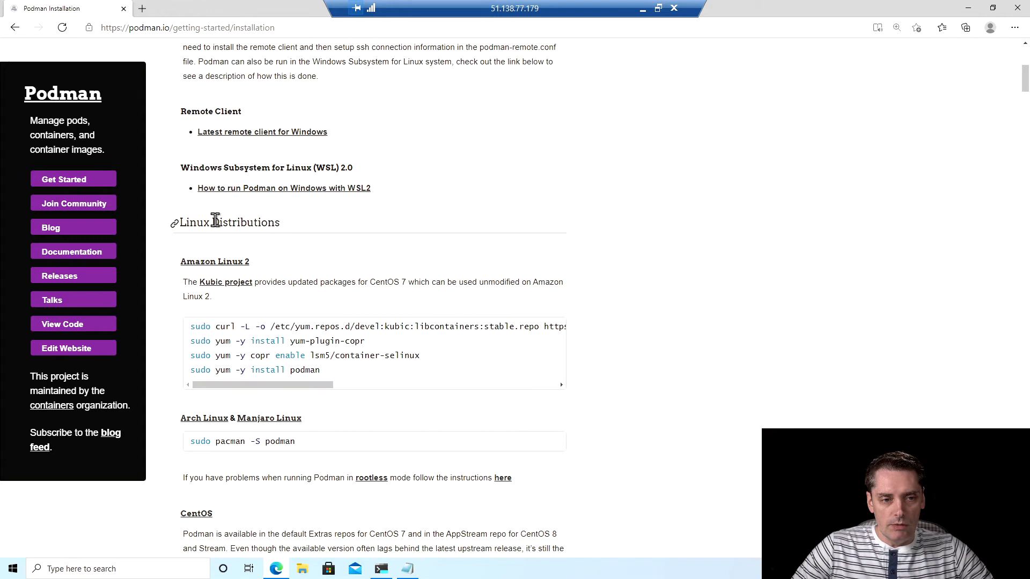
scroll("down", 3)
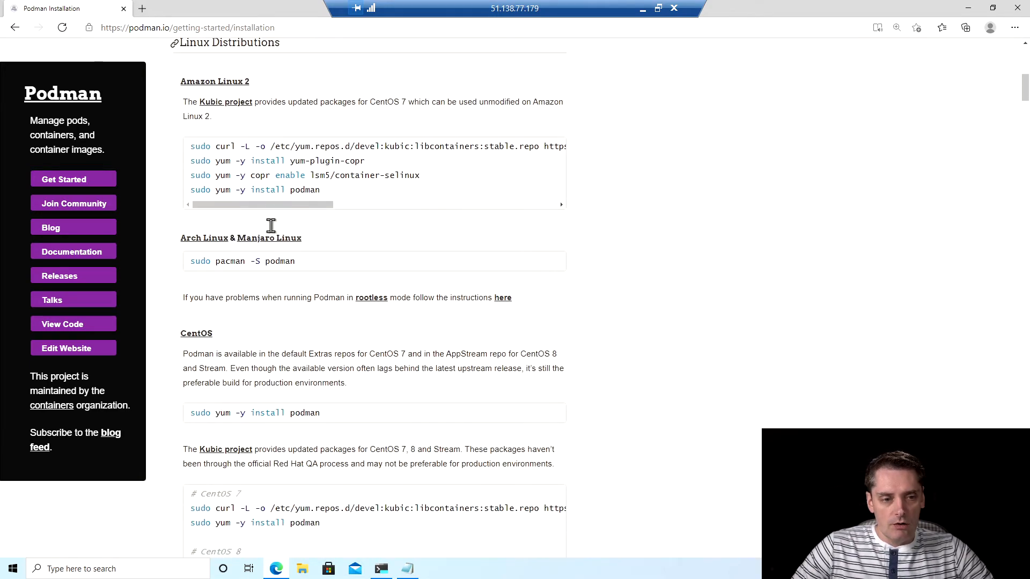
scroll("down", 3)
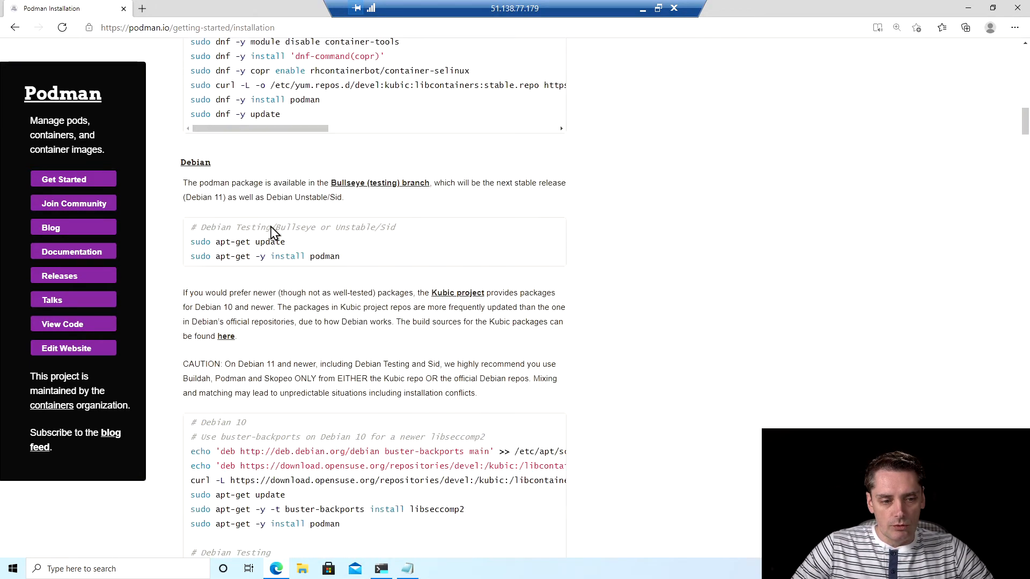
scroll("down", 3)
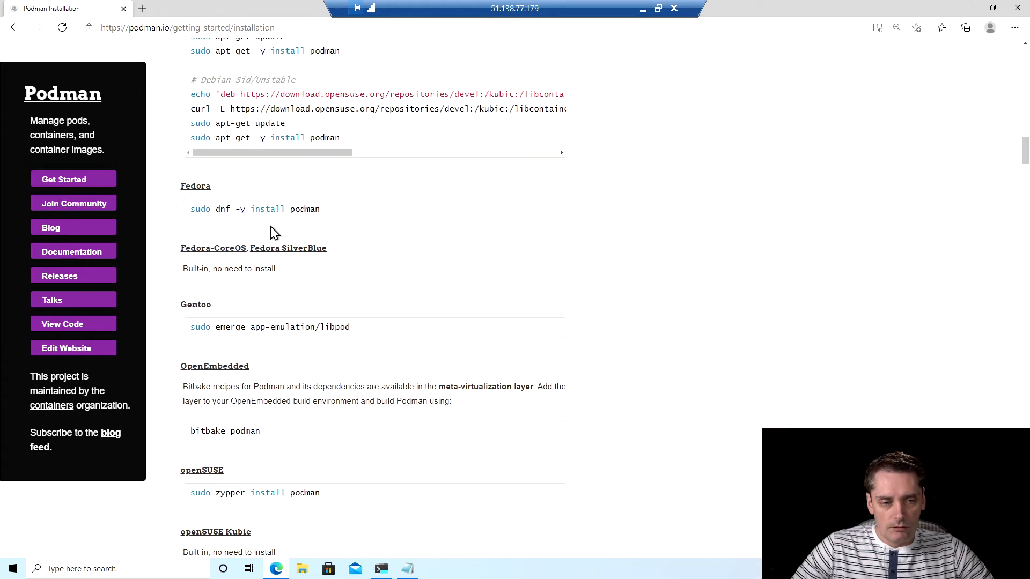
scroll("down", 3)
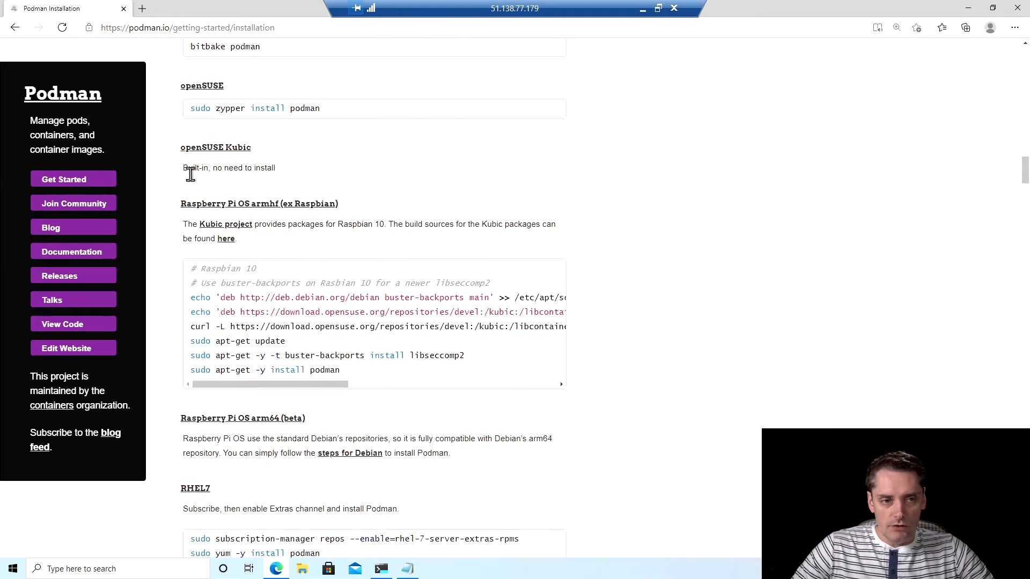
scroll("down", 3)
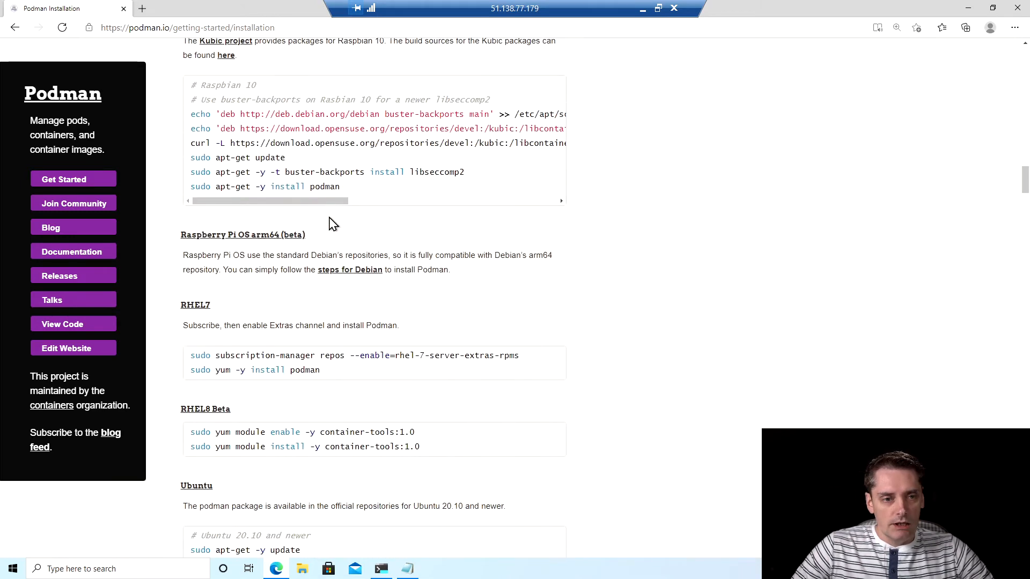
scroll("down", 3)
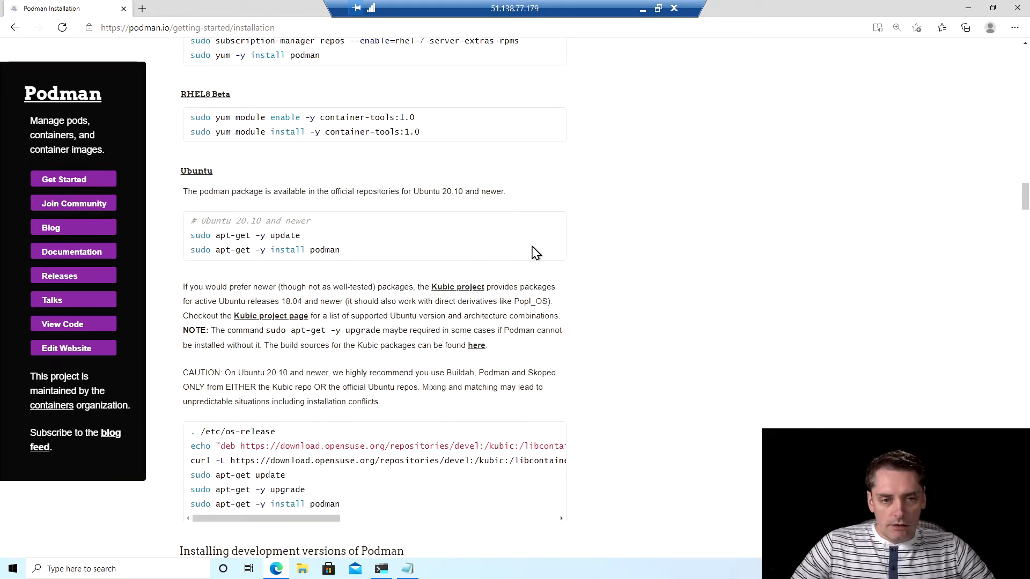
mouse_move(450, 339)
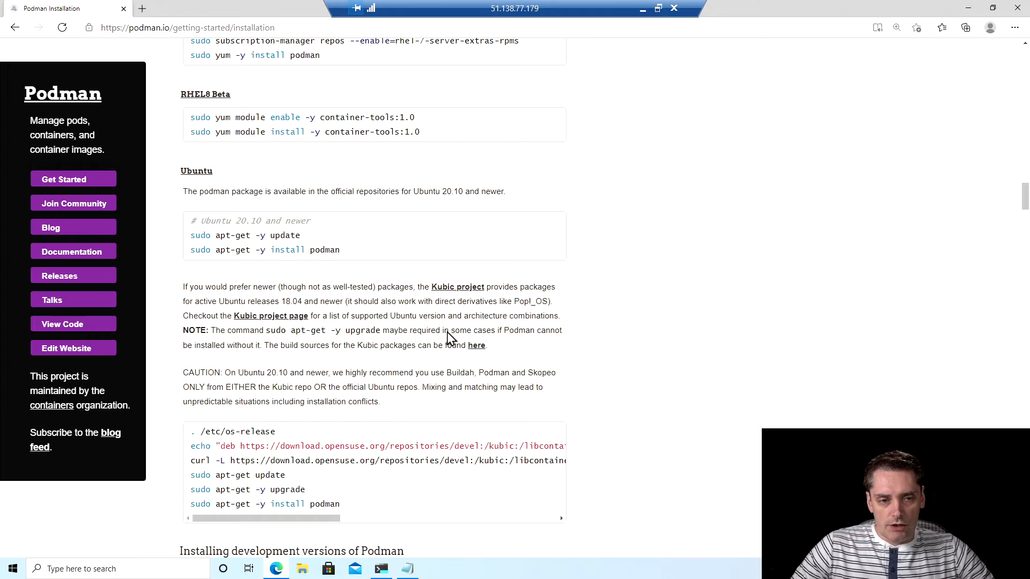
scroll("down", 3)
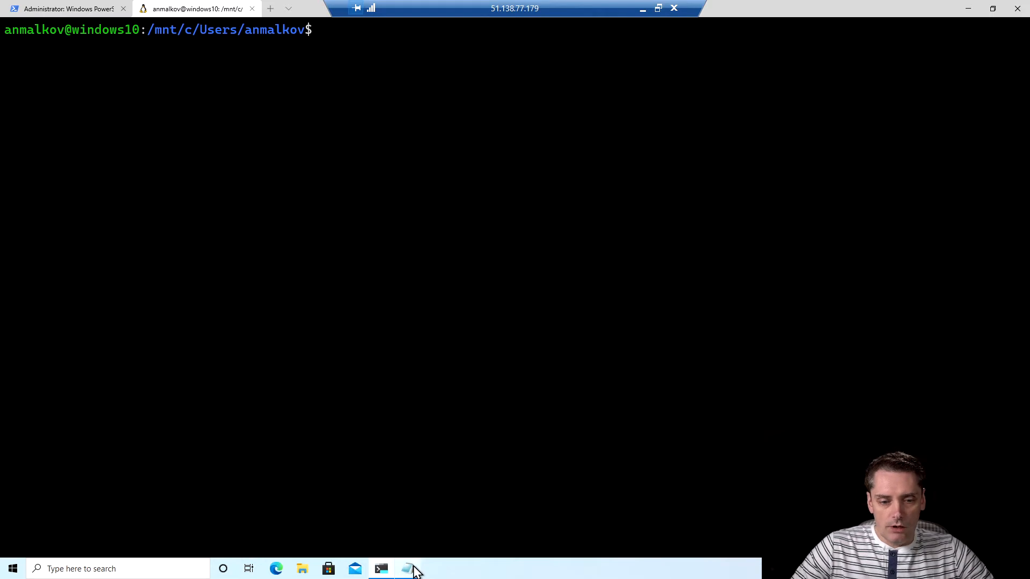
Step: Run the pasted Kubic podman install commands in the Ubuntu shell, then clear
left_click(406, 569)
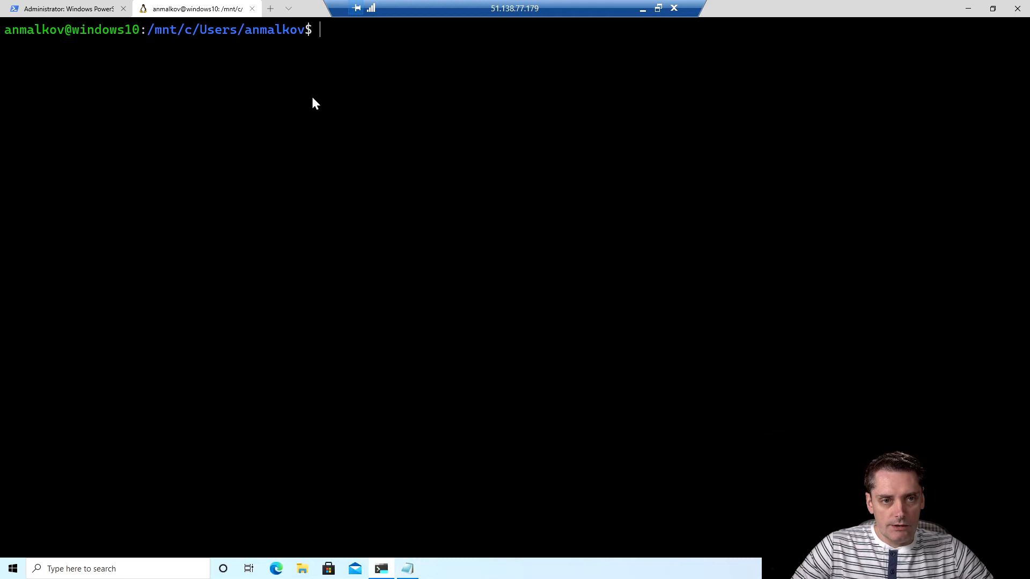
mouse_move(383, 40)
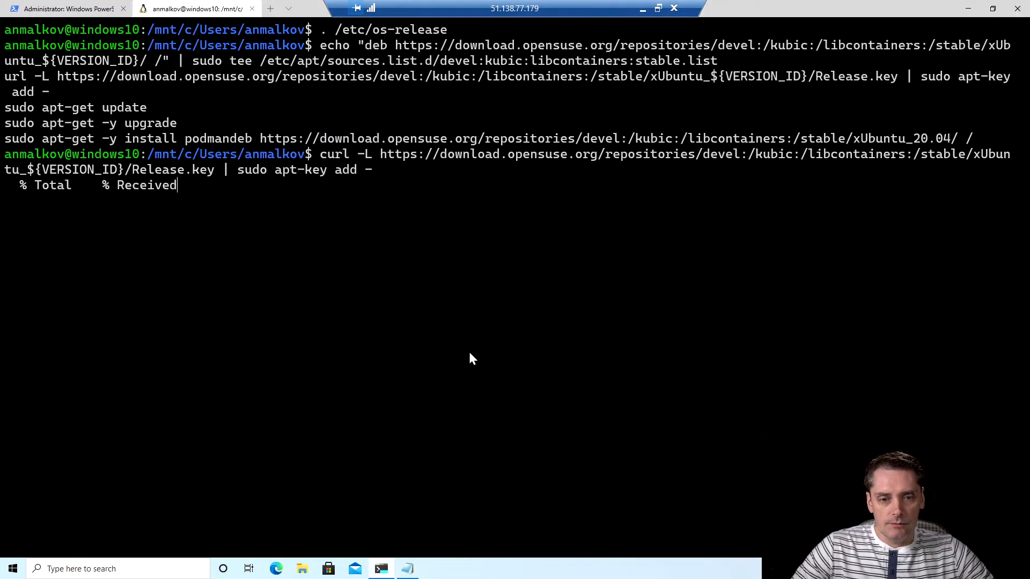
key("Return")
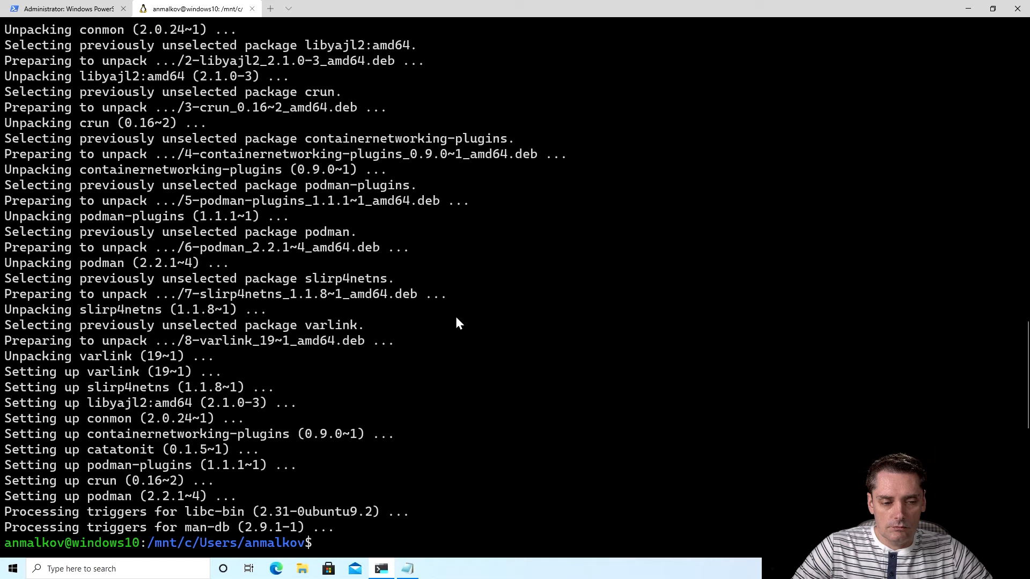
type("clear")
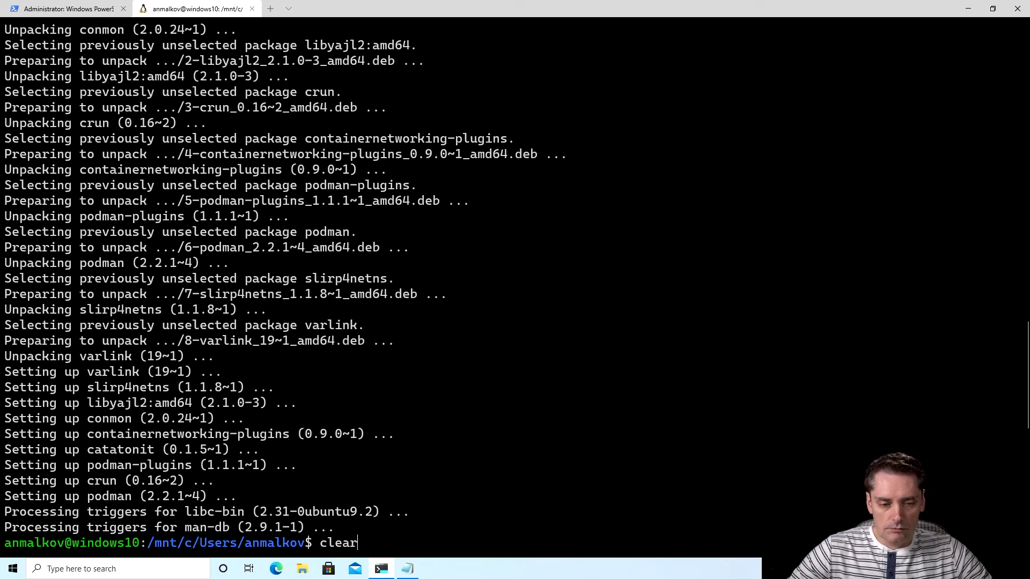
Step: Clear the screen, run 'podman ps', then start 'podman run -it alpine sh'
key("Enter")
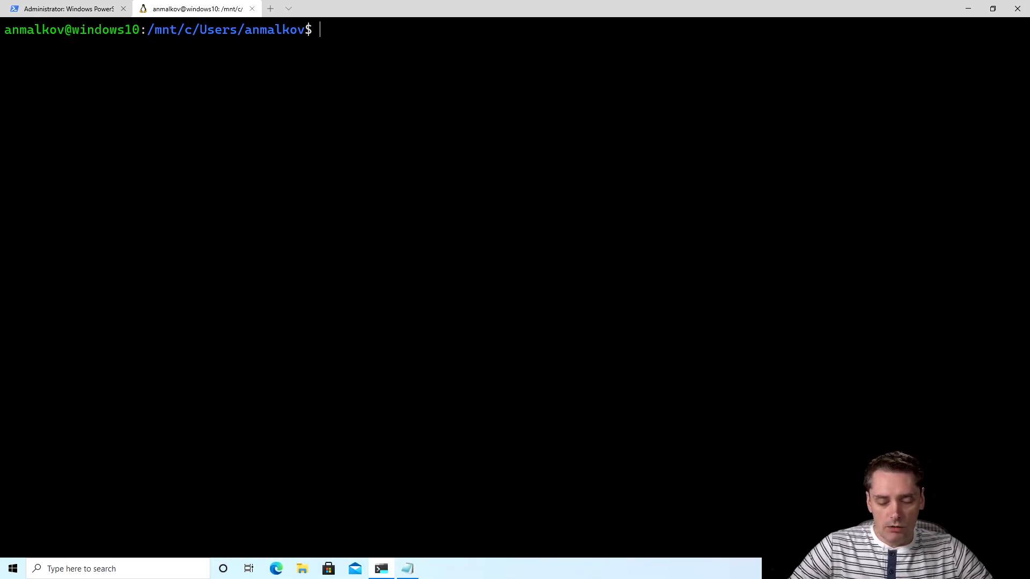
type("podman ps")
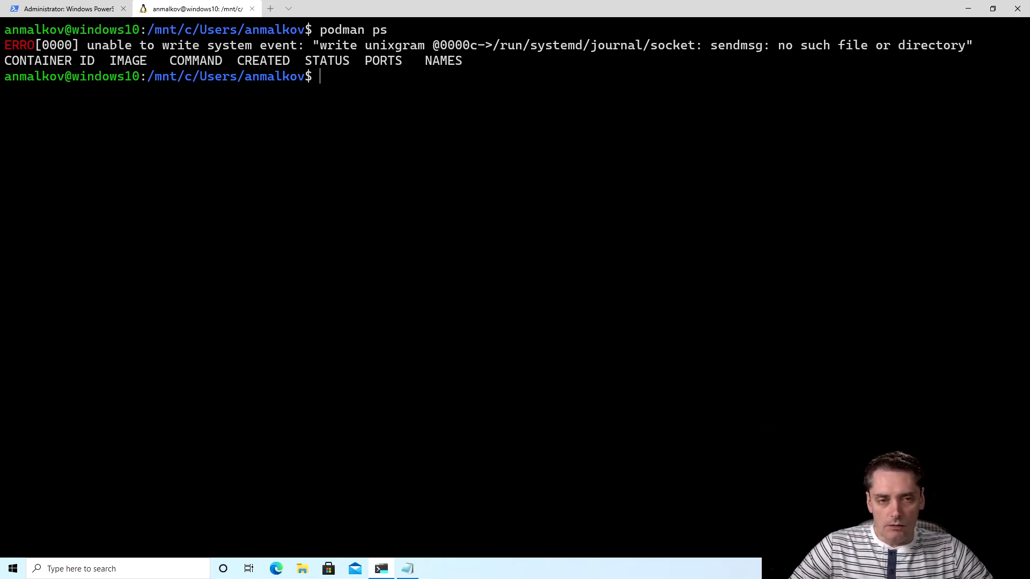
type("podman run")
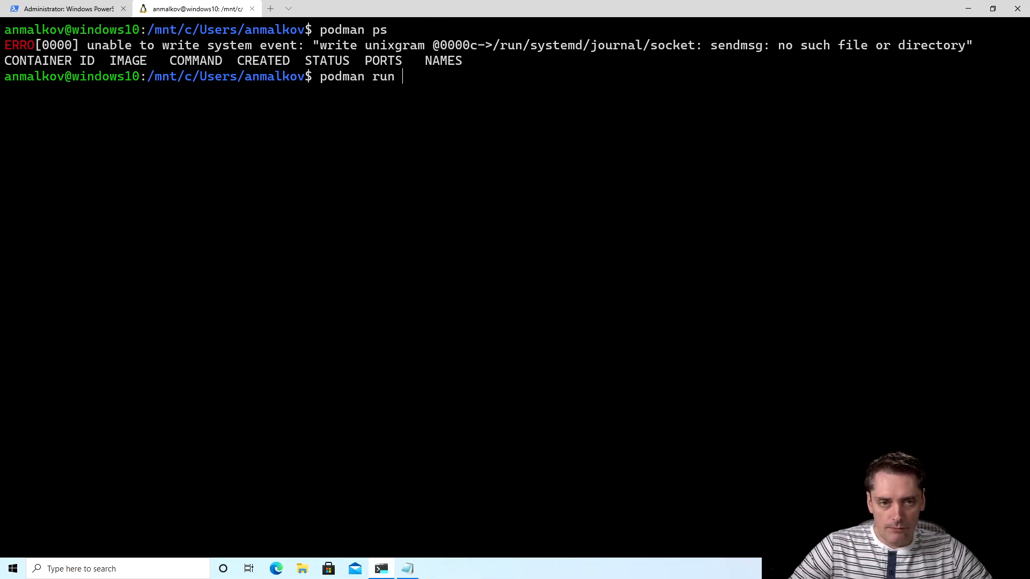
type("-it")
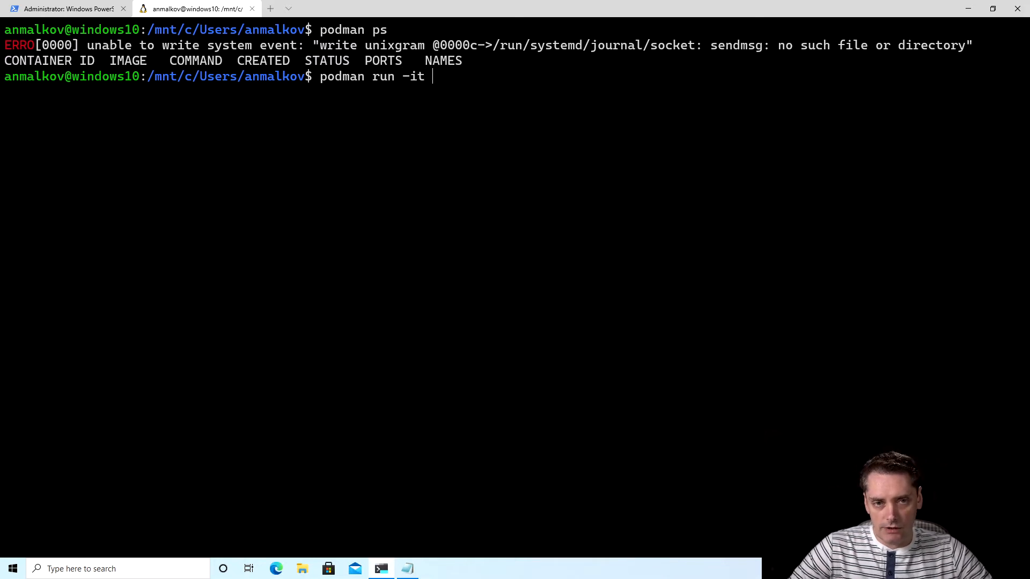
type("alp")
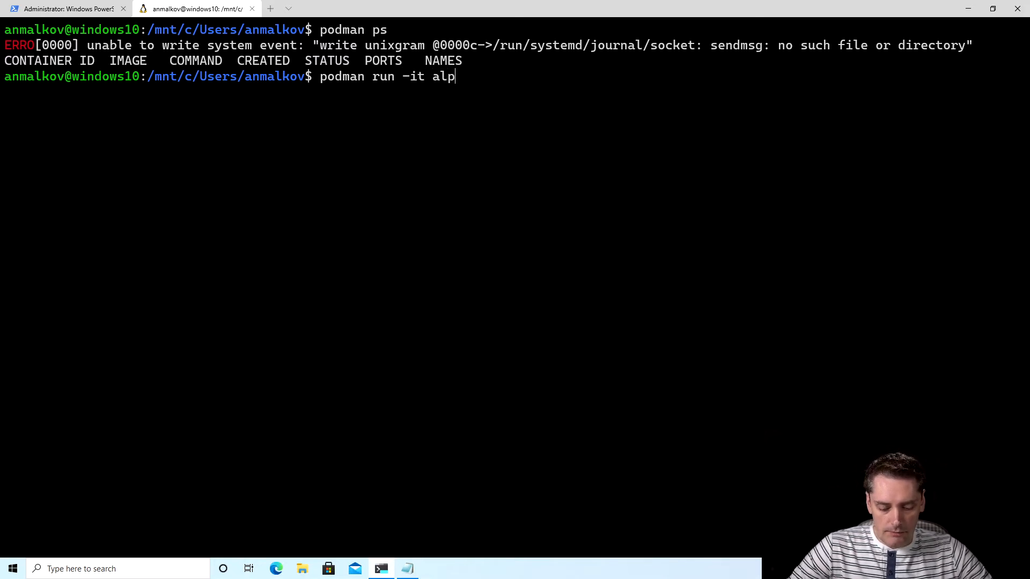
type("ine")
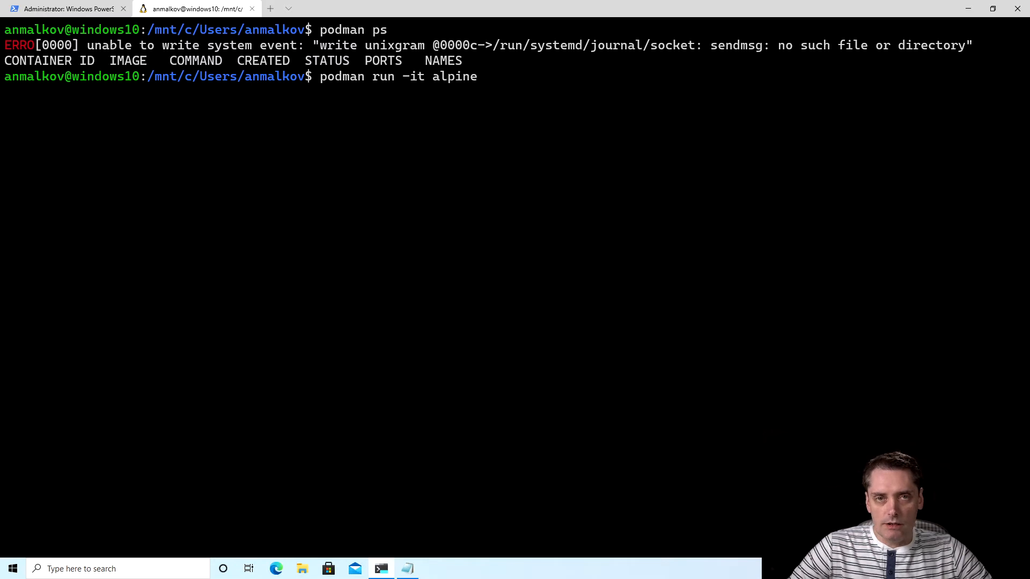
type("sh")
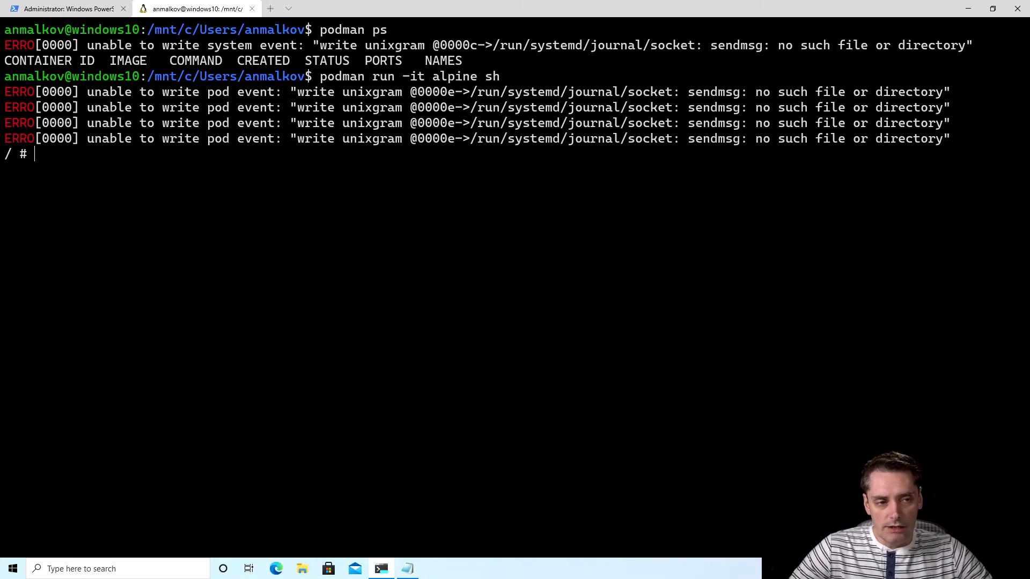
Step: List the alpine container's root, exit to Ubuntu, and list the Windows user folder
type("ls")
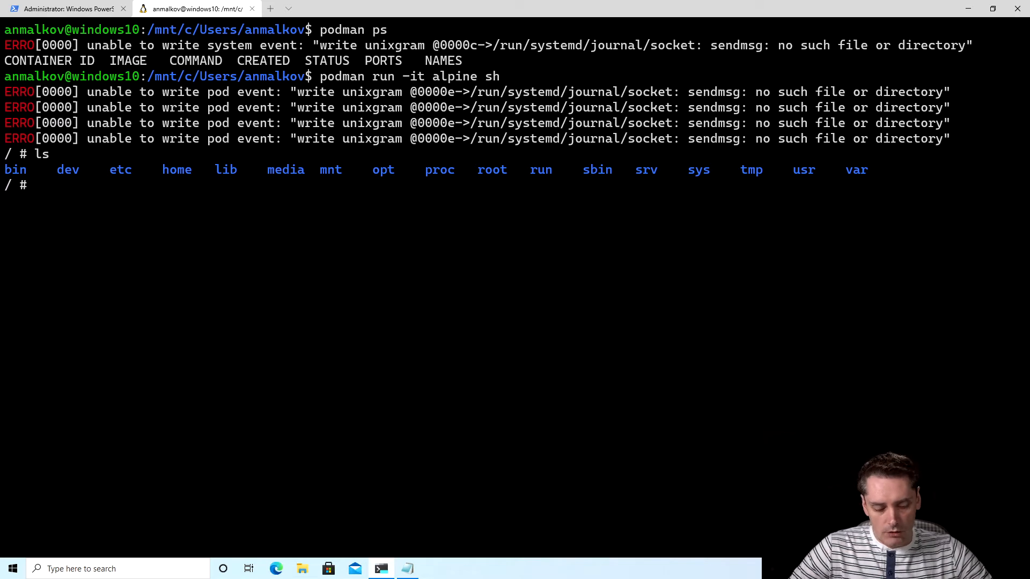
type("exit")
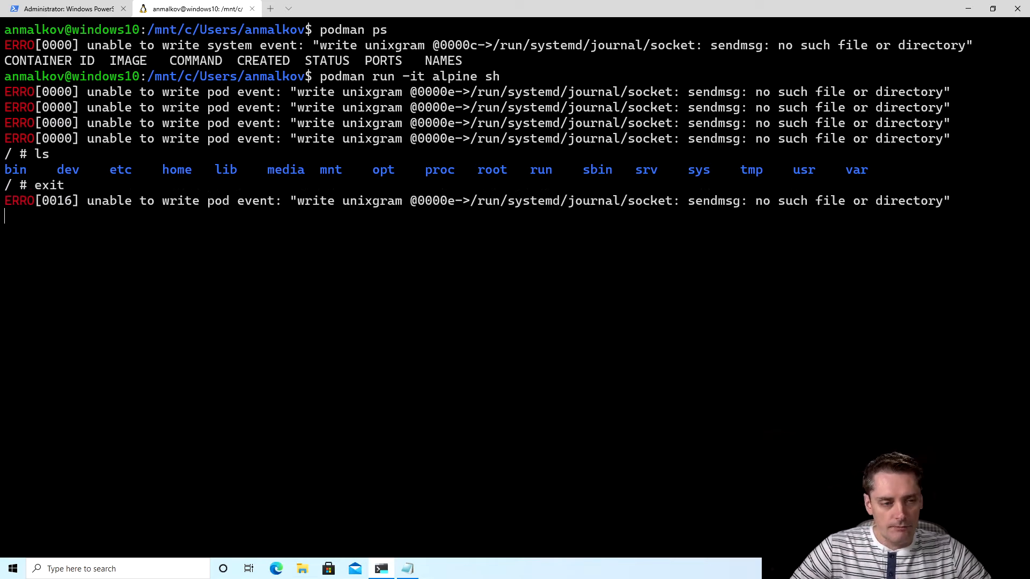
type("ls")
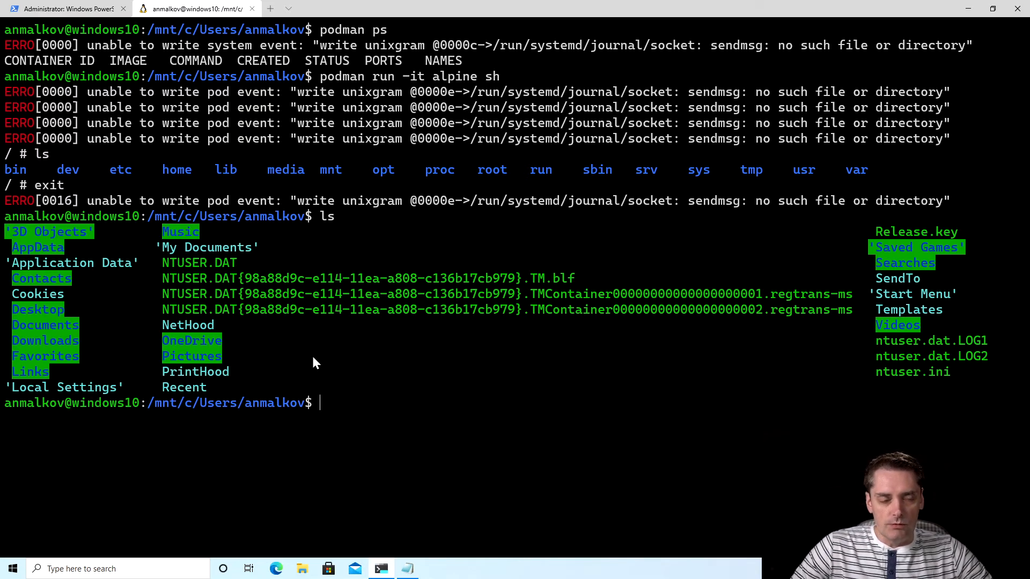
mouse_move(396, 369)
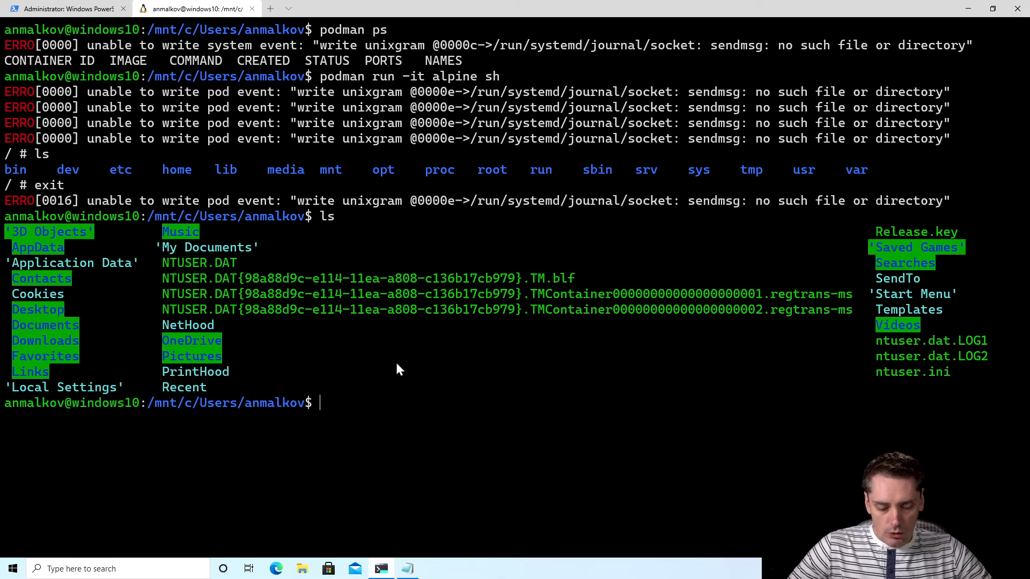
type("podma")
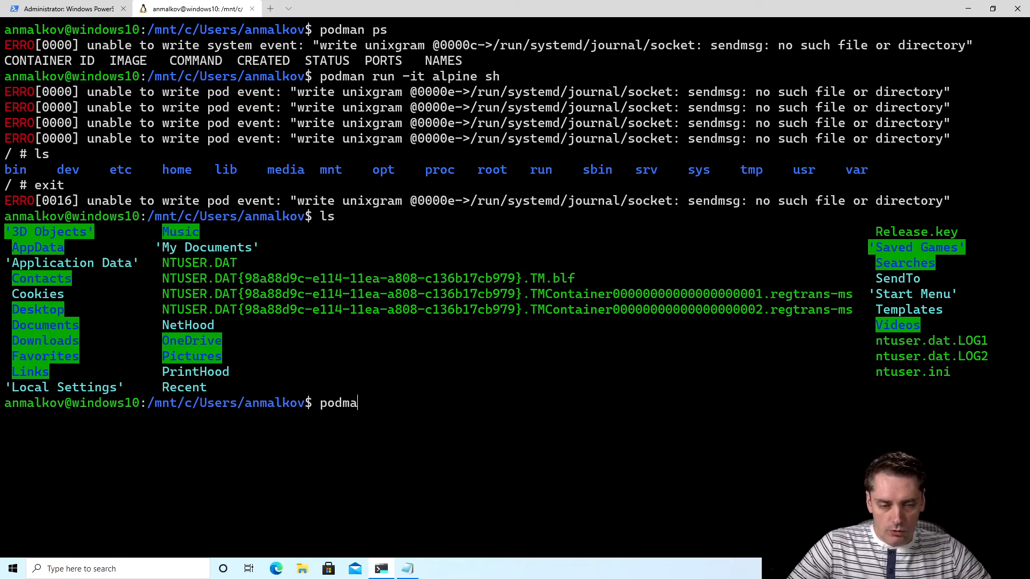
Step: Run podman ps -a and highlight alpine container 4b49975cf13a's Exited (0) status
type("n ps -a")
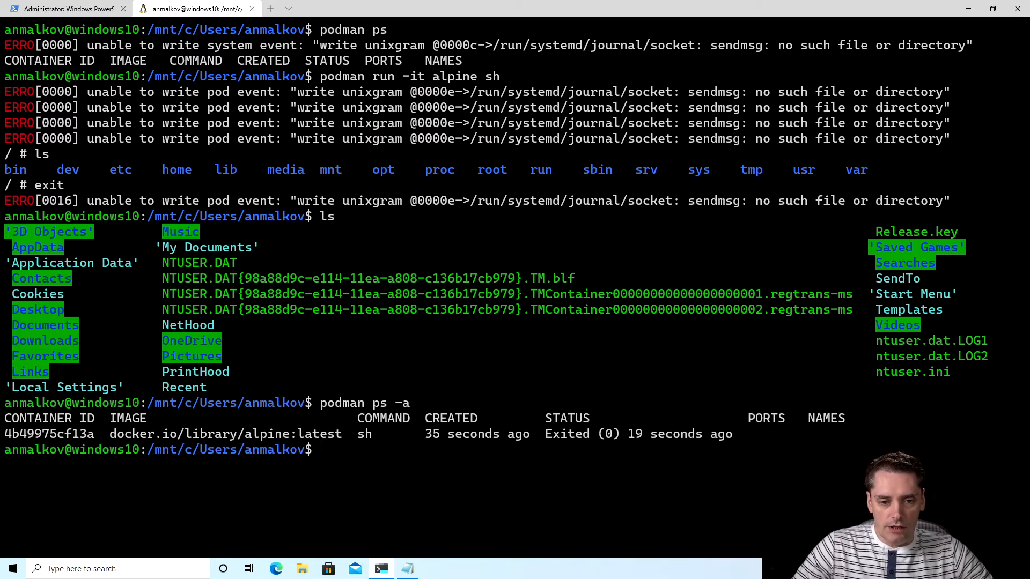
mouse_move(554, 441)
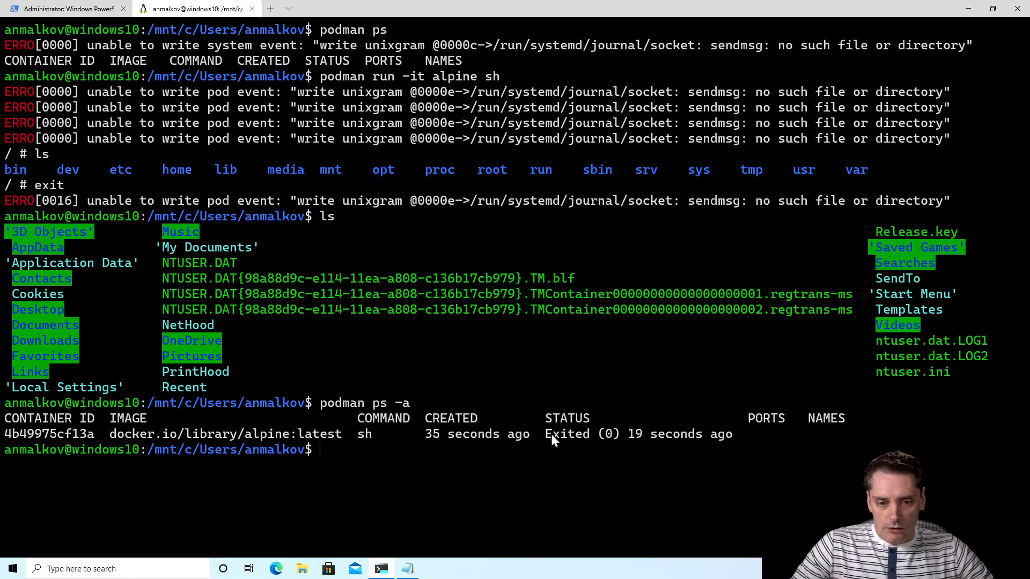
double_click(567, 434)
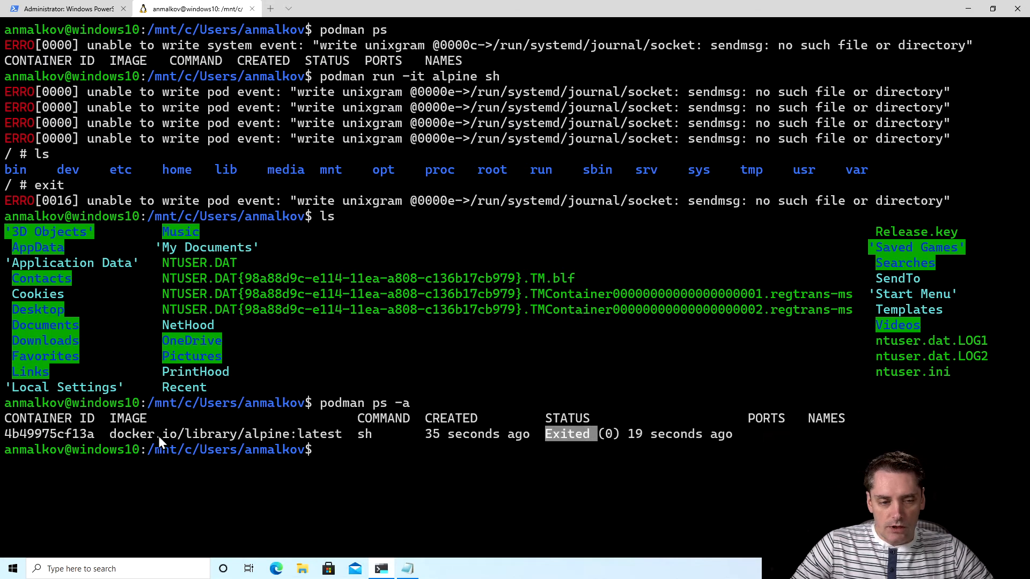
mouse_move(249, 439)
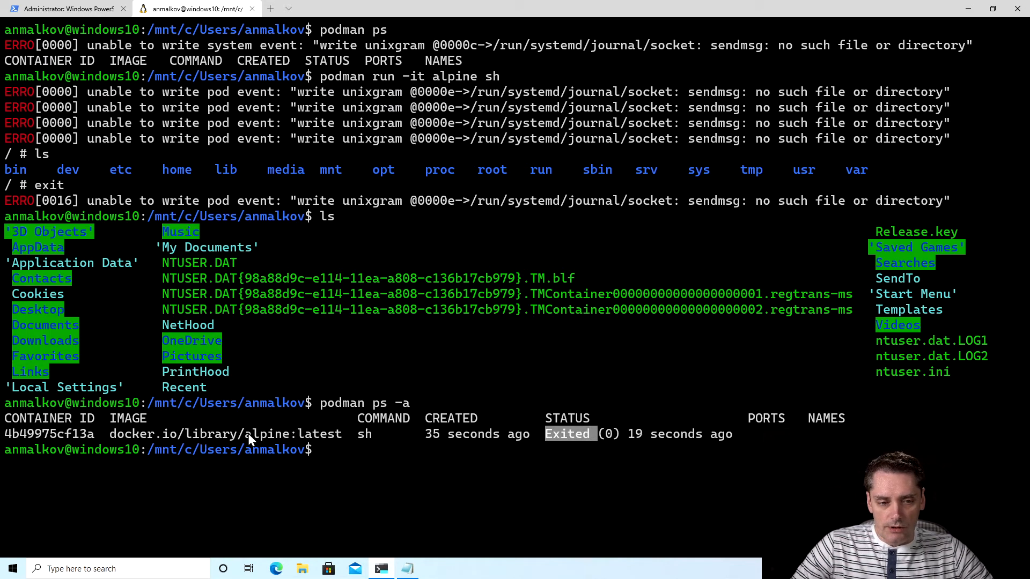
double_click(267, 434)
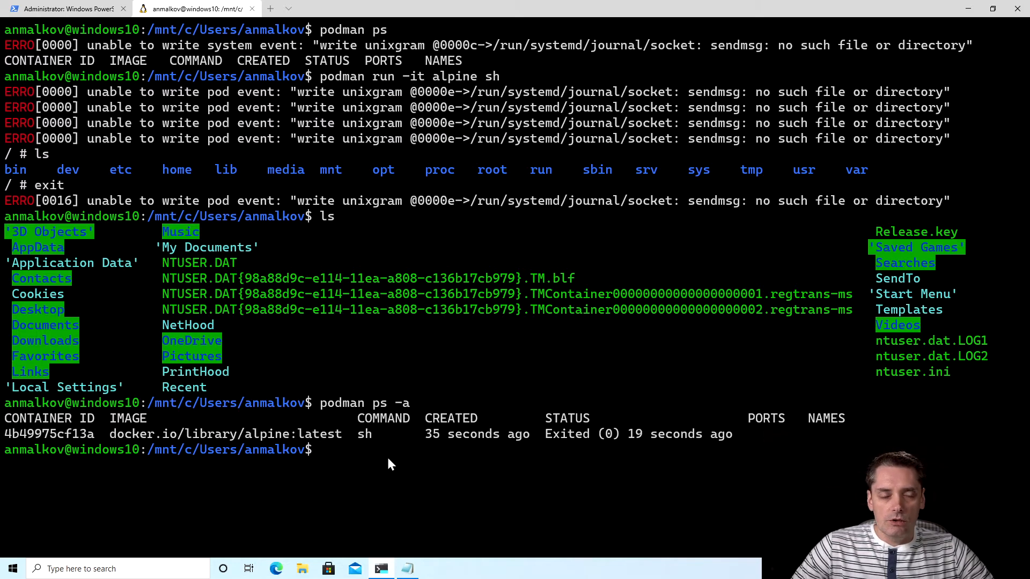
mouse_move(10, 98)
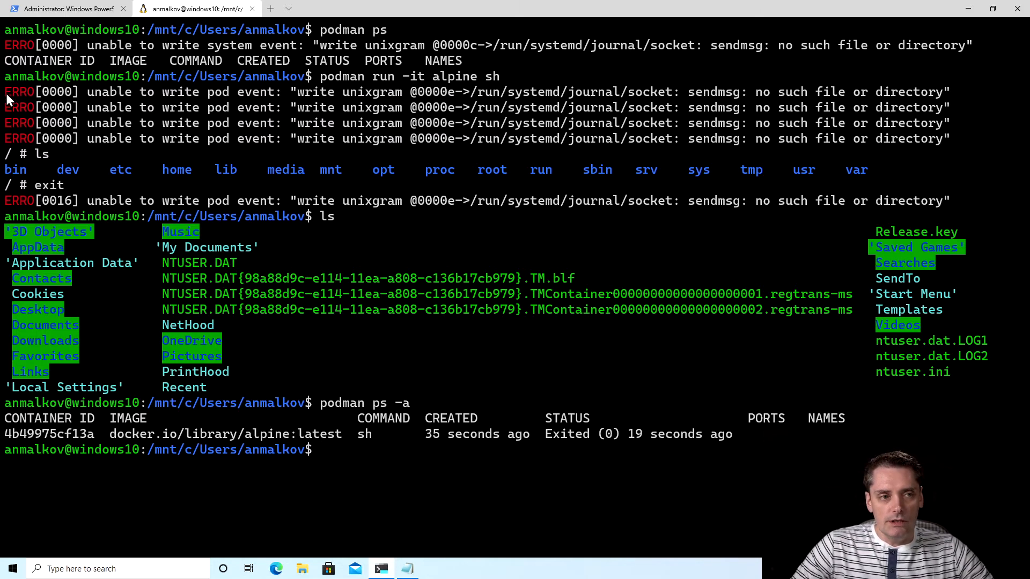
left_click_drag(3, 91, 949, 139)
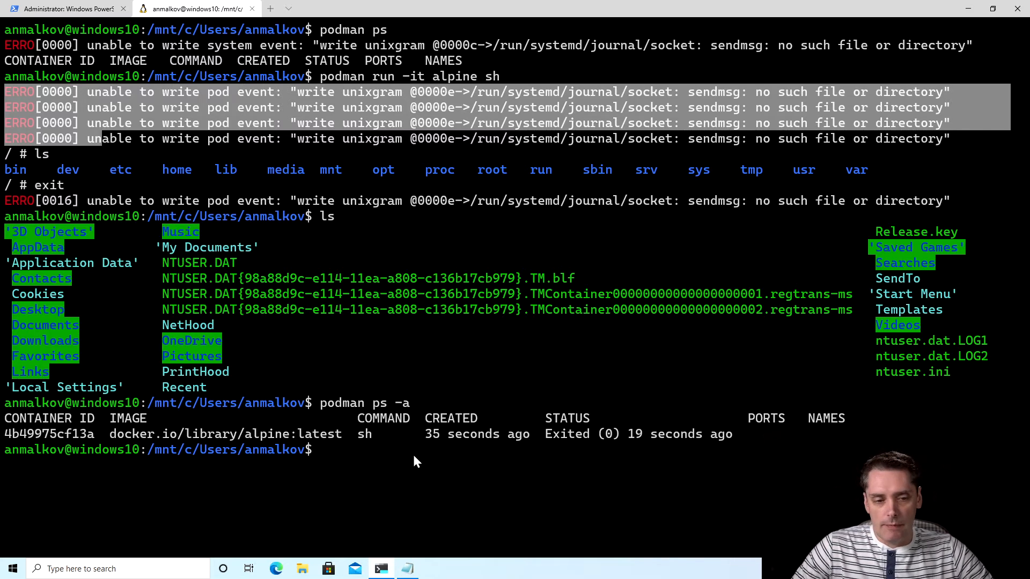
mouse_move(82, 147)
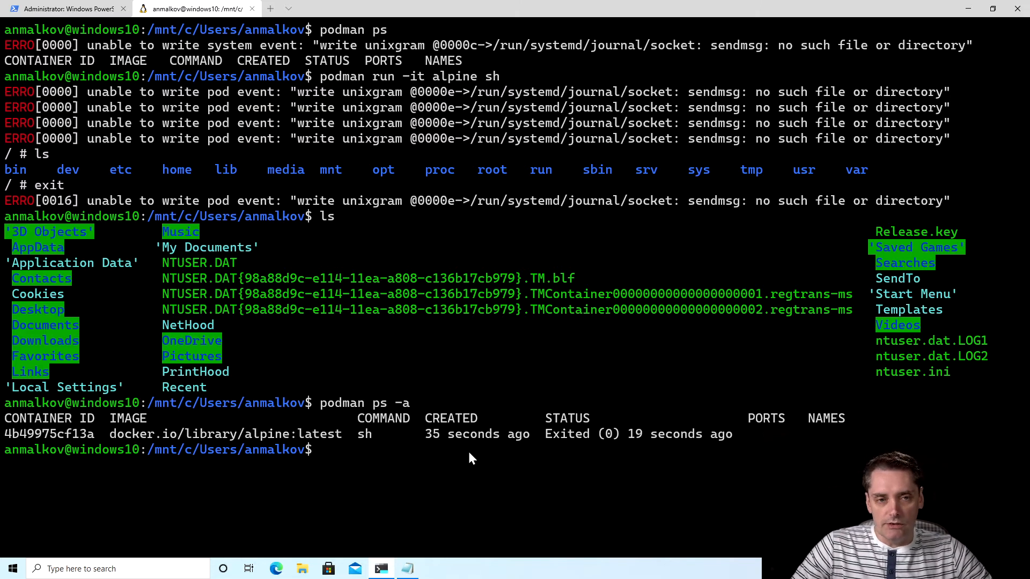
mouse_move(413, 300)
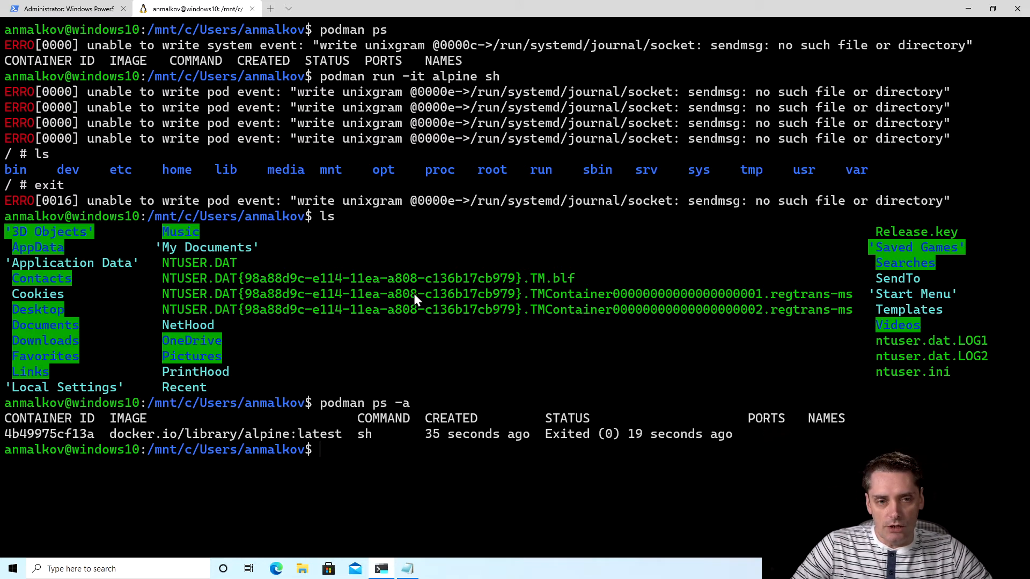
mouse_move(437, 478)
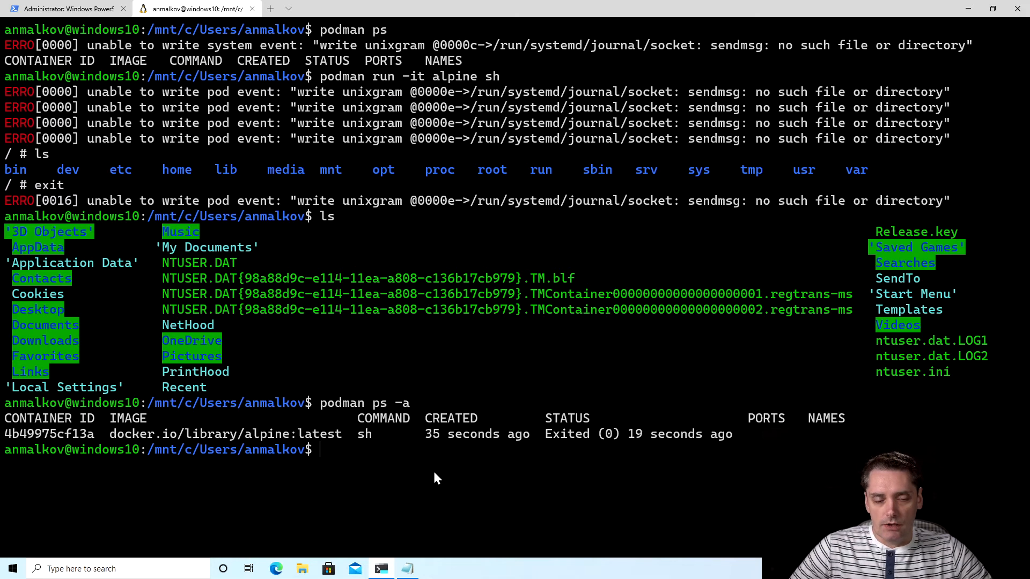
Step: Run alpine sh with --cgroup-manager=cgroupfs and --events-backend=file, then list its root
type("podman run -it alpine sh")
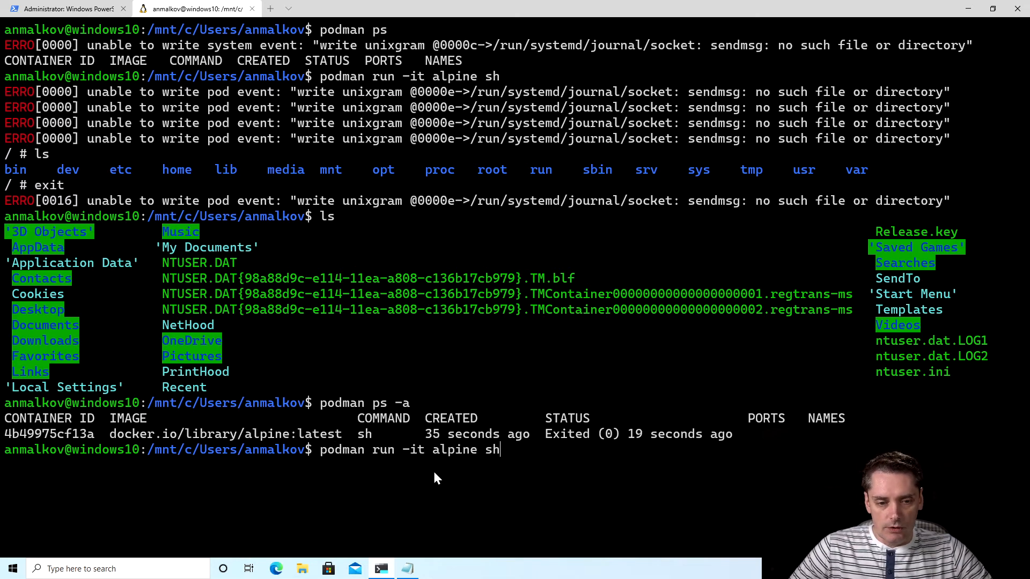
key("space")
type("-")
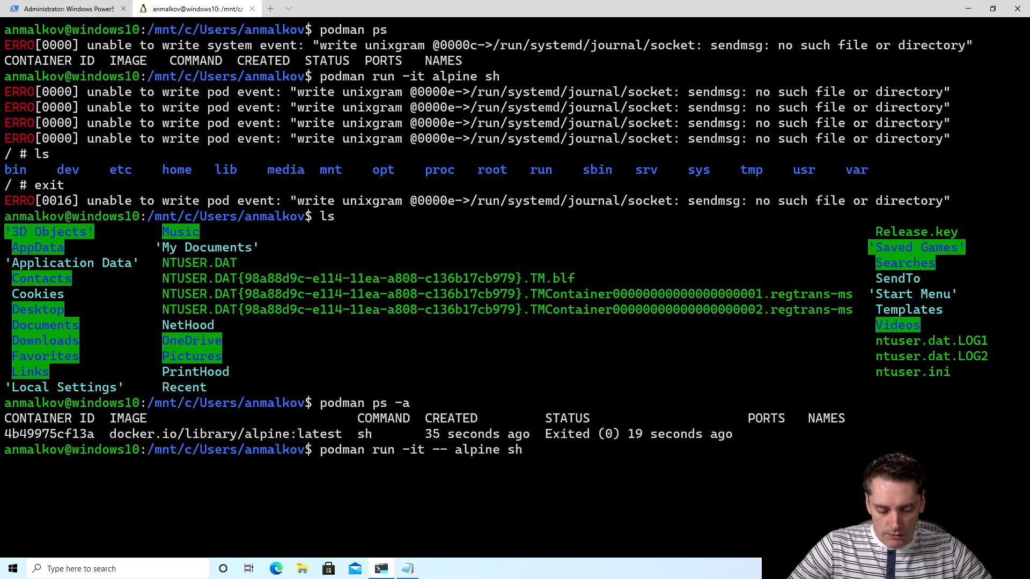
type("-cgroup-manager")
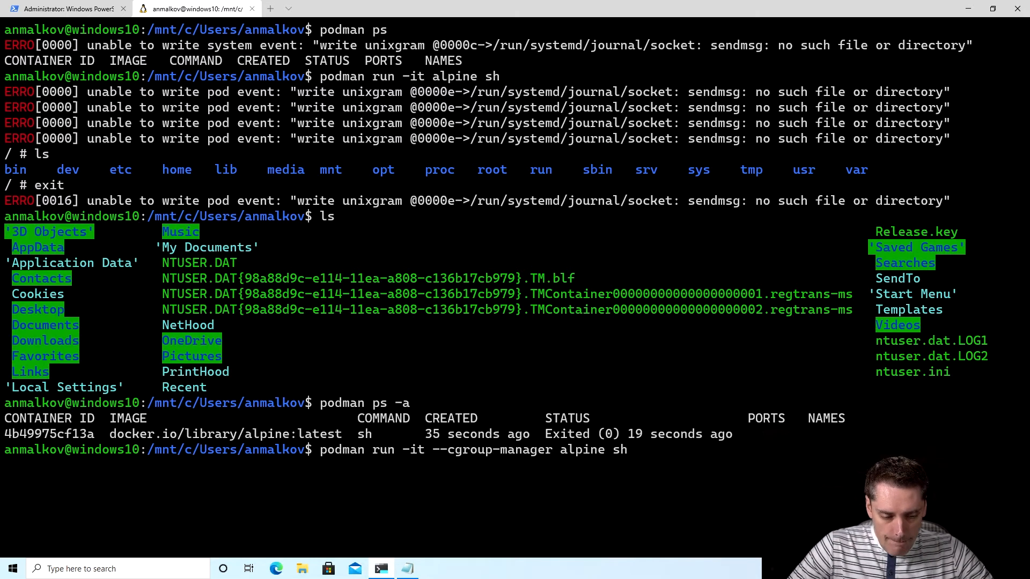
type("=")
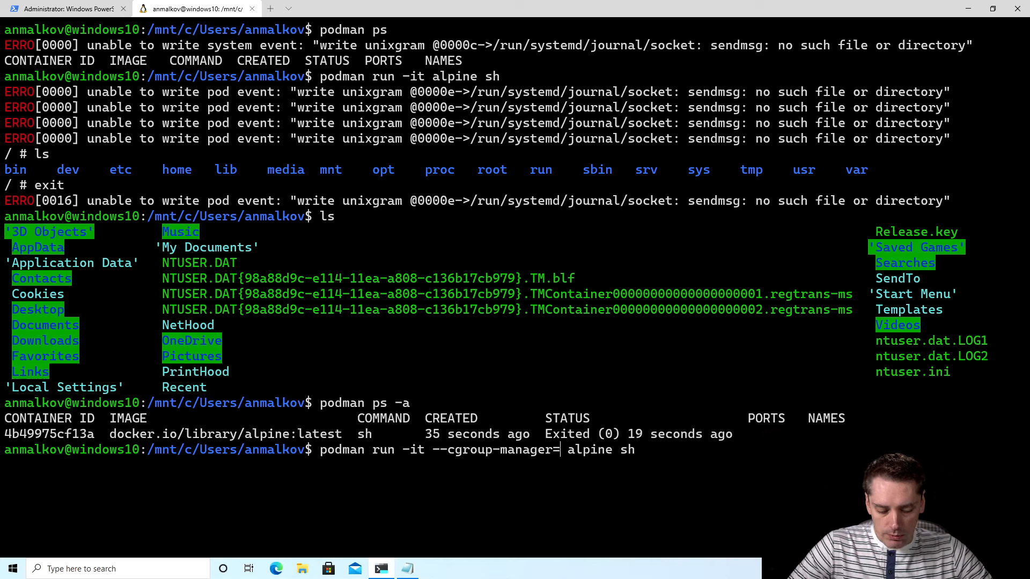
type("cgroup")
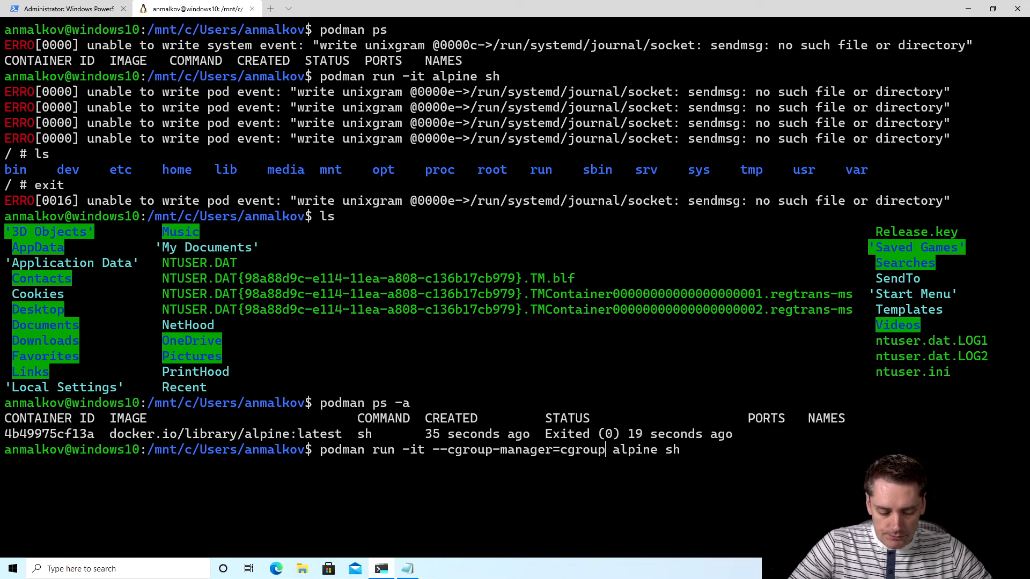
type("fs")
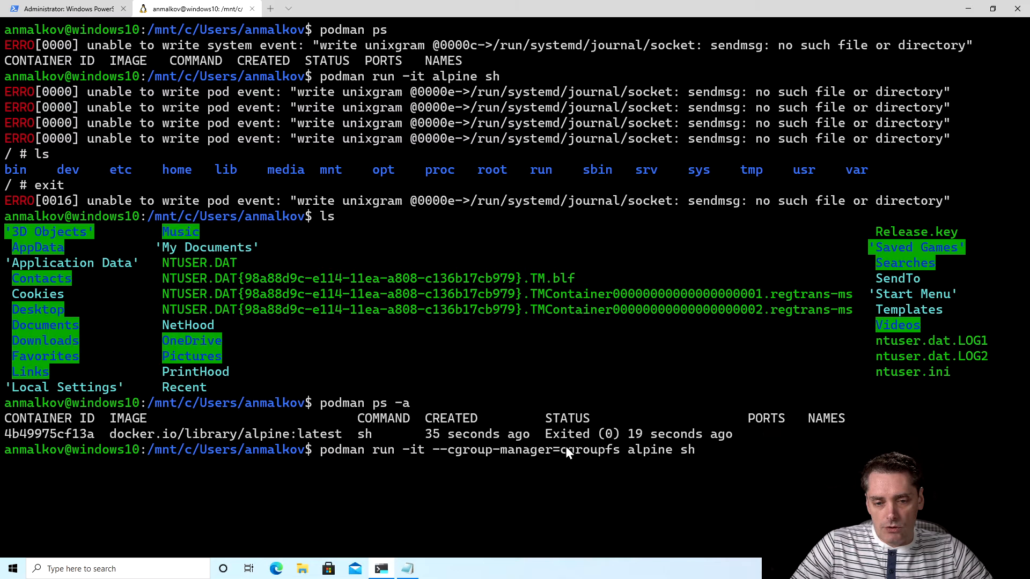
type("|")
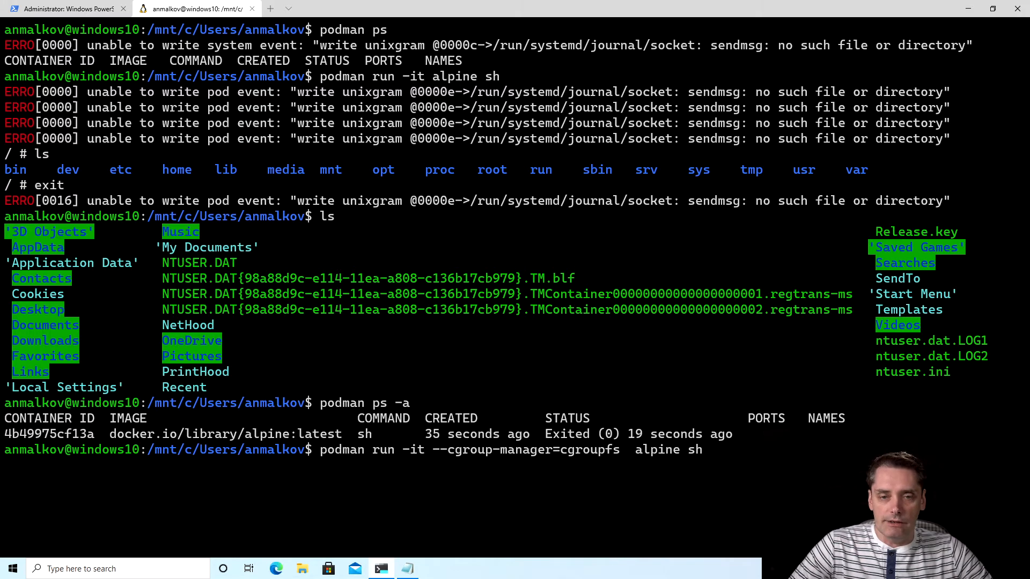
type("--events-backend a")
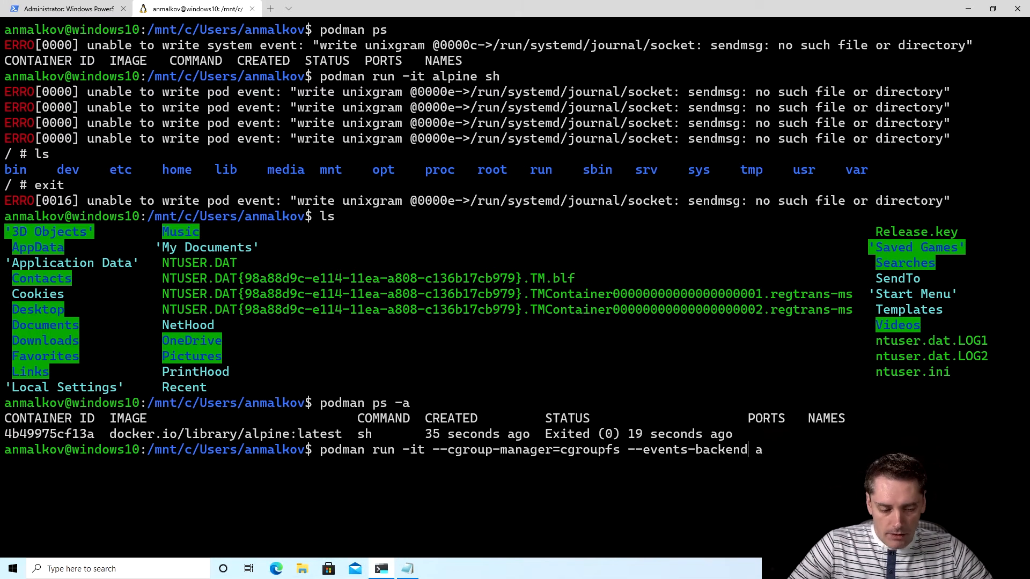
type("=f")
type("ls")
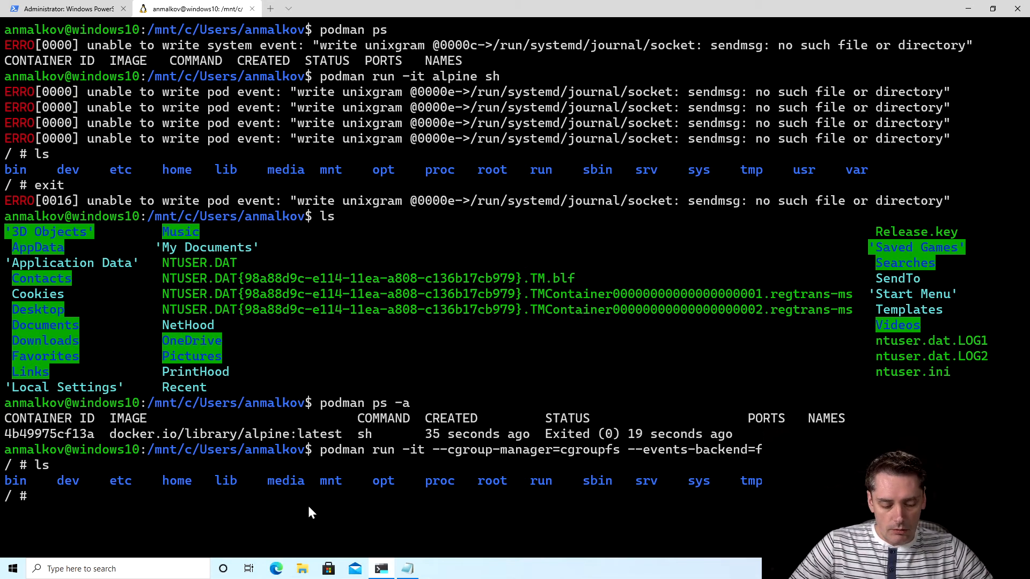
Step: Exit the alpine shell and clear the terminal to a fresh Ubuntu prompt
type("exit")
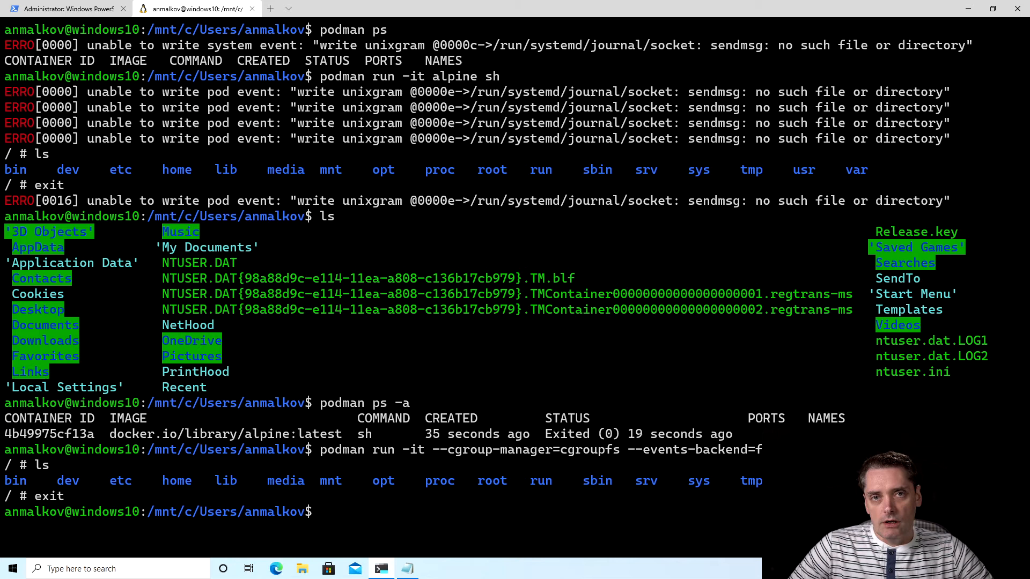
mouse_move(567, 524)
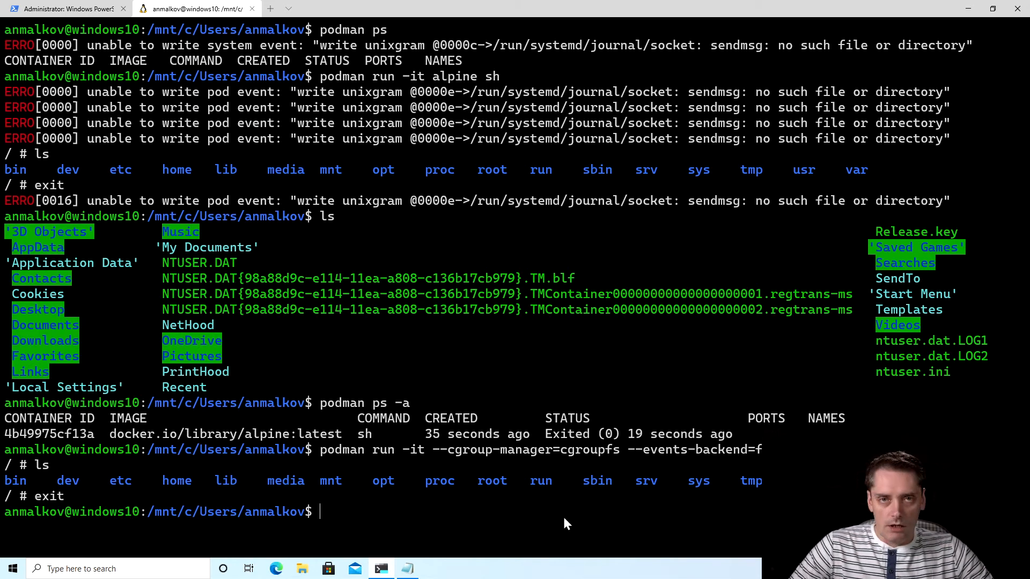
type("cl")
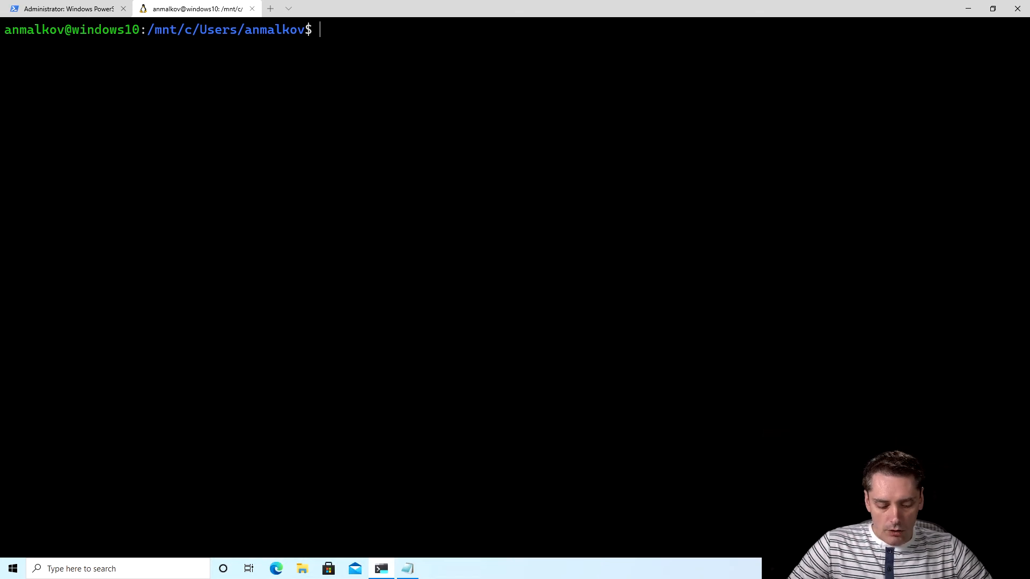
Step: Go to /usr/share/containers, list it, and open containers.conf with sudo nano
type("cd /us")
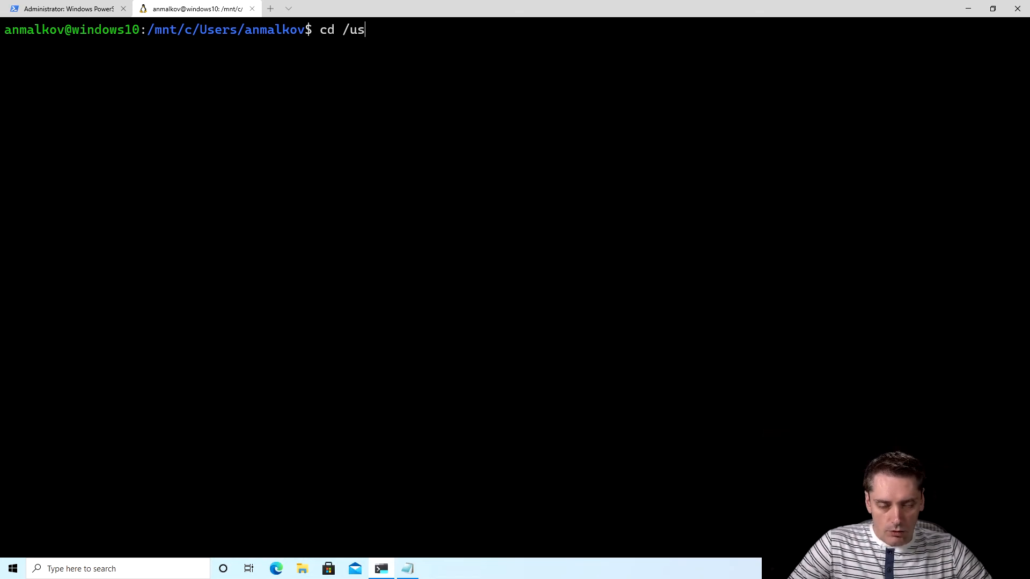
type("r/share/")
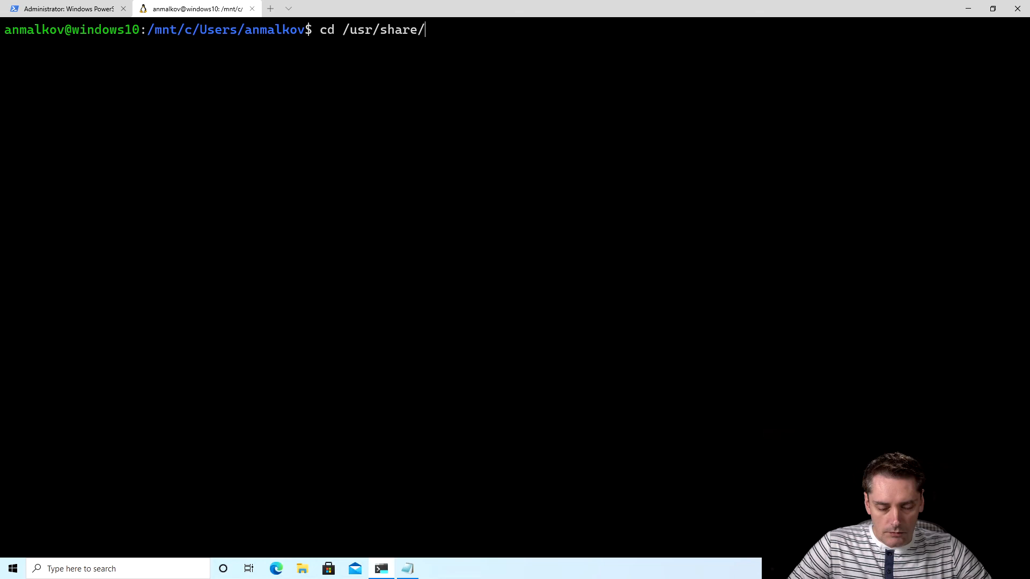
type("containers")
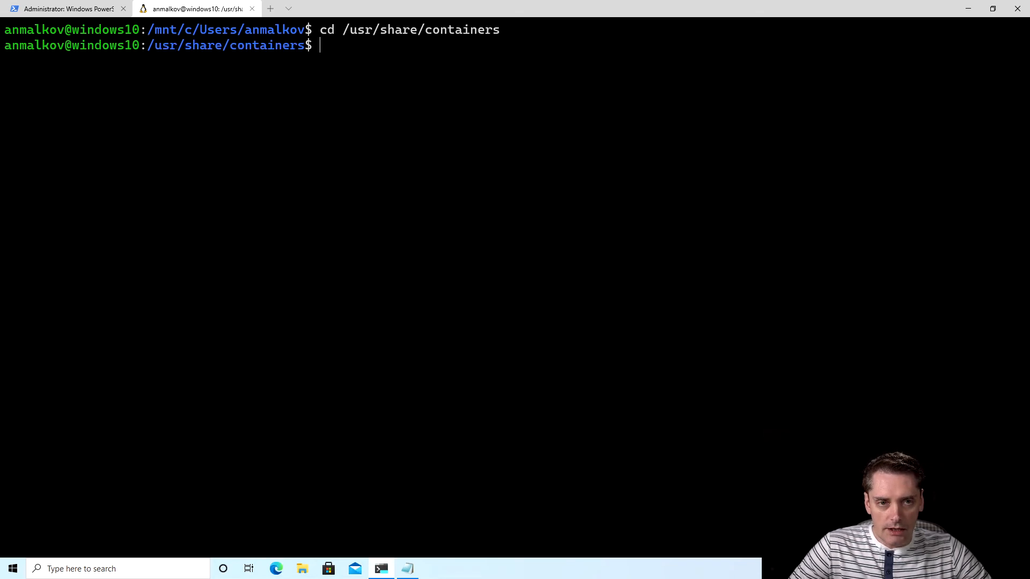
type("ls")
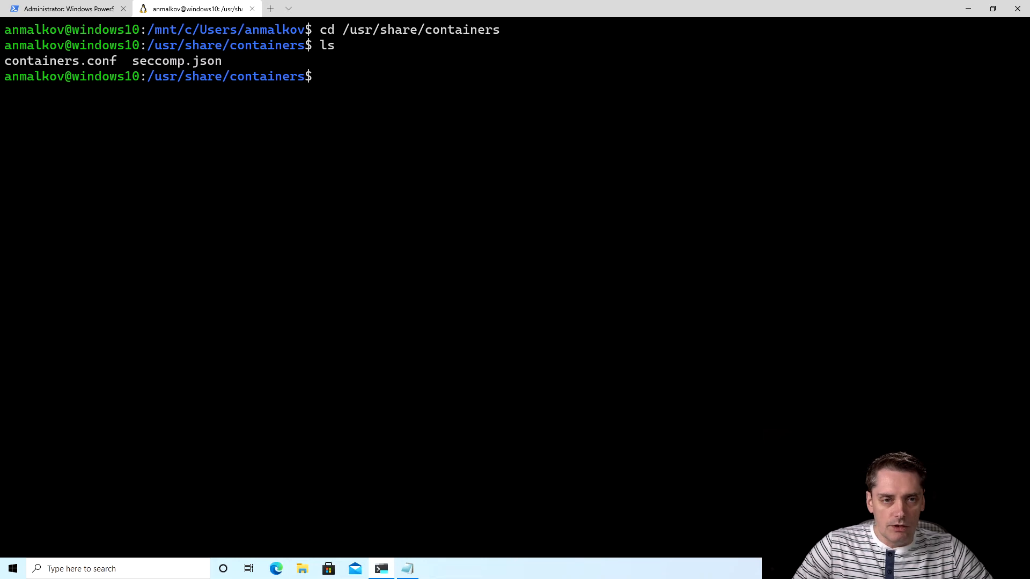
double_click(60, 60)
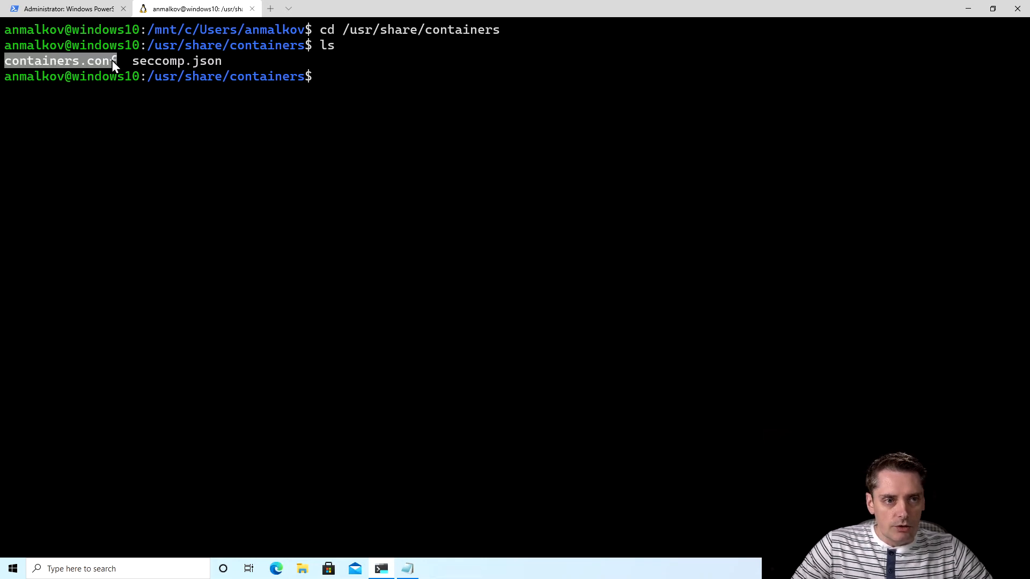
mouse_move(136, 161)
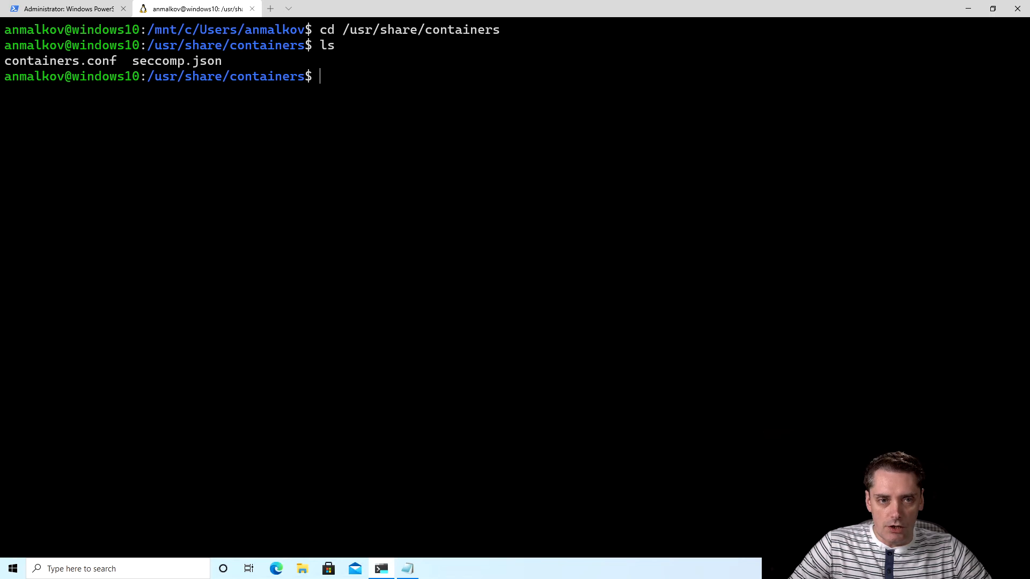
type("sudo nano")
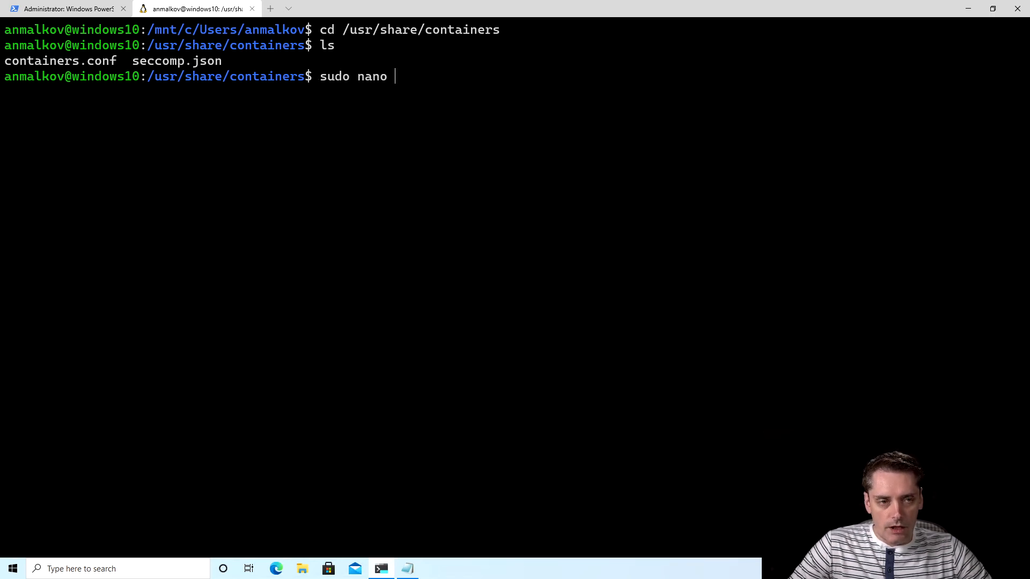
type("containers.conf")
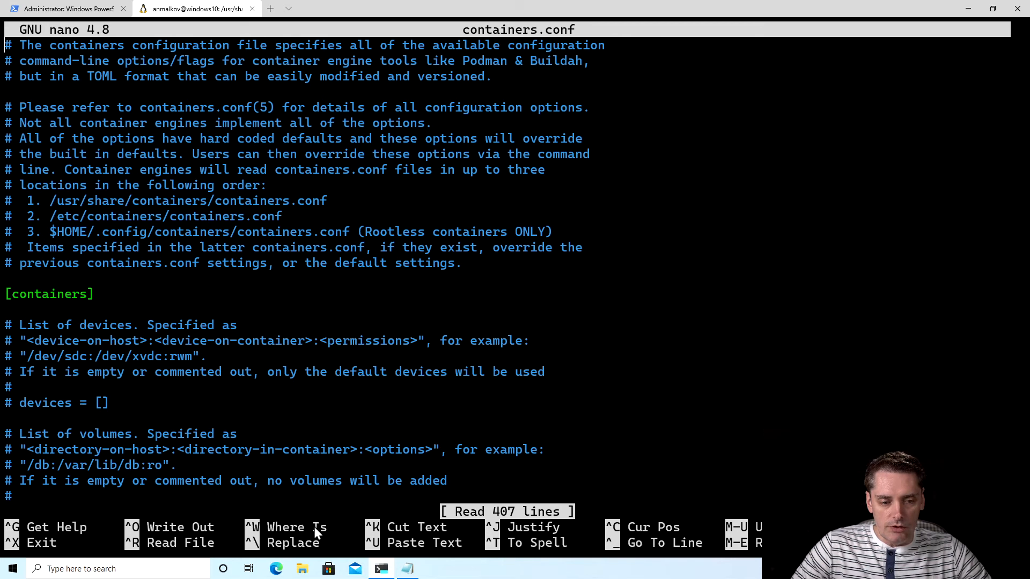
mouse_move(312, 300)
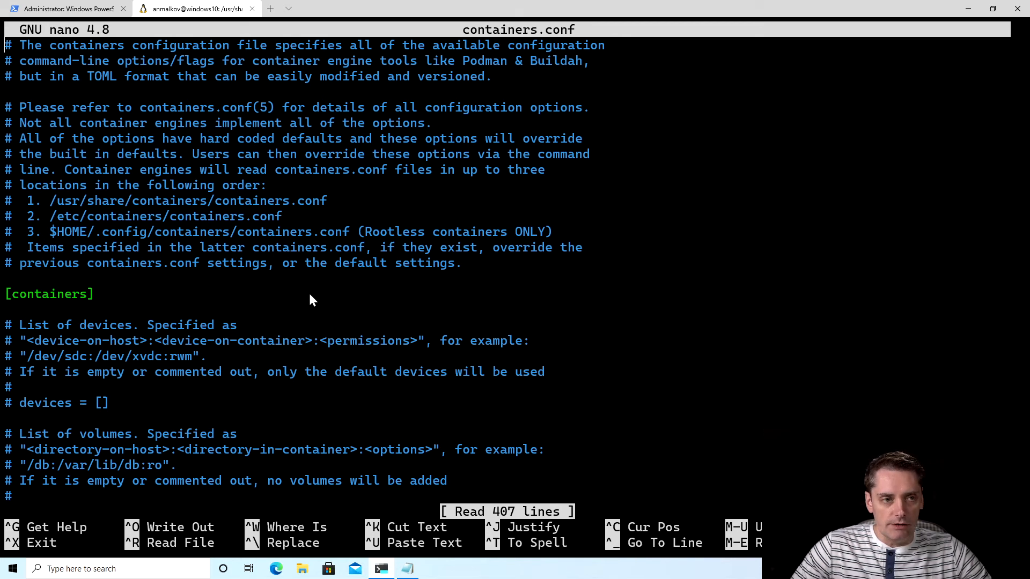
Step: Find the cgroup_manager line and replace its systemd value with cgroupfs
key("ctrl+w")
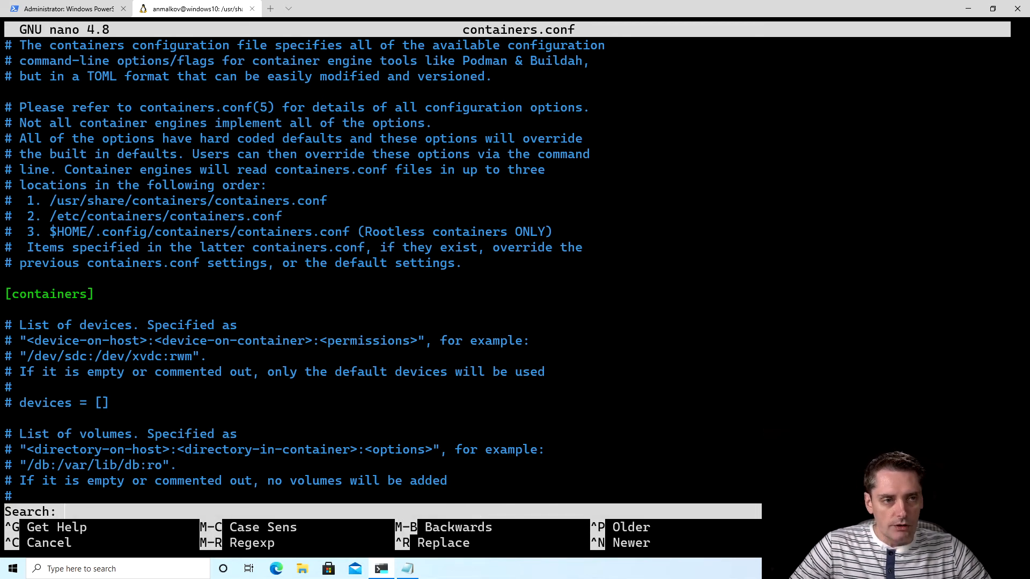
type("c")
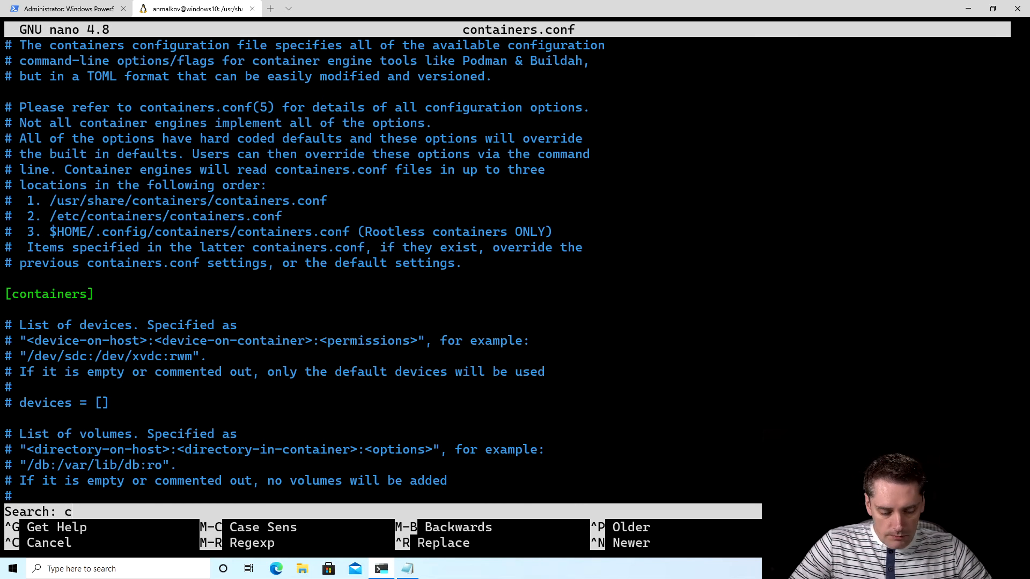
type("group_m")
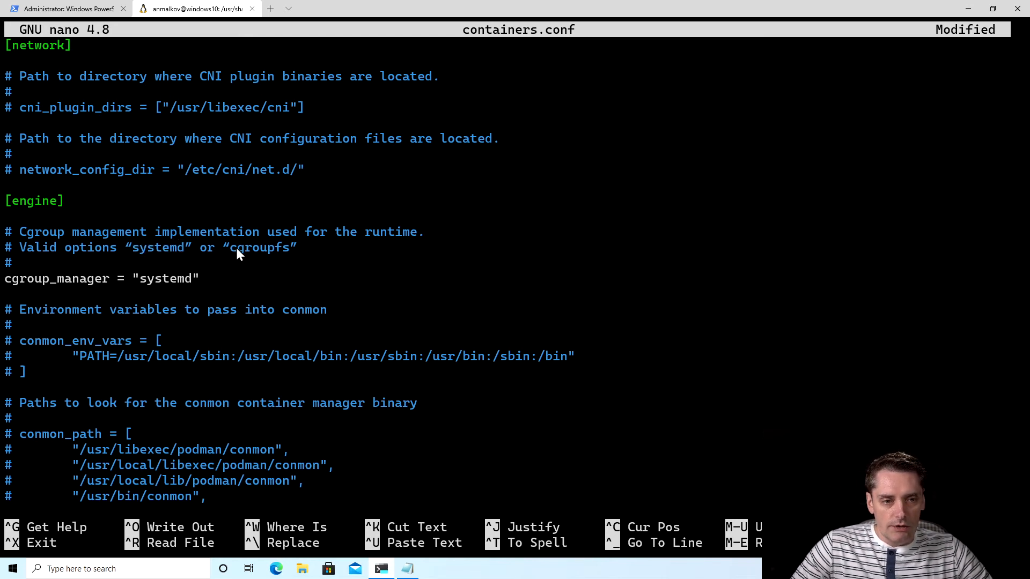
key("Backspace")
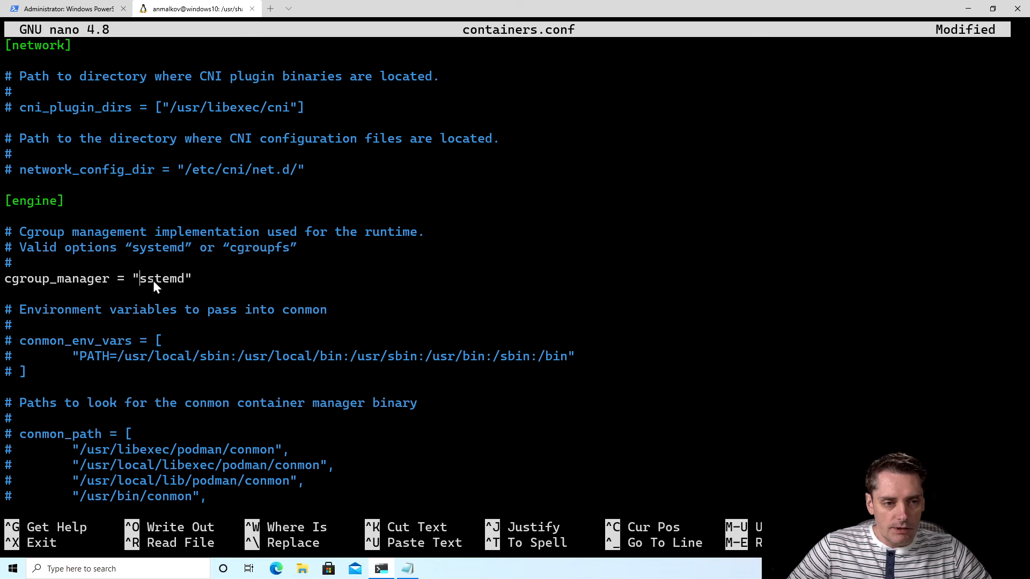
type("cgroupfs")
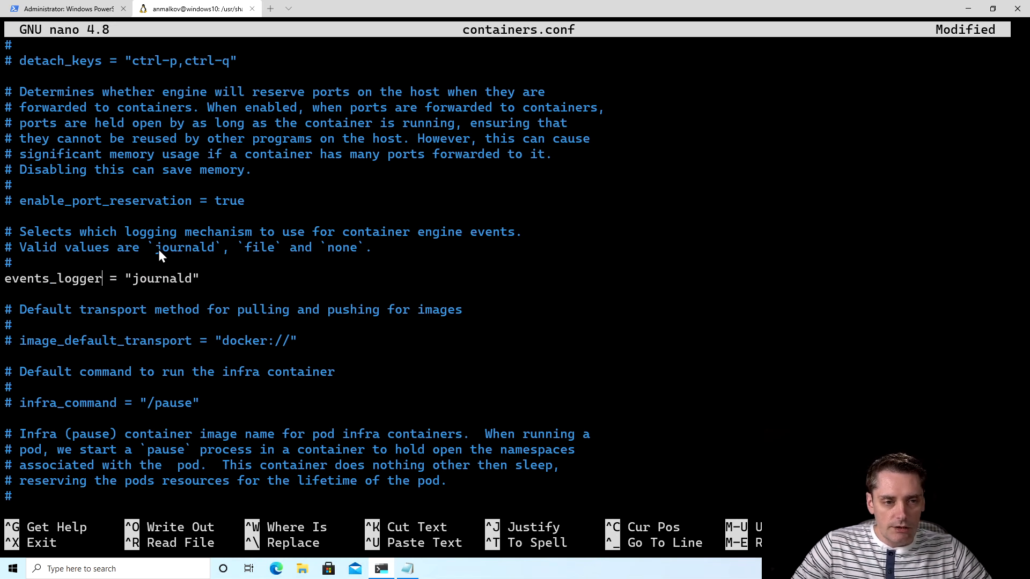
Step: Change events_logger from journald to file and confirm saving containers.conf
double_click(185, 248)
type("f")
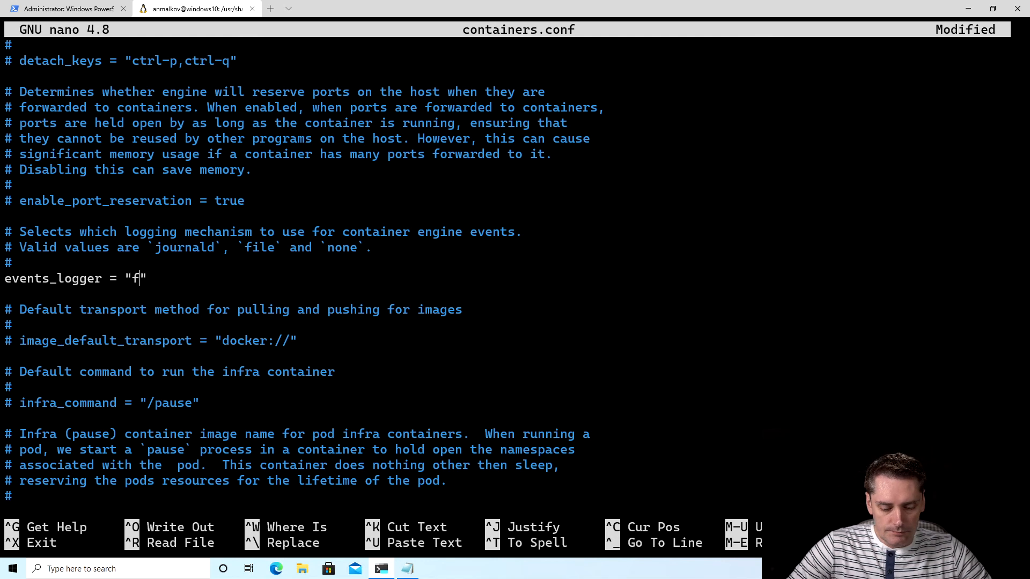
type("ile")
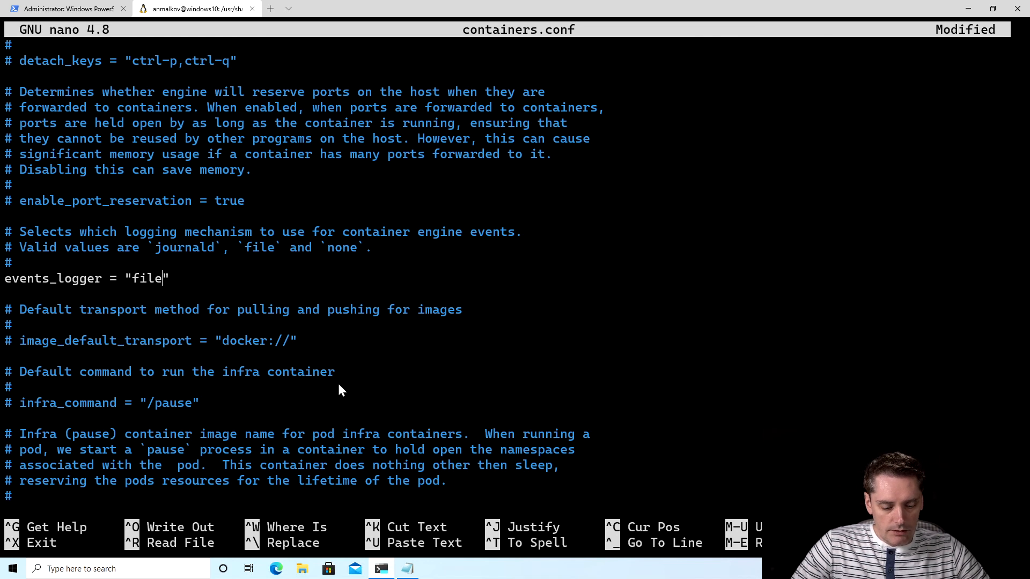
key("ctrl+x")
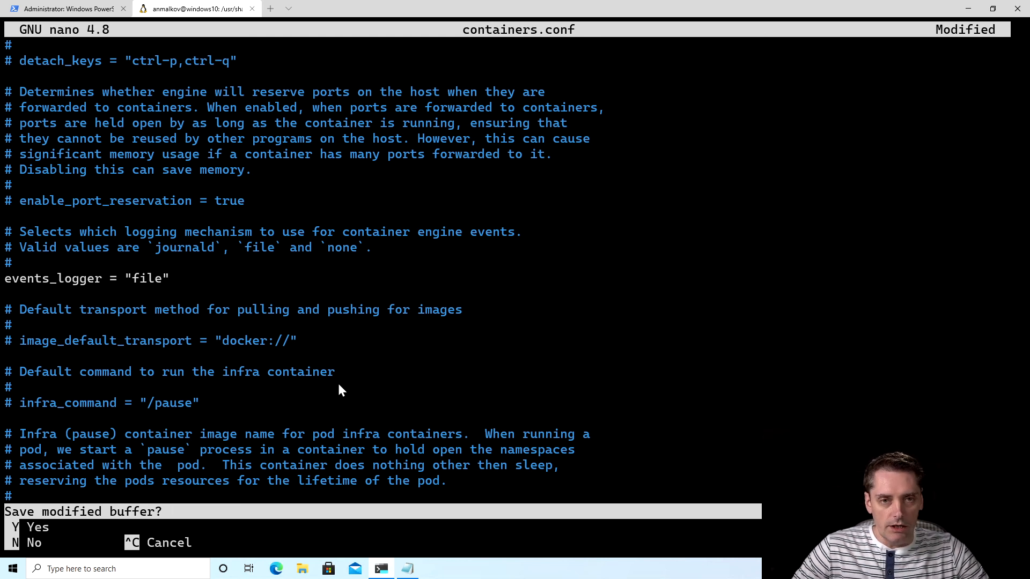
key("y")
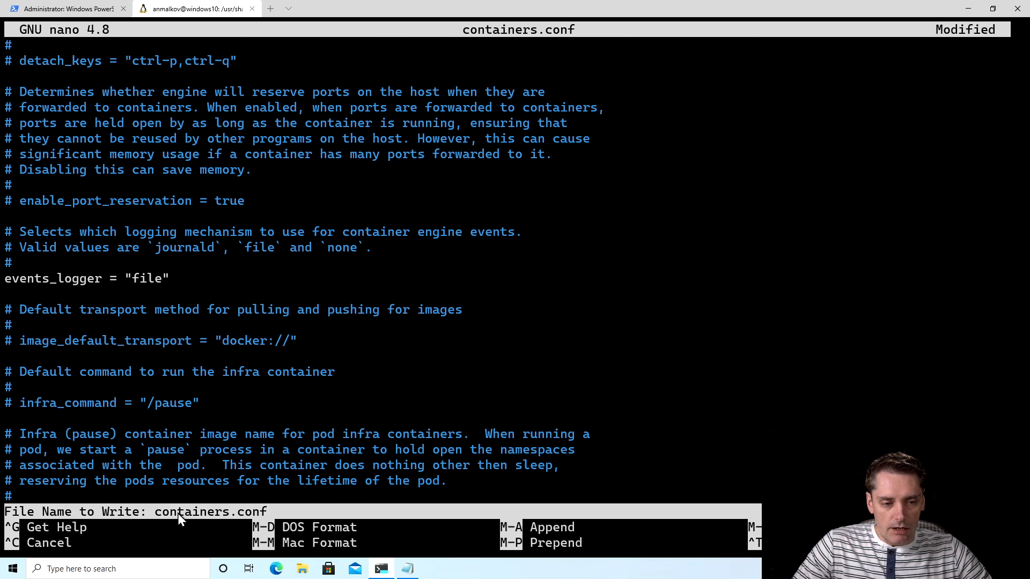
mouse_move(346, 455)
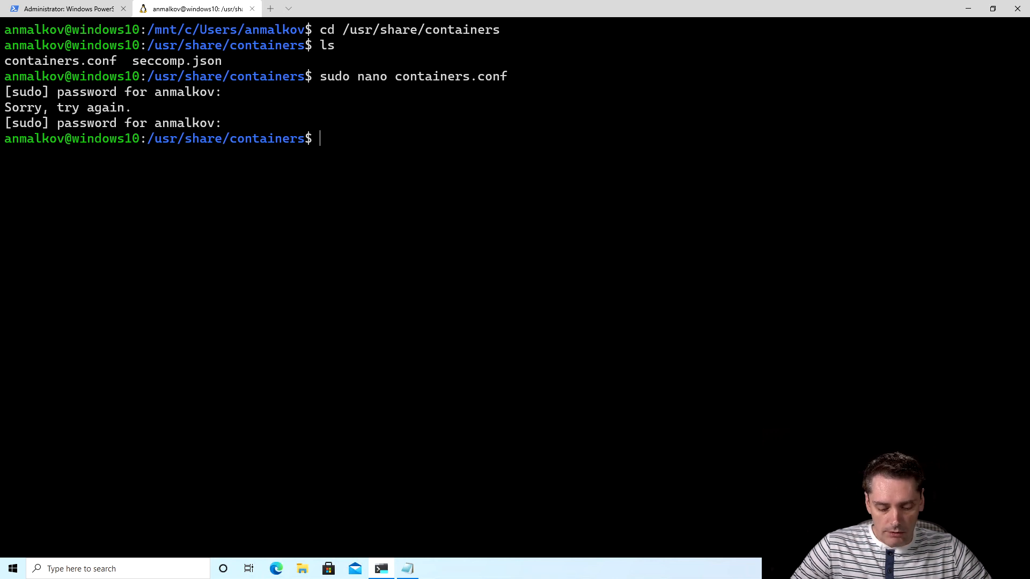
Step: Run podman run -it alpine sh without extra options, list root, then exit
type("podman run -it")
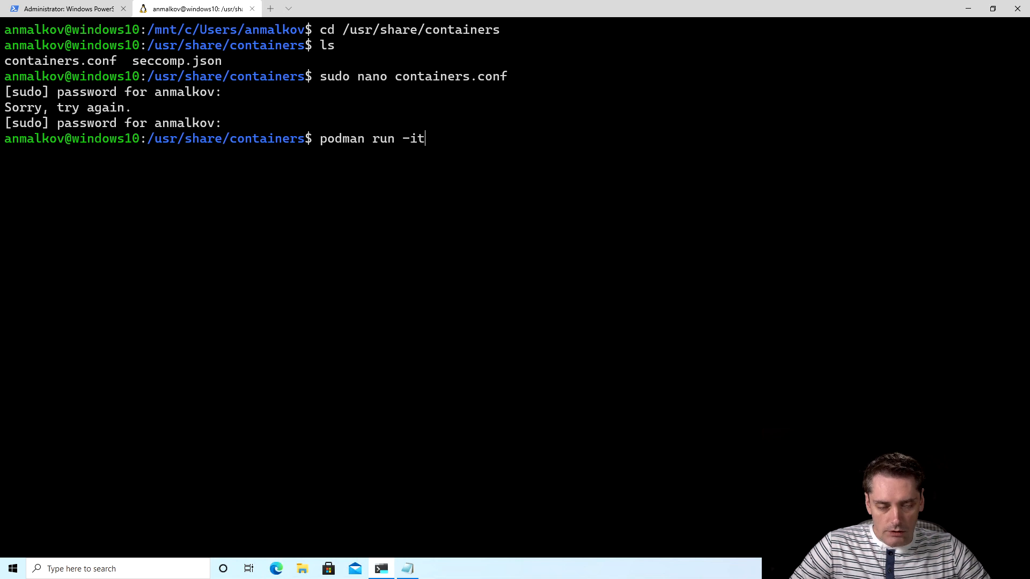
type("alpine sh")
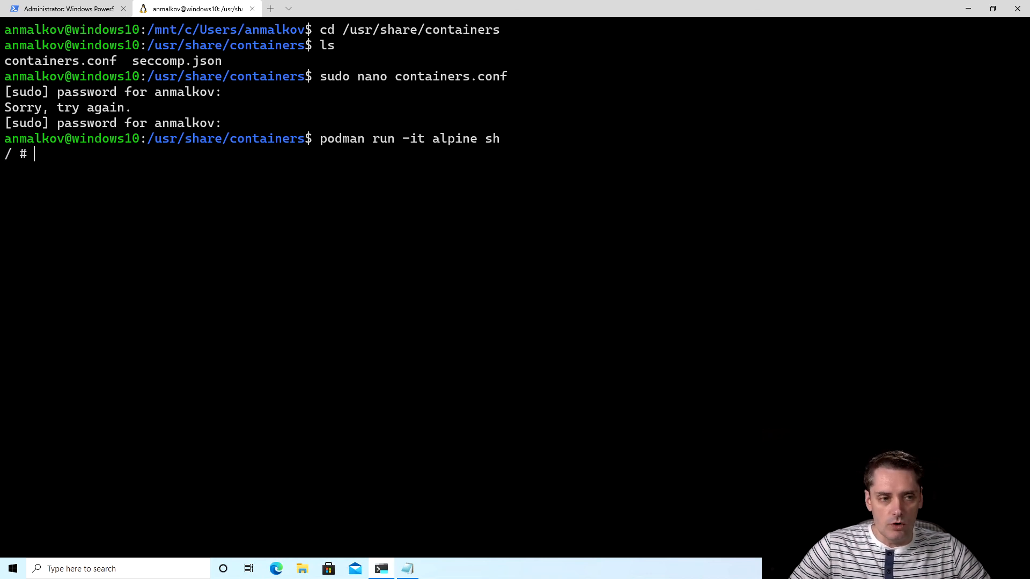
type("ls")
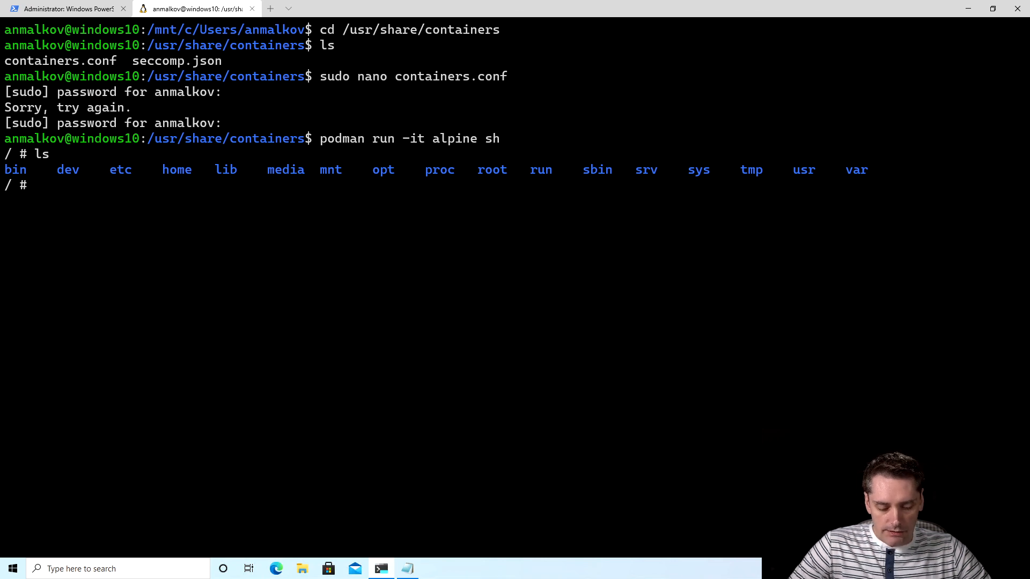
type("exit")
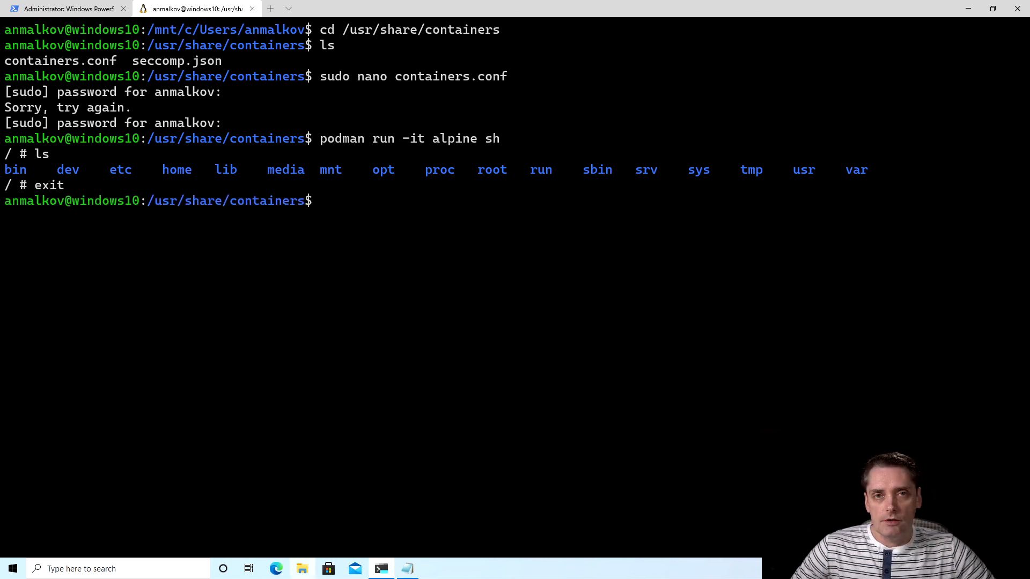